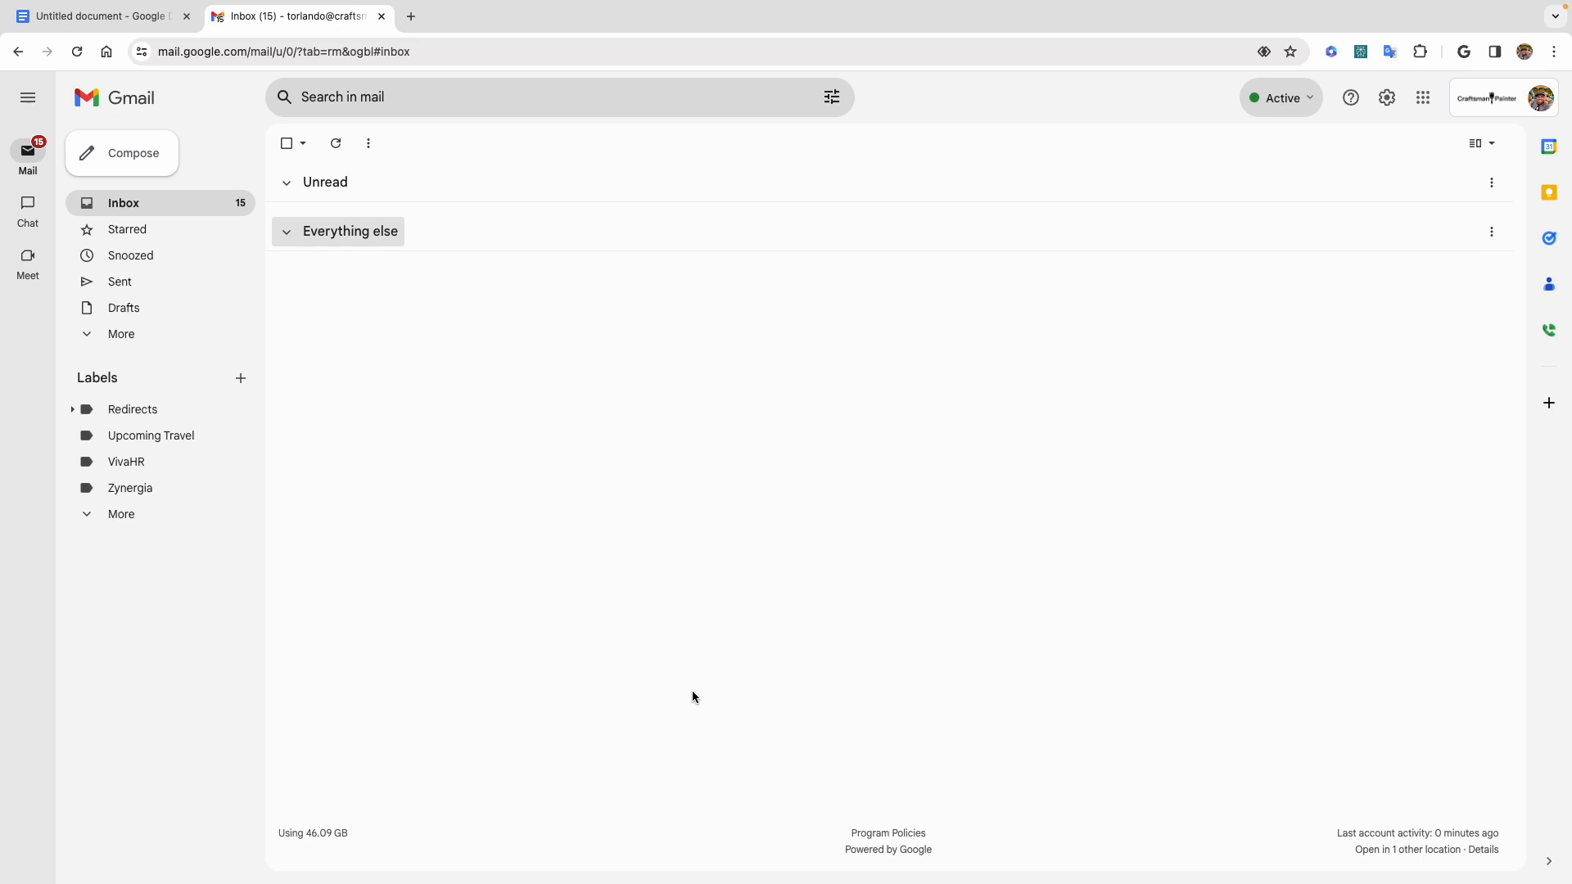
{"action": "mouse_move", "coordinate": [553, 495]}
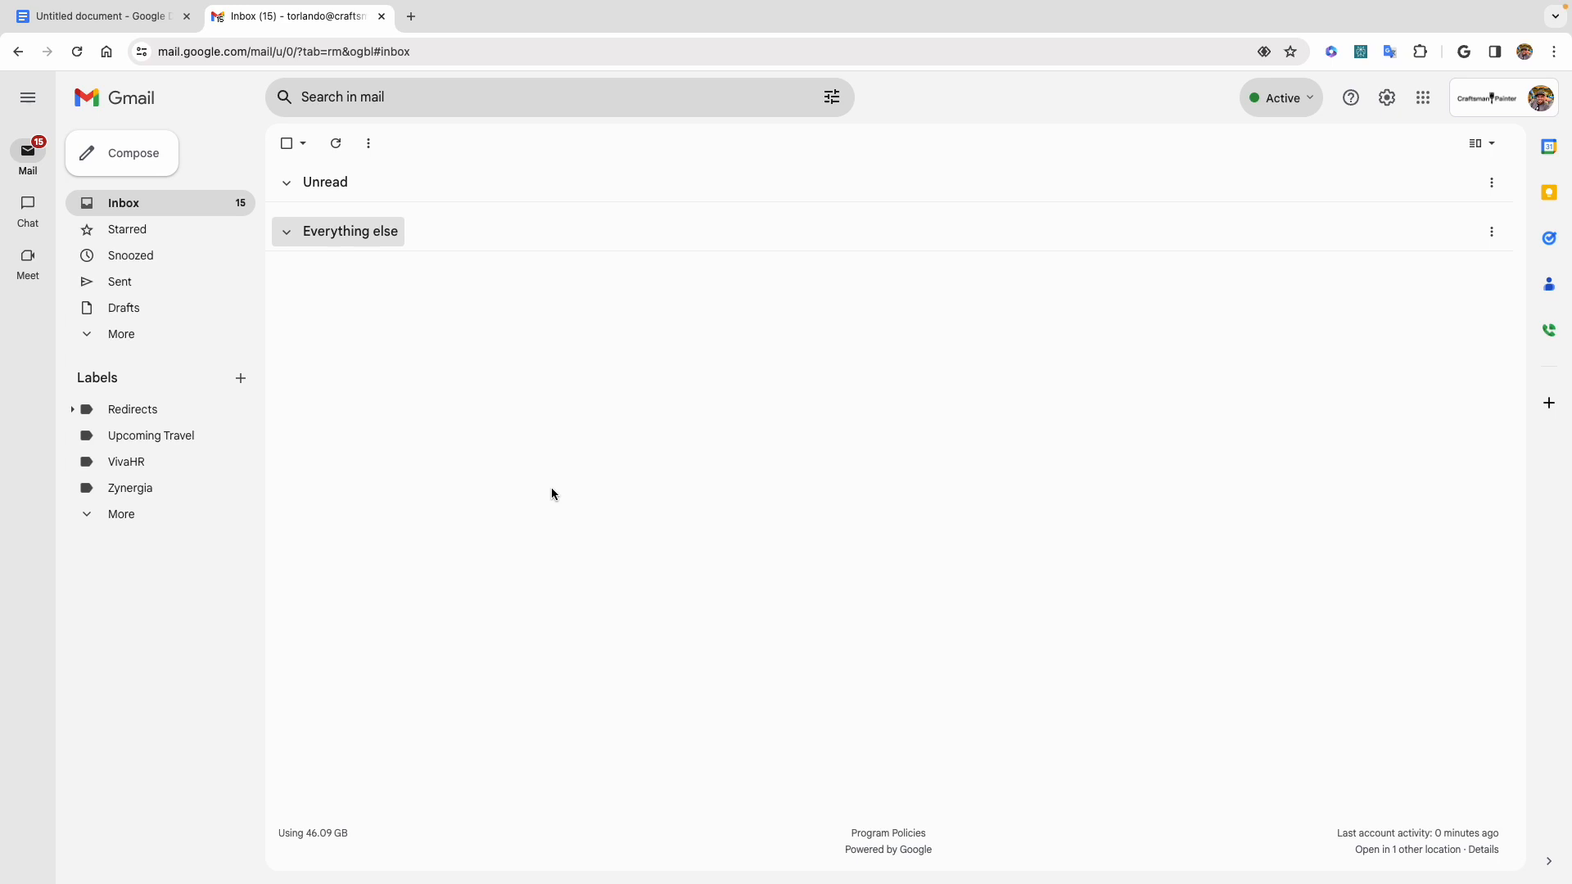
{"action": "mouse_move", "coordinate": [521, 494]}
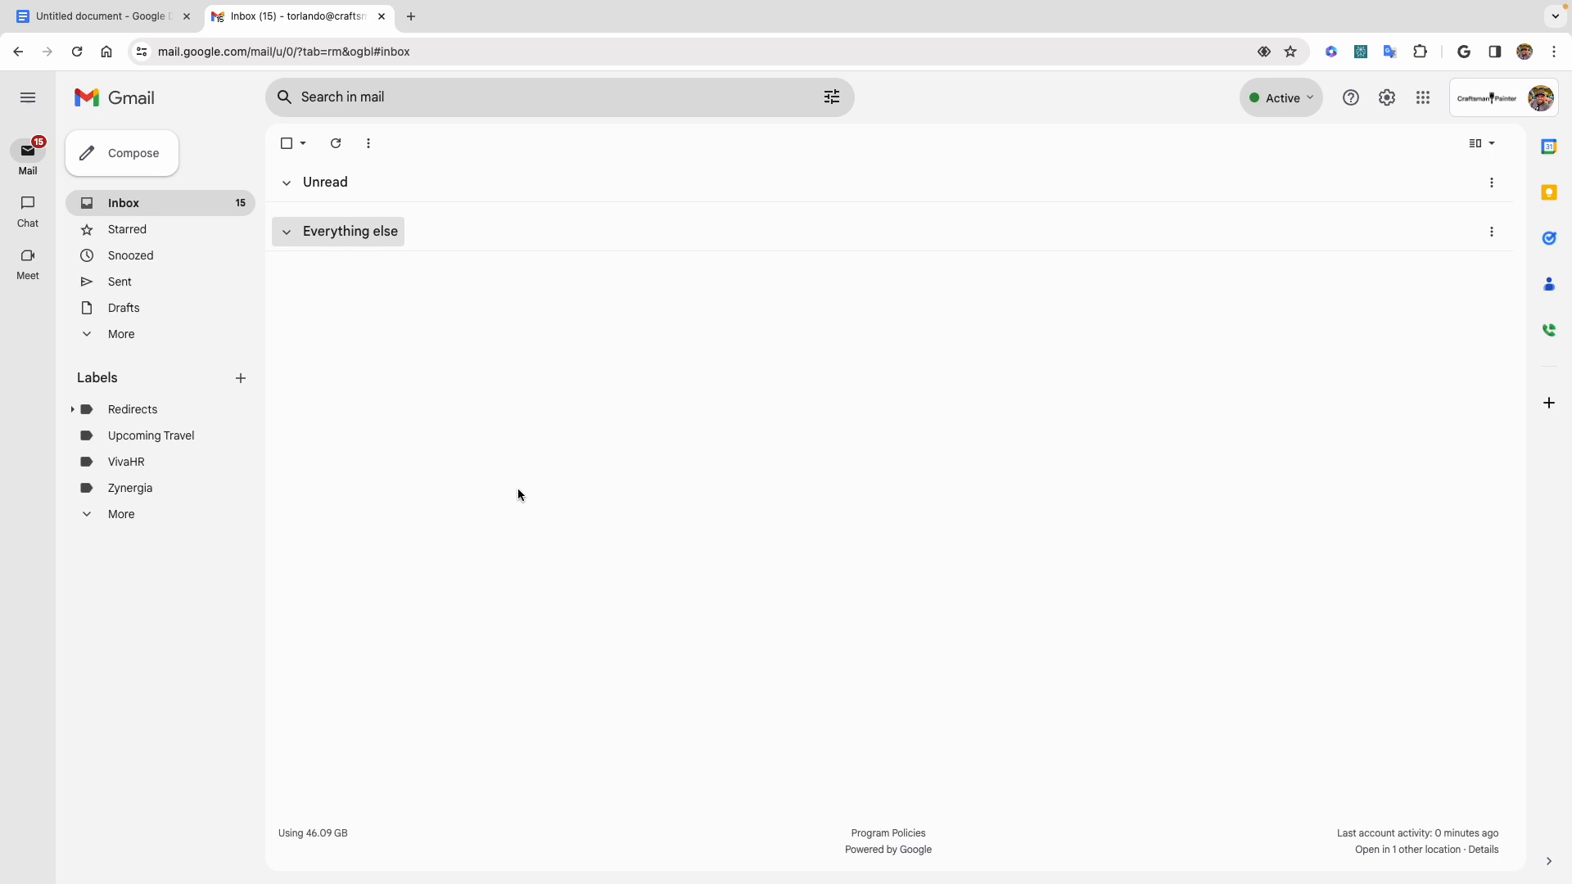
{"action": "mouse_move", "coordinate": [123, 16]}
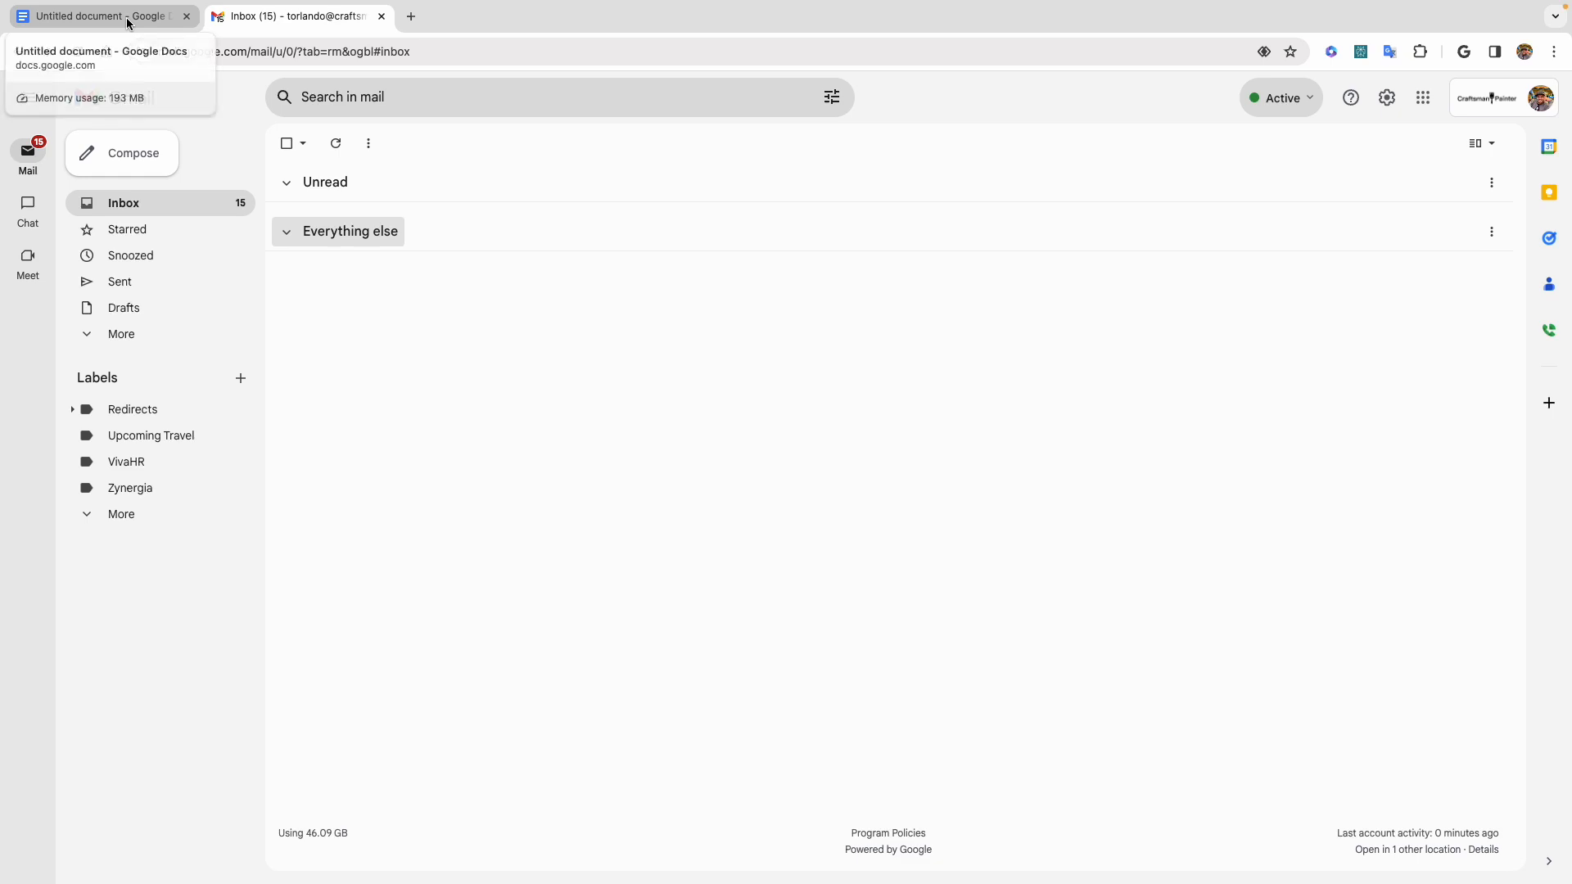
Bring up the image-insertion options in the blank untitled Docs document
{"action": "left_click", "coordinate": [107, 16]}
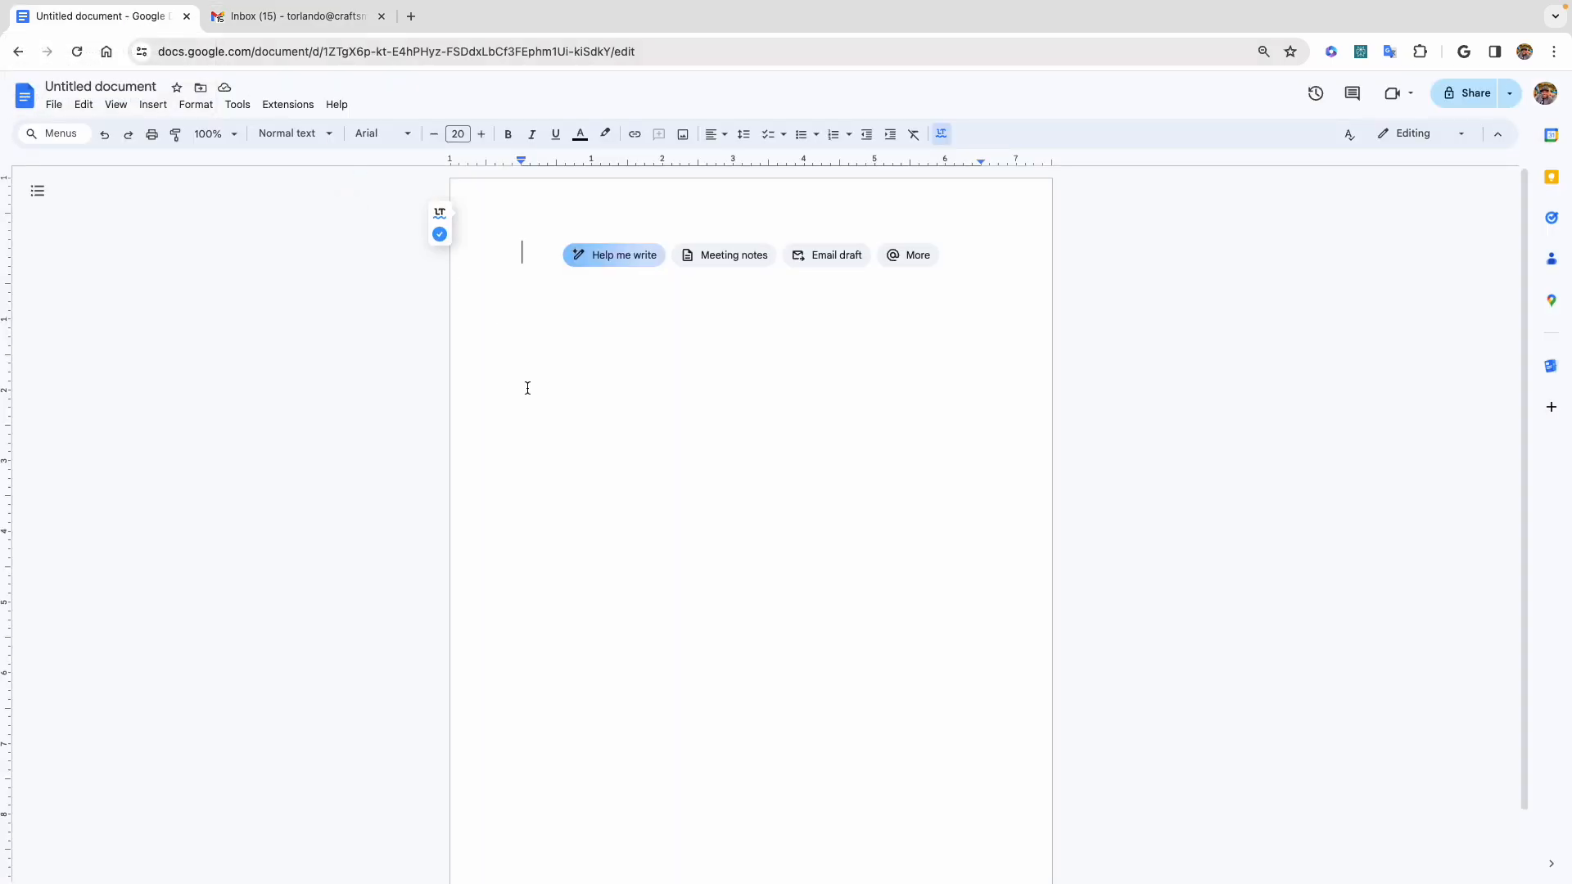
{"action": "left_click", "coordinate": [153, 105]}
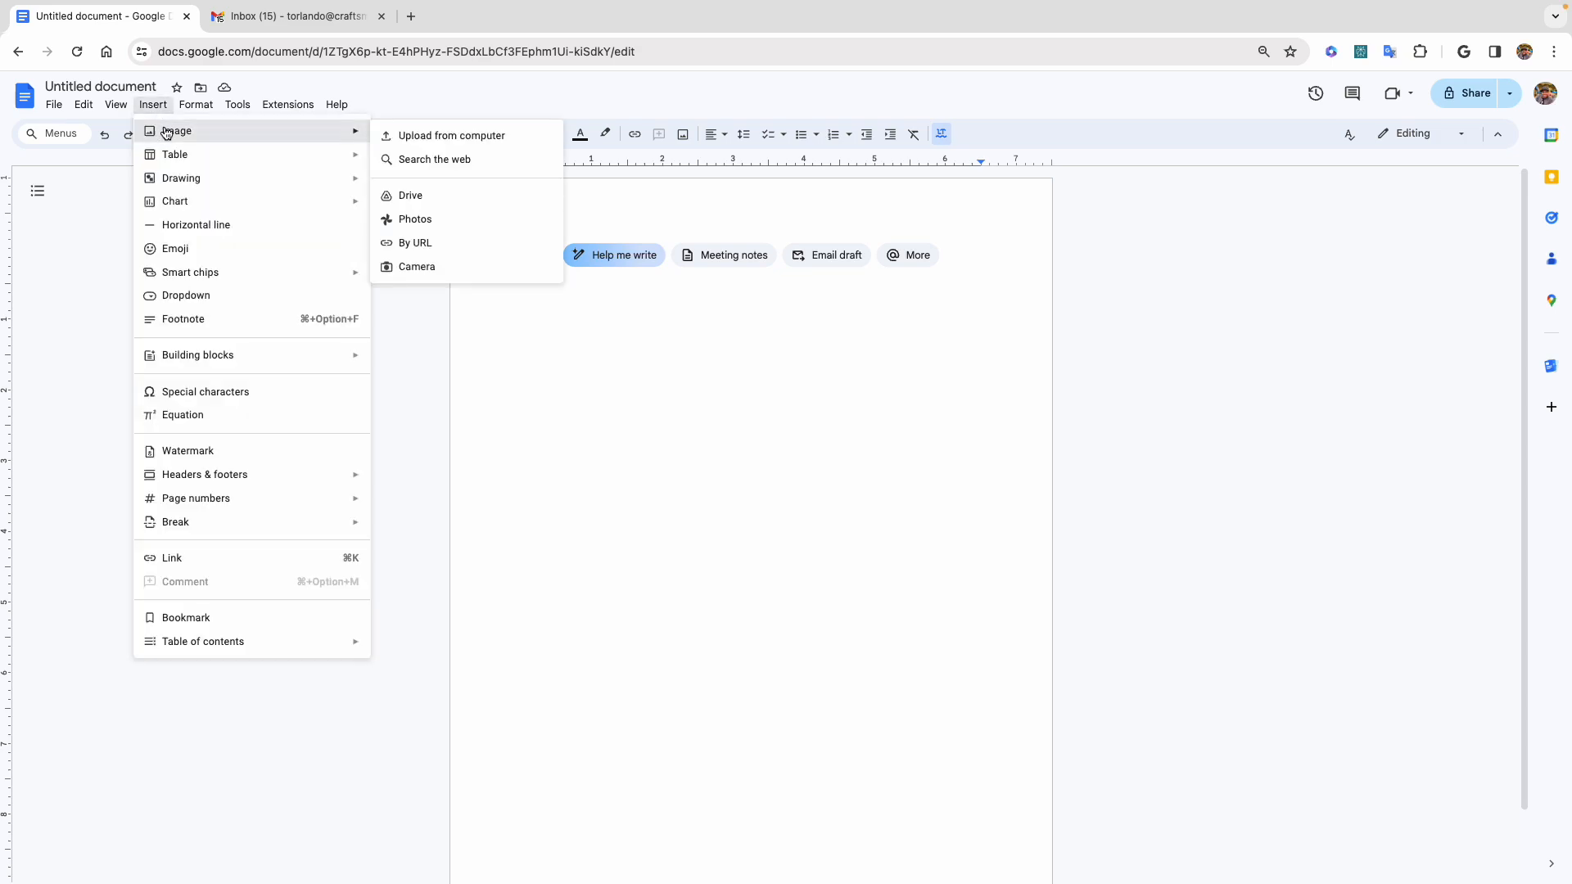
{"action": "mouse_move", "coordinate": [419, 141]}
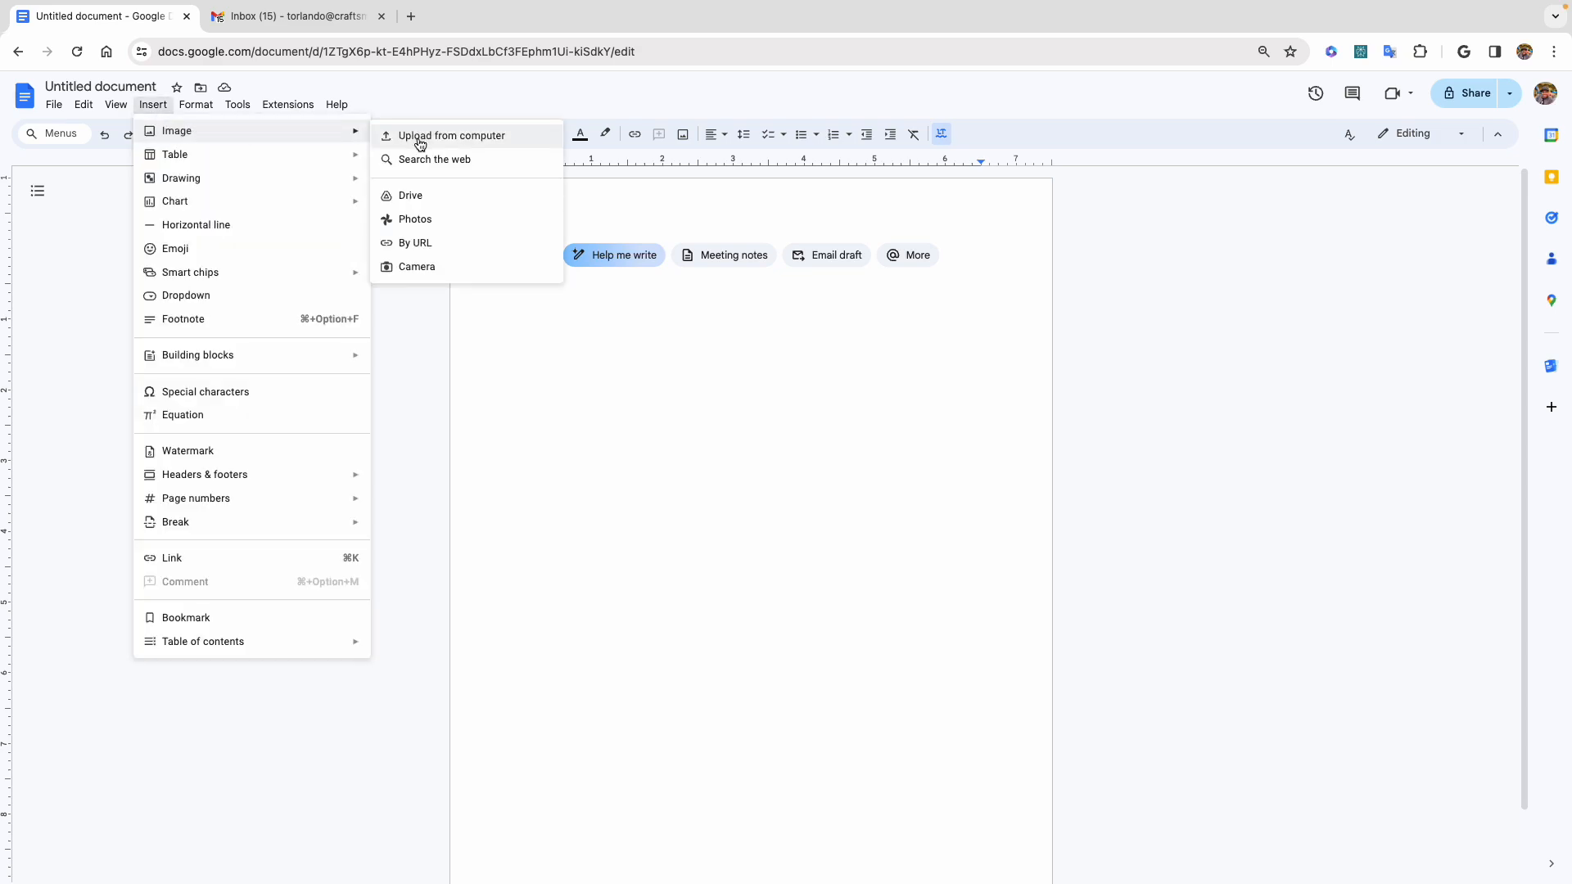
Upload from computer and search the Mac's files for 'torla' to find the headshots
{"action": "left_click", "coordinate": [452, 135]}
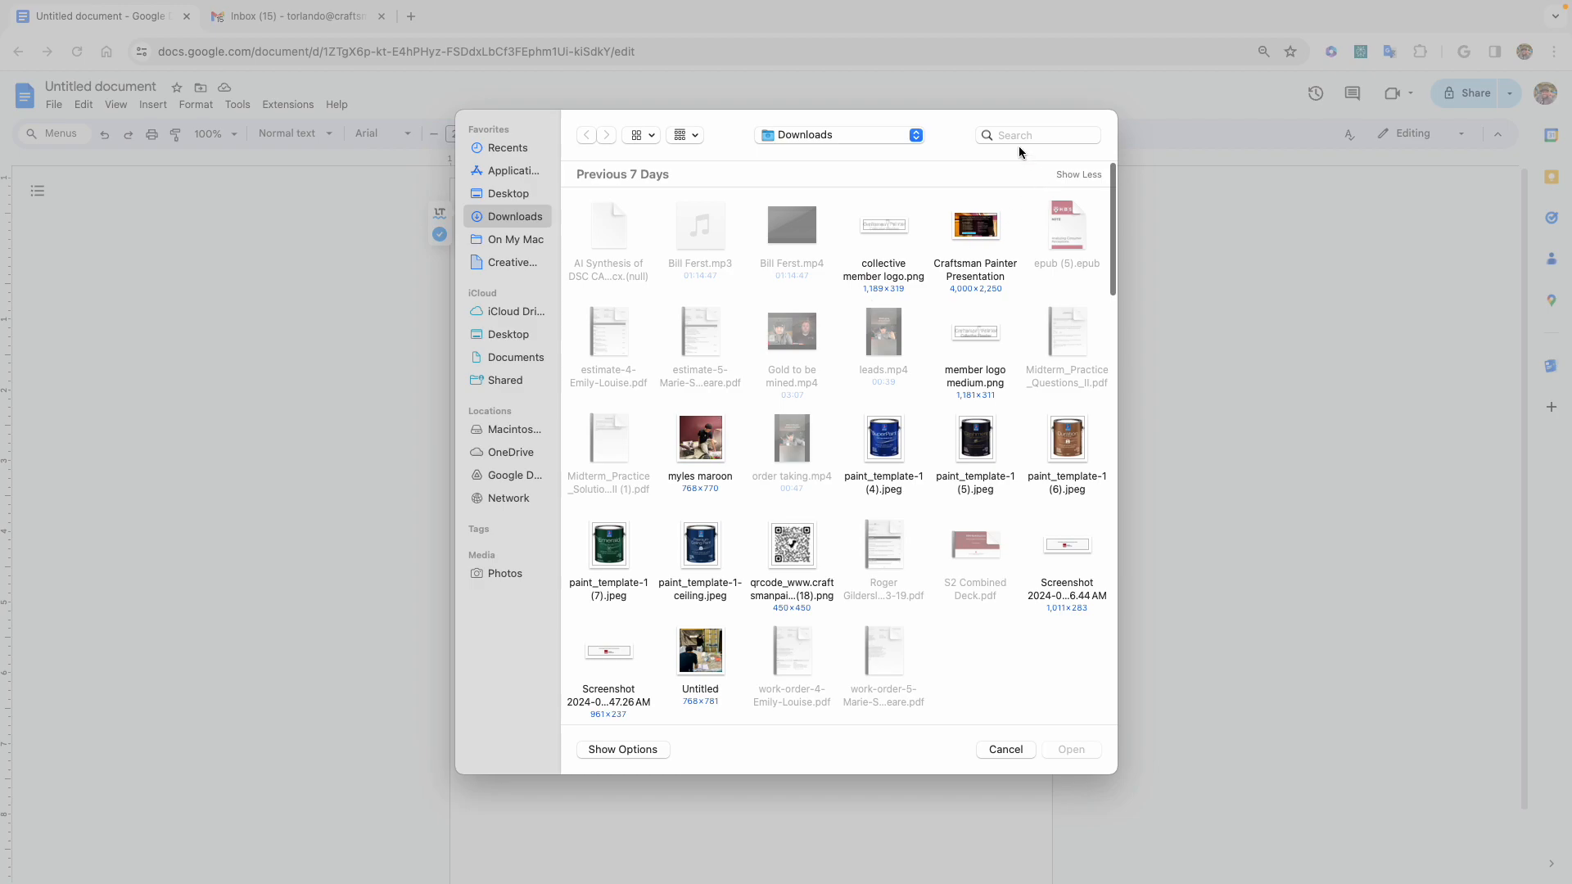
{"action": "type", "text": "torlando"}
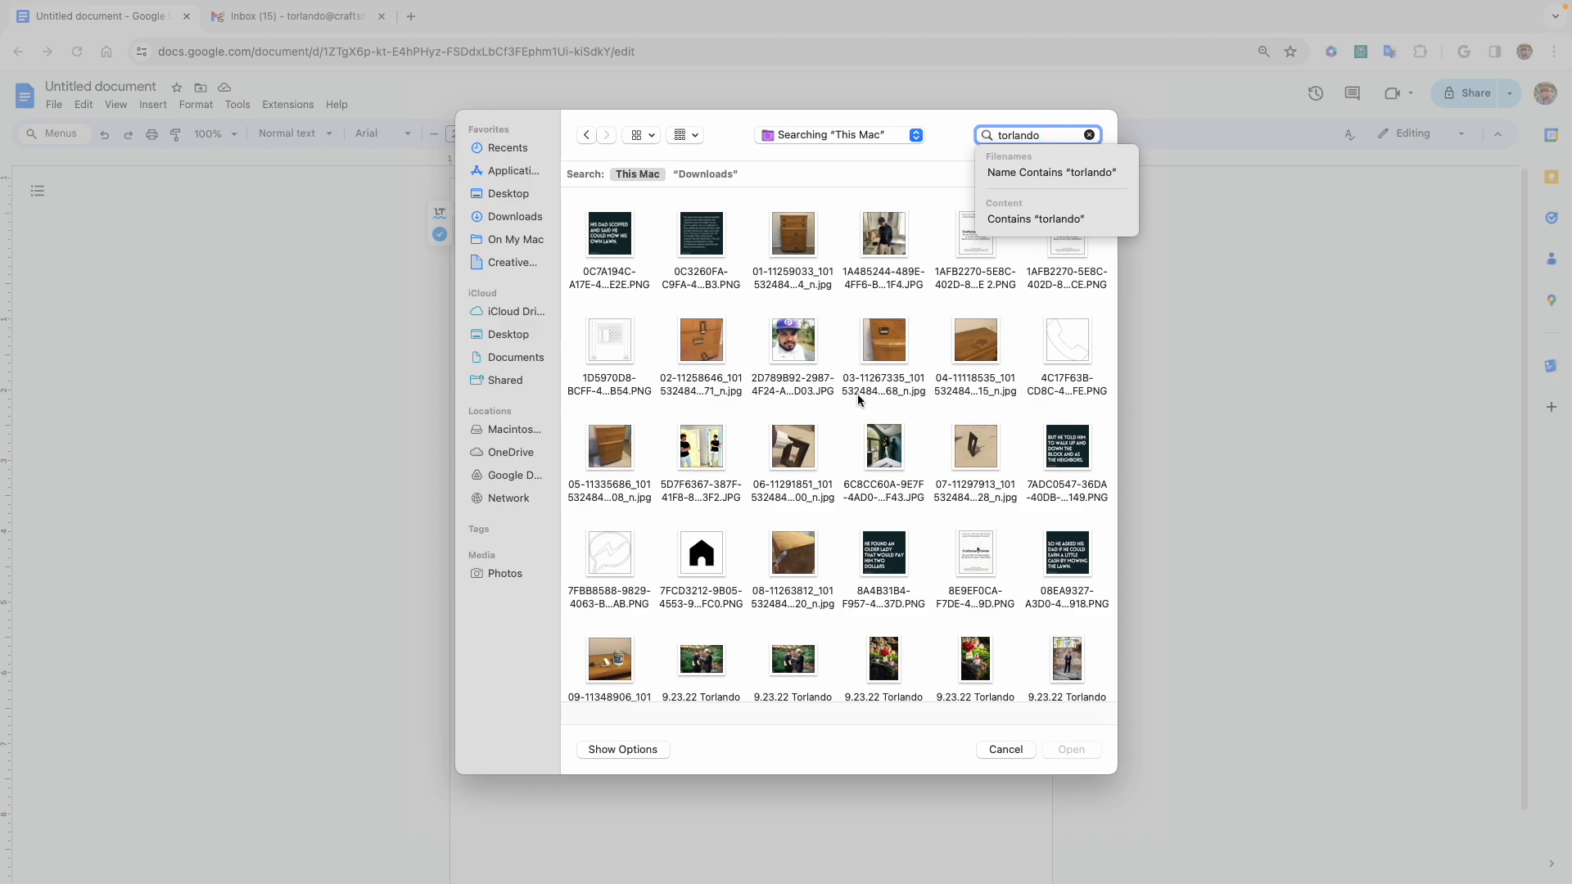
{"action": "scroll", "scroll_direction": "down", "scroll_amount": 3}
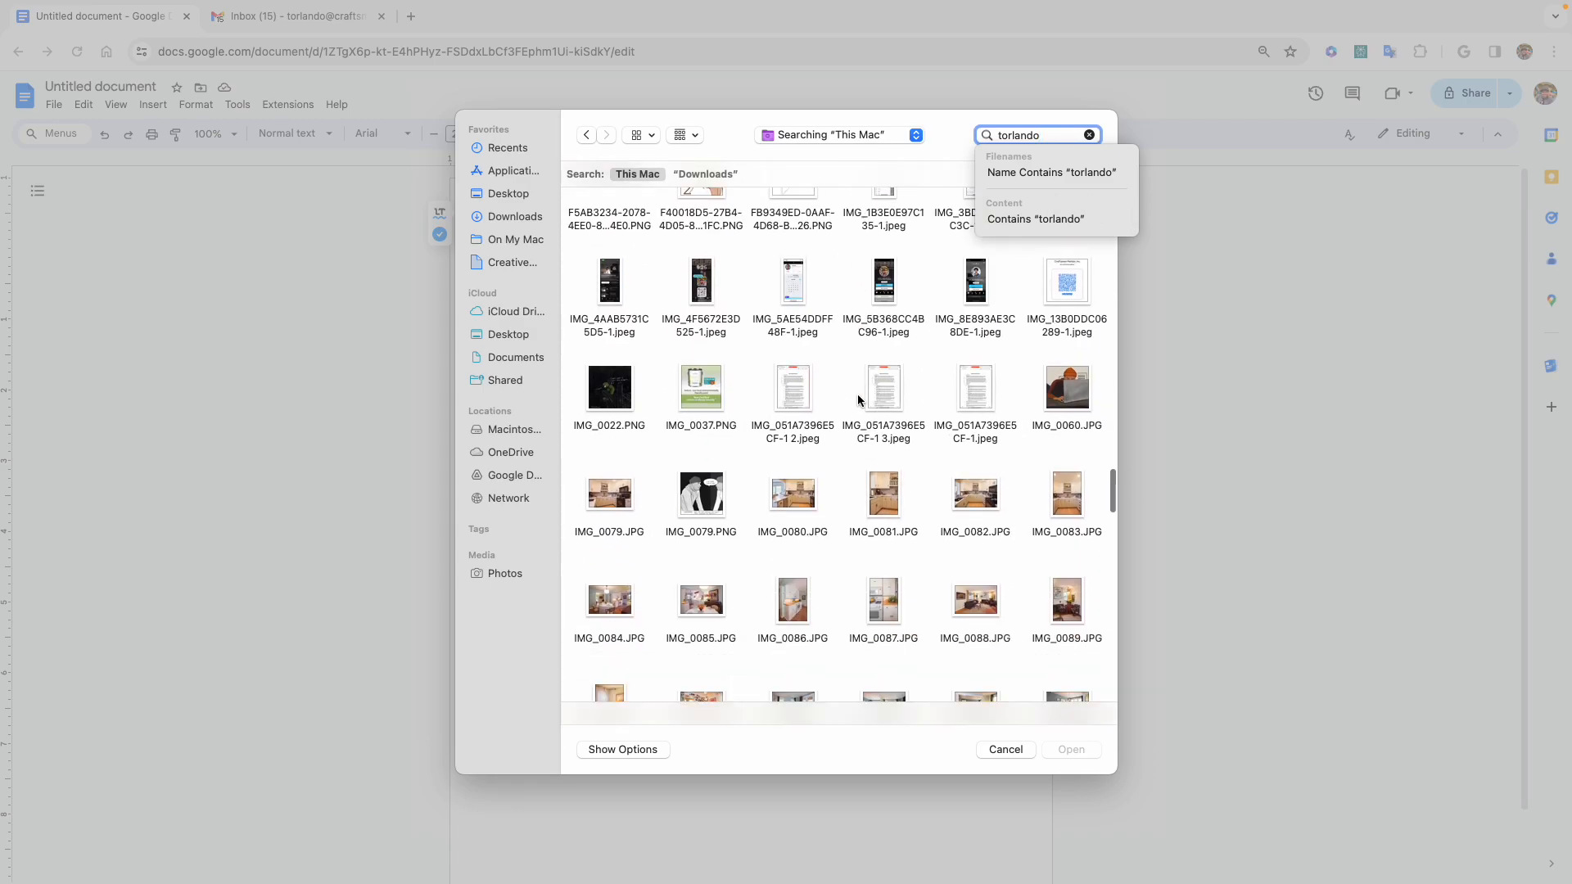
{"action": "scroll", "scroll_direction": "down", "scroll_amount": 3}
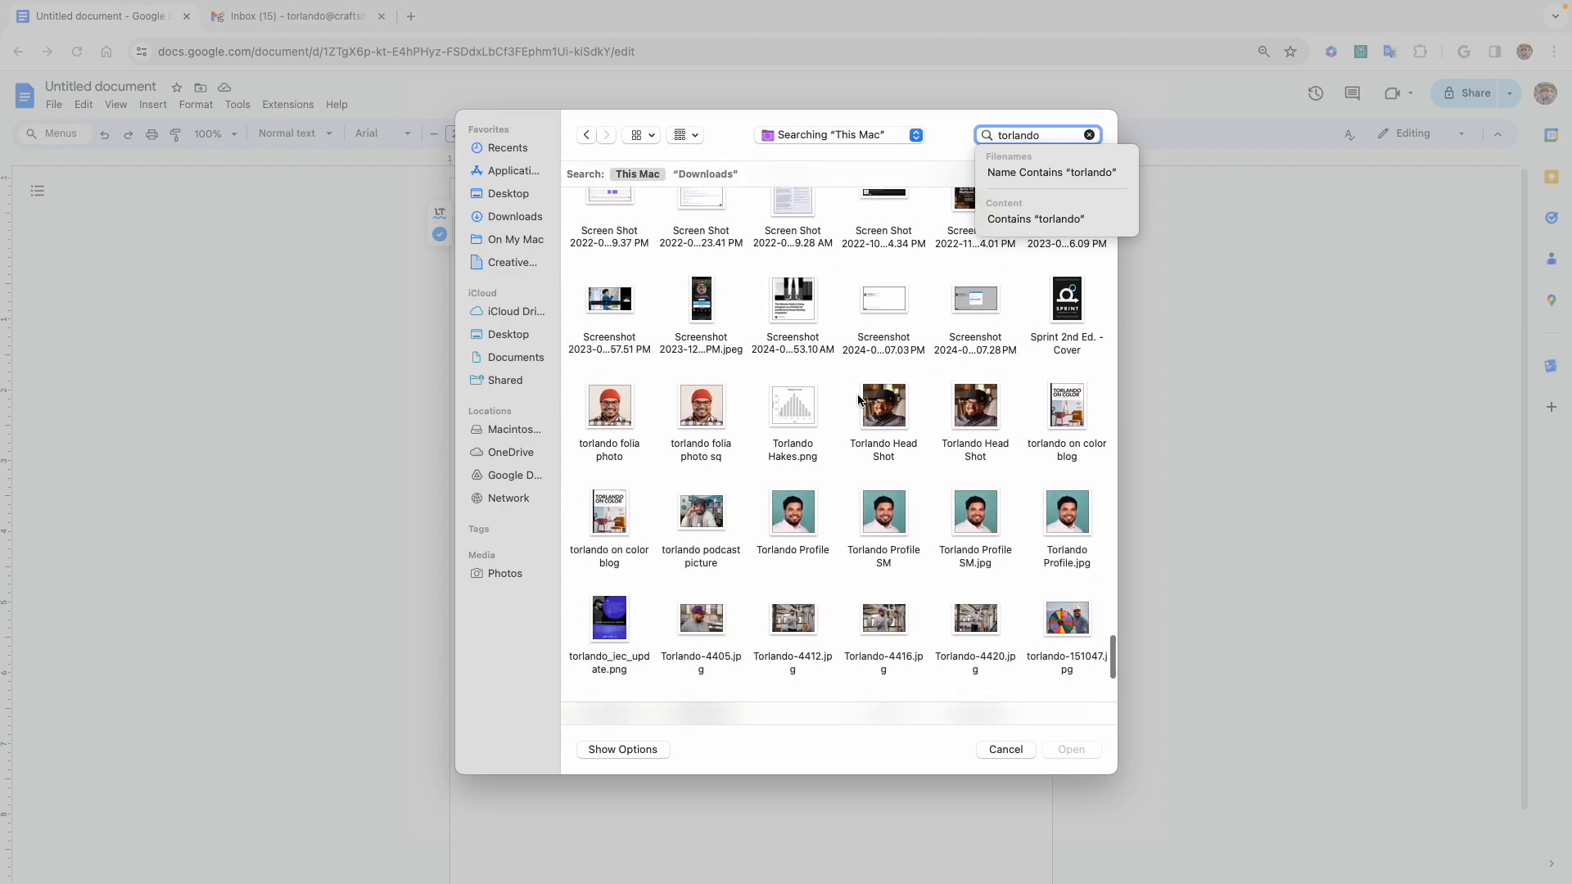
{"action": "scroll", "scroll_direction": "down", "scroll_amount": 3}
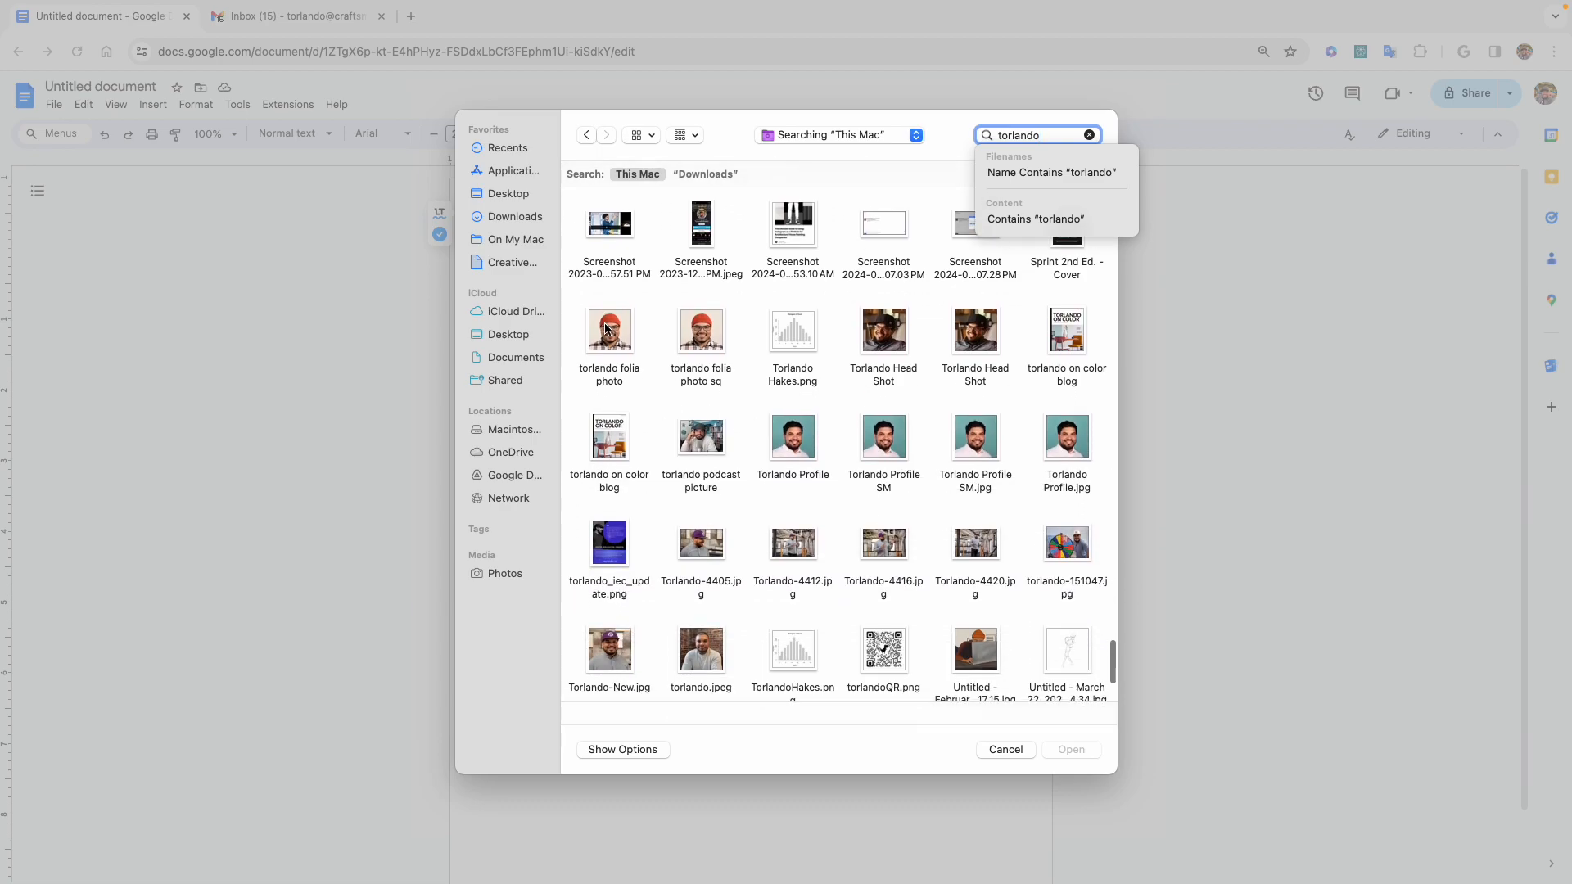
Choose the orange-beanie headshot over the darker one and insert it into the document
{"action": "left_click", "coordinate": [609, 331]}
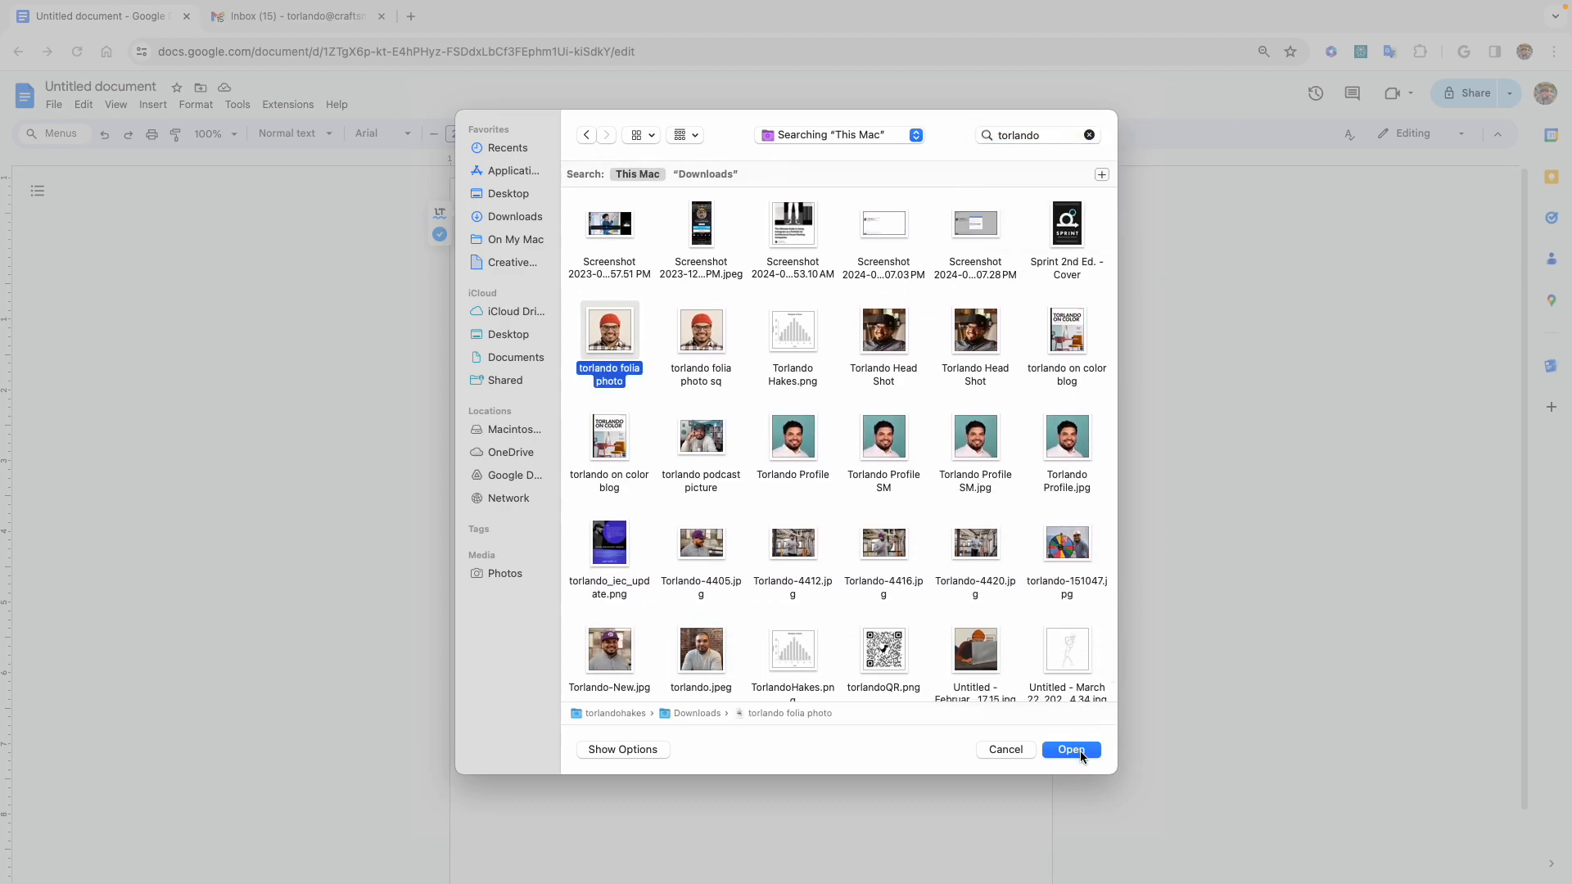
{"action": "left_click", "coordinate": [883, 331]}
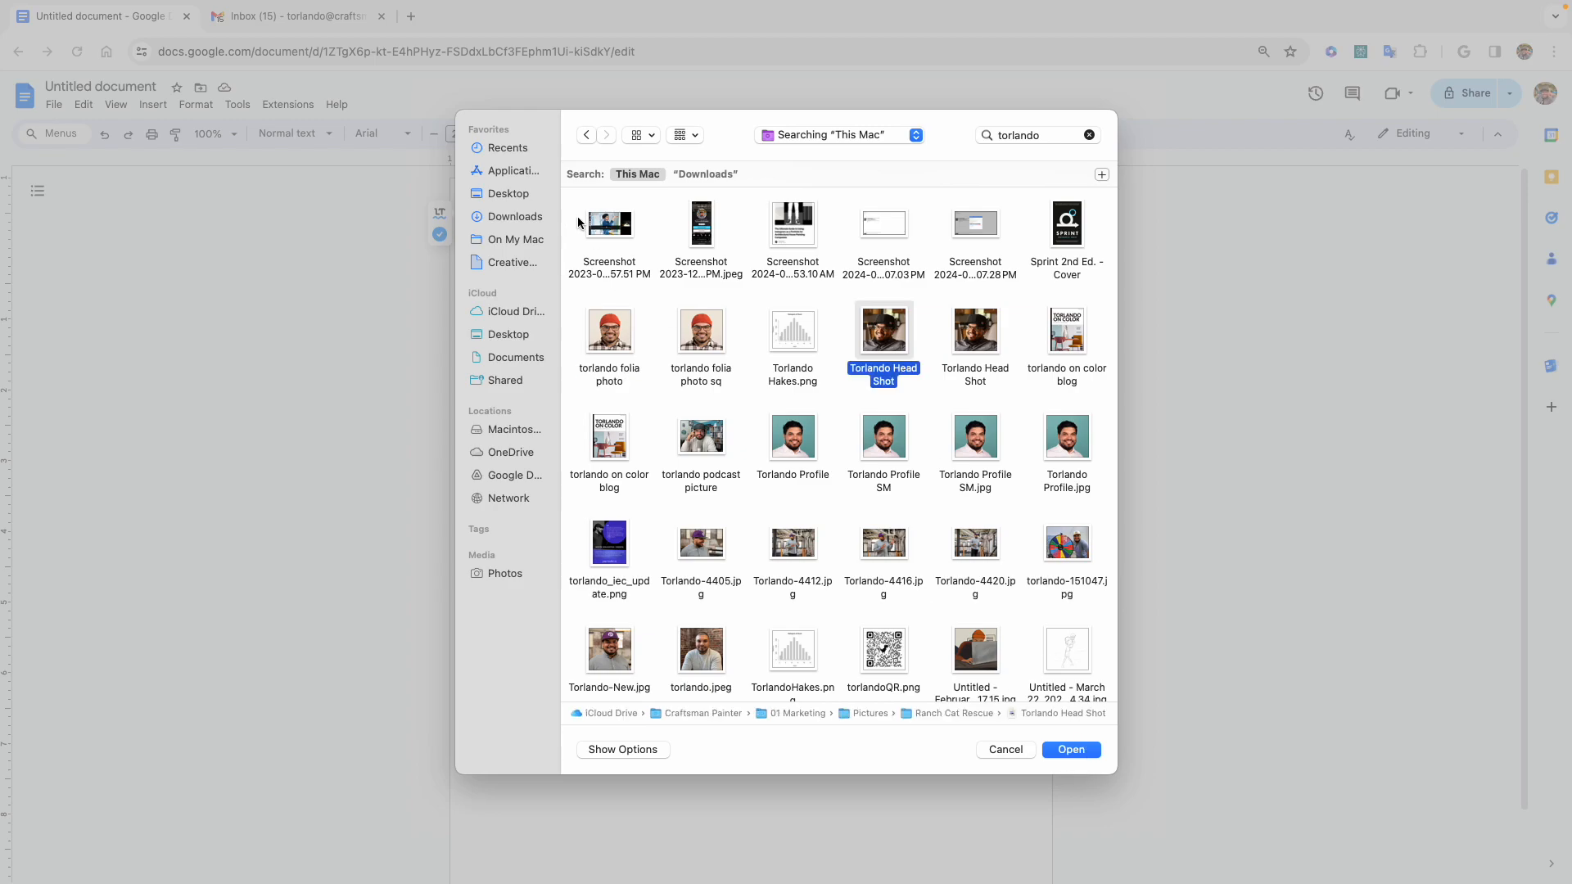
{"action": "mouse_move", "coordinate": [619, 326]}
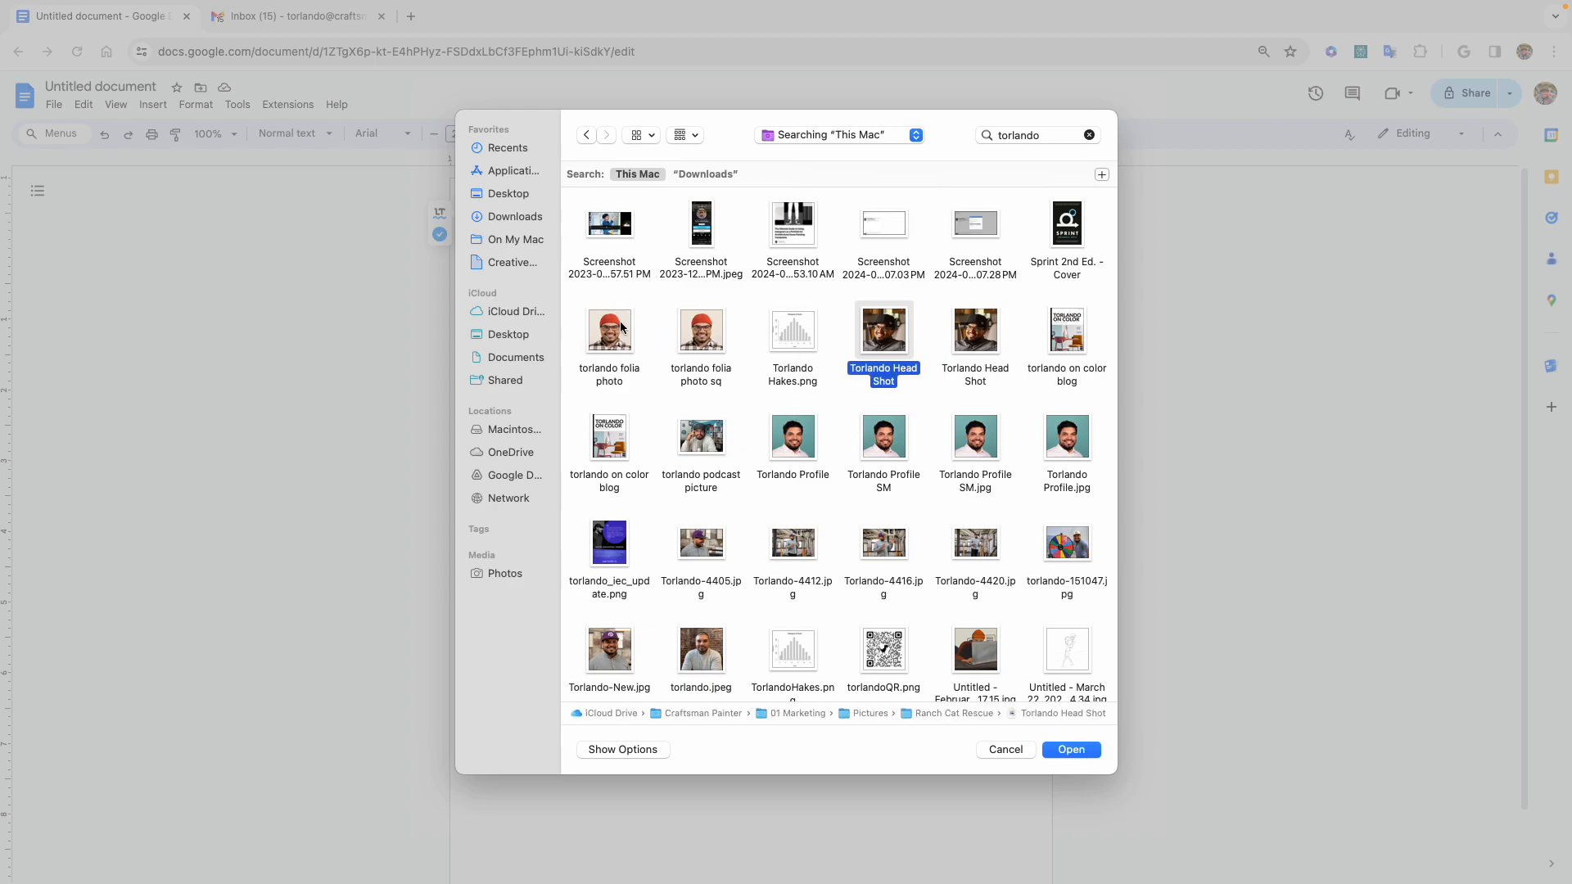
{"action": "left_click", "coordinate": [609, 331]}
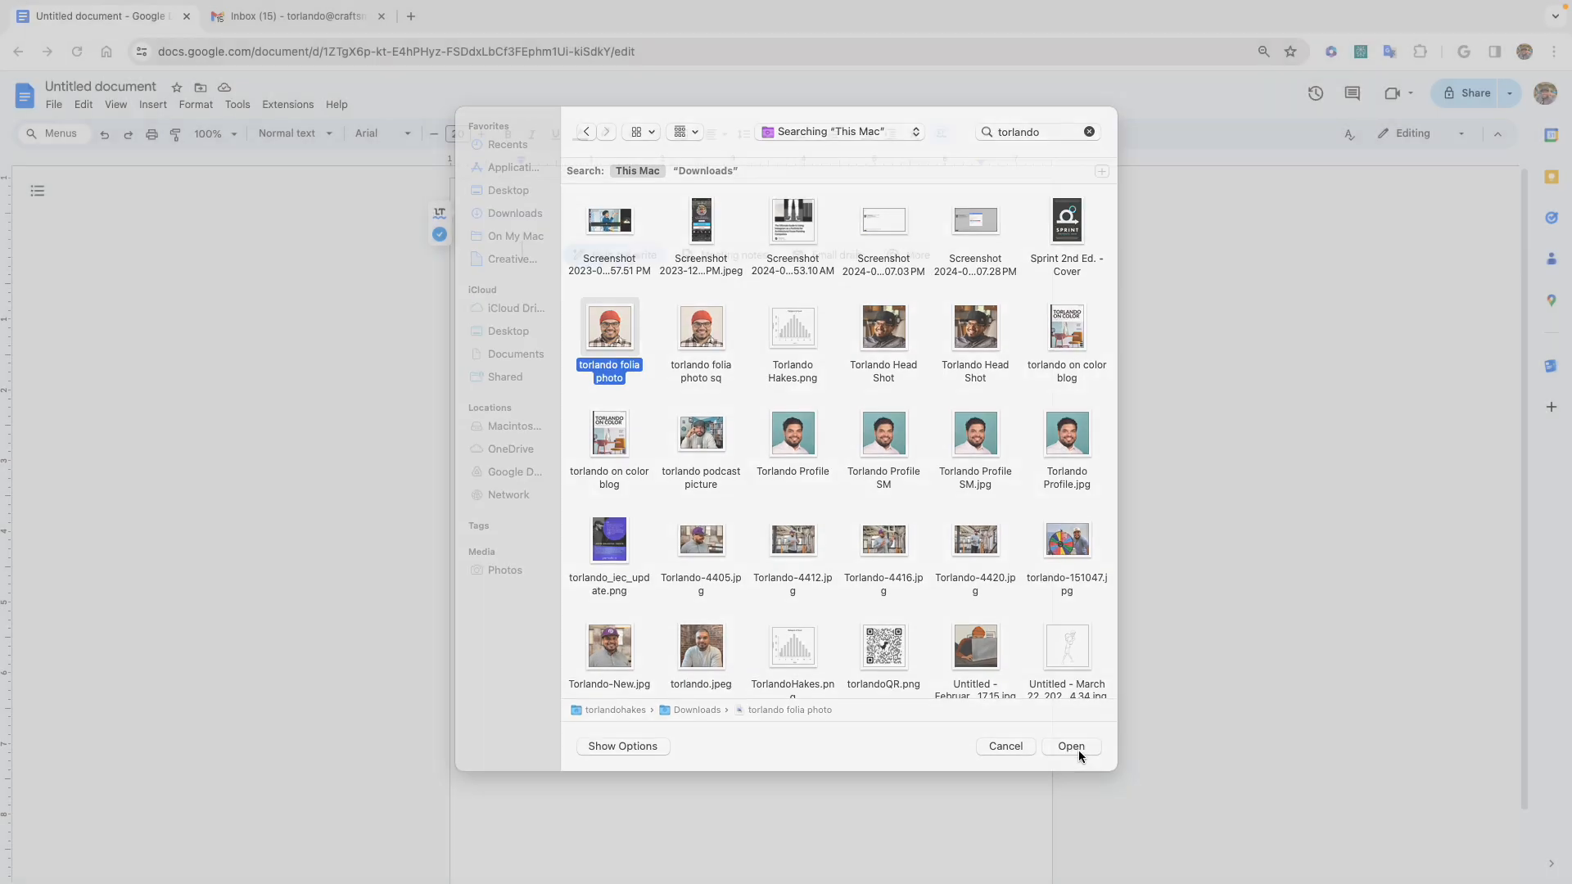
{"action": "left_click", "coordinate": [1071, 747]}
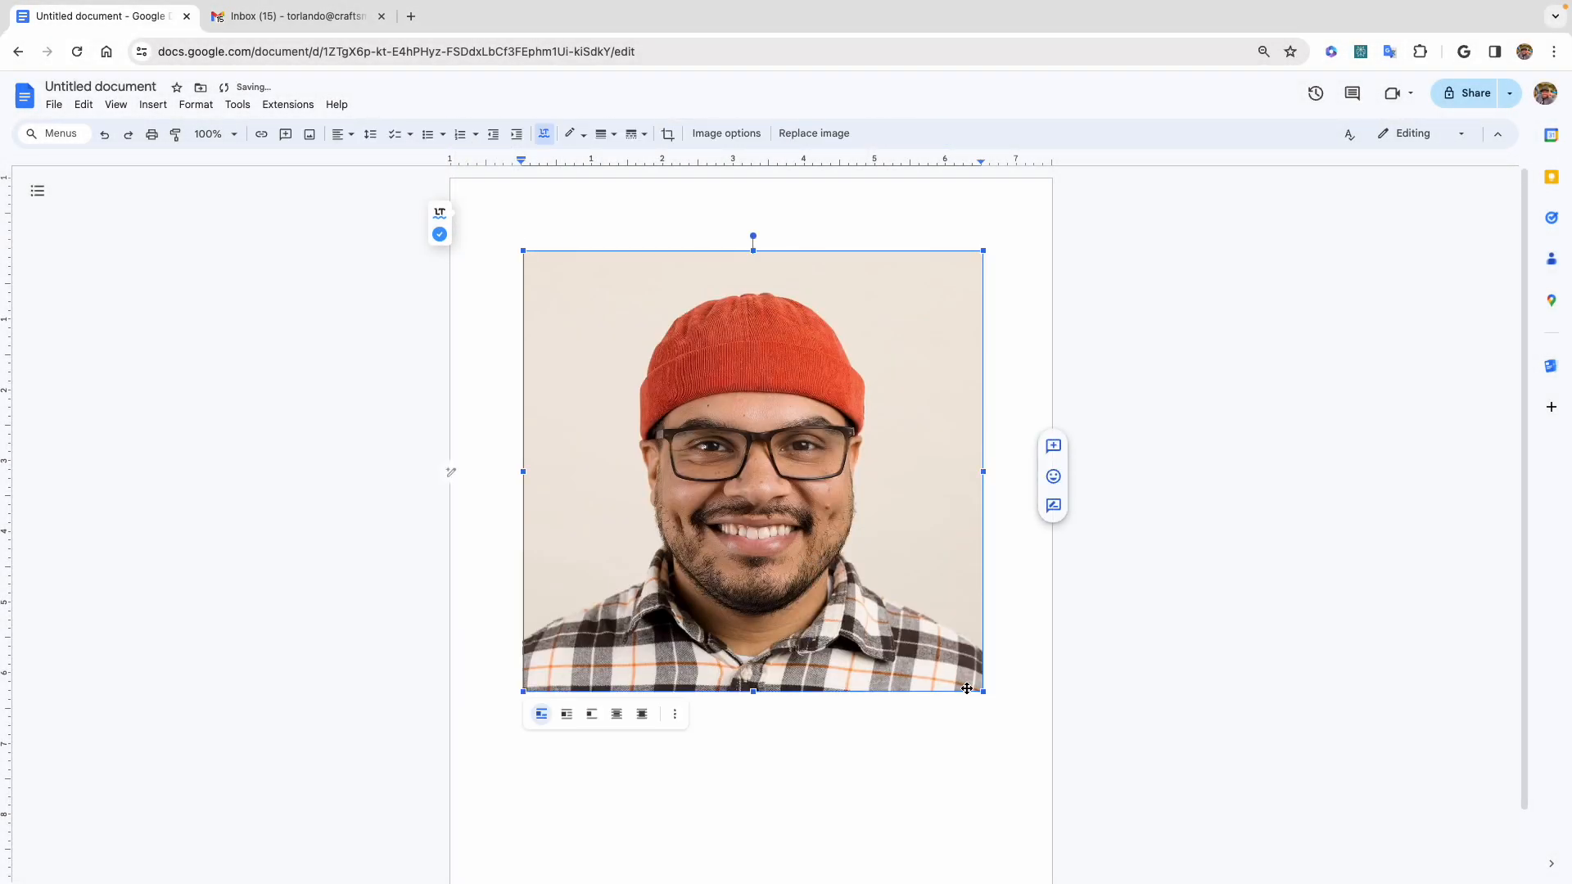
Shrink the headshot to a small top-left thumbnail and set it to wrap text beside it
{"action": "left_click_drag", "start_coordinate": [967, 688], "coordinate": [612, 329]}
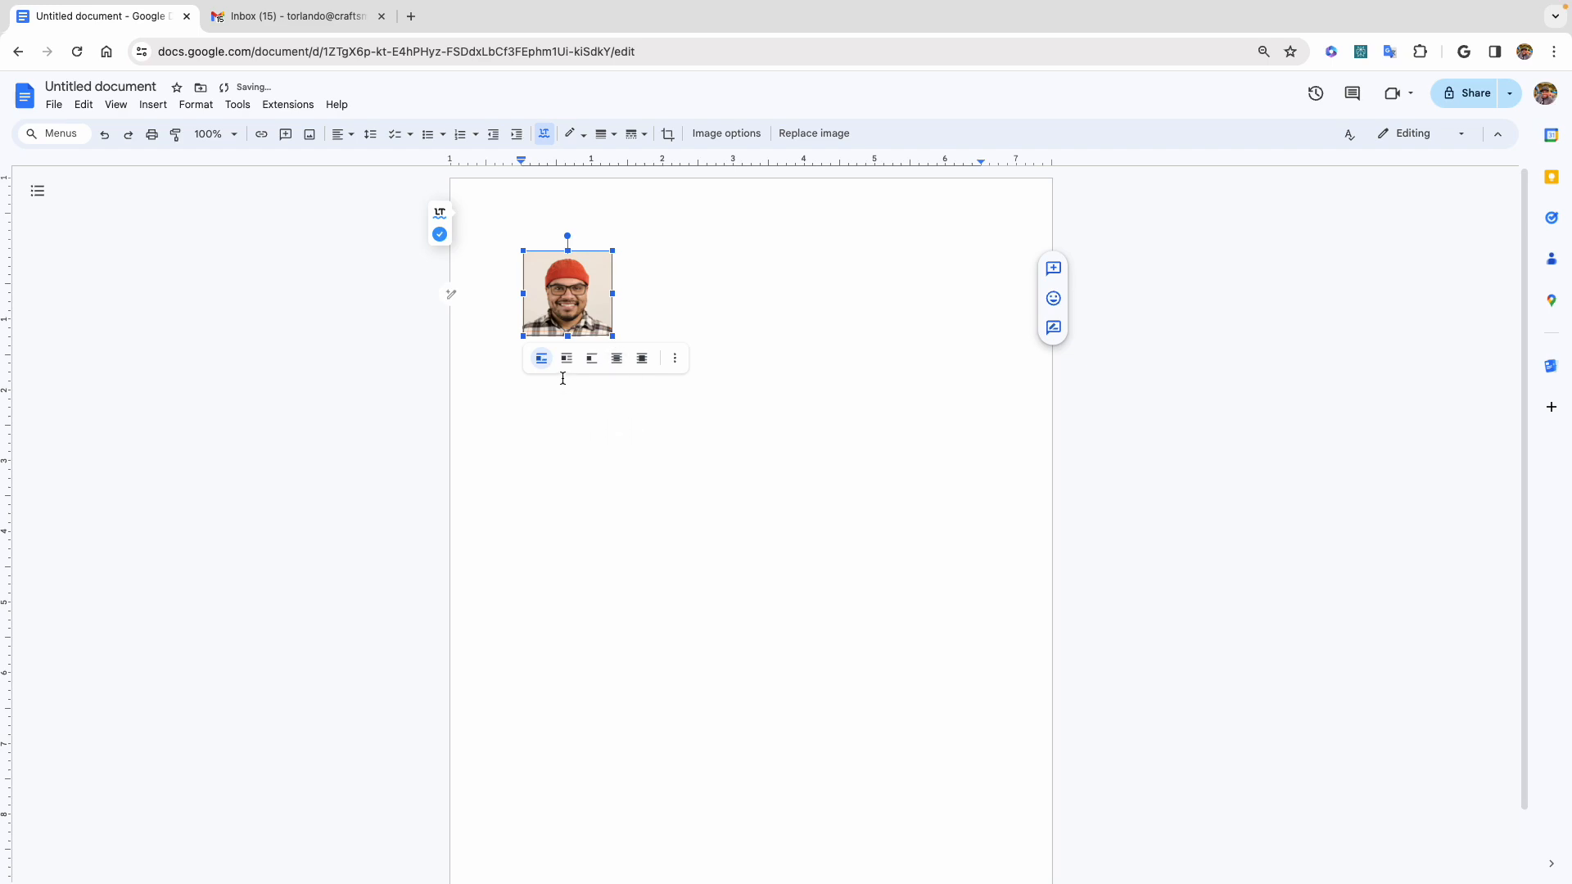
{"action": "mouse_move", "coordinate": [591, 359]}
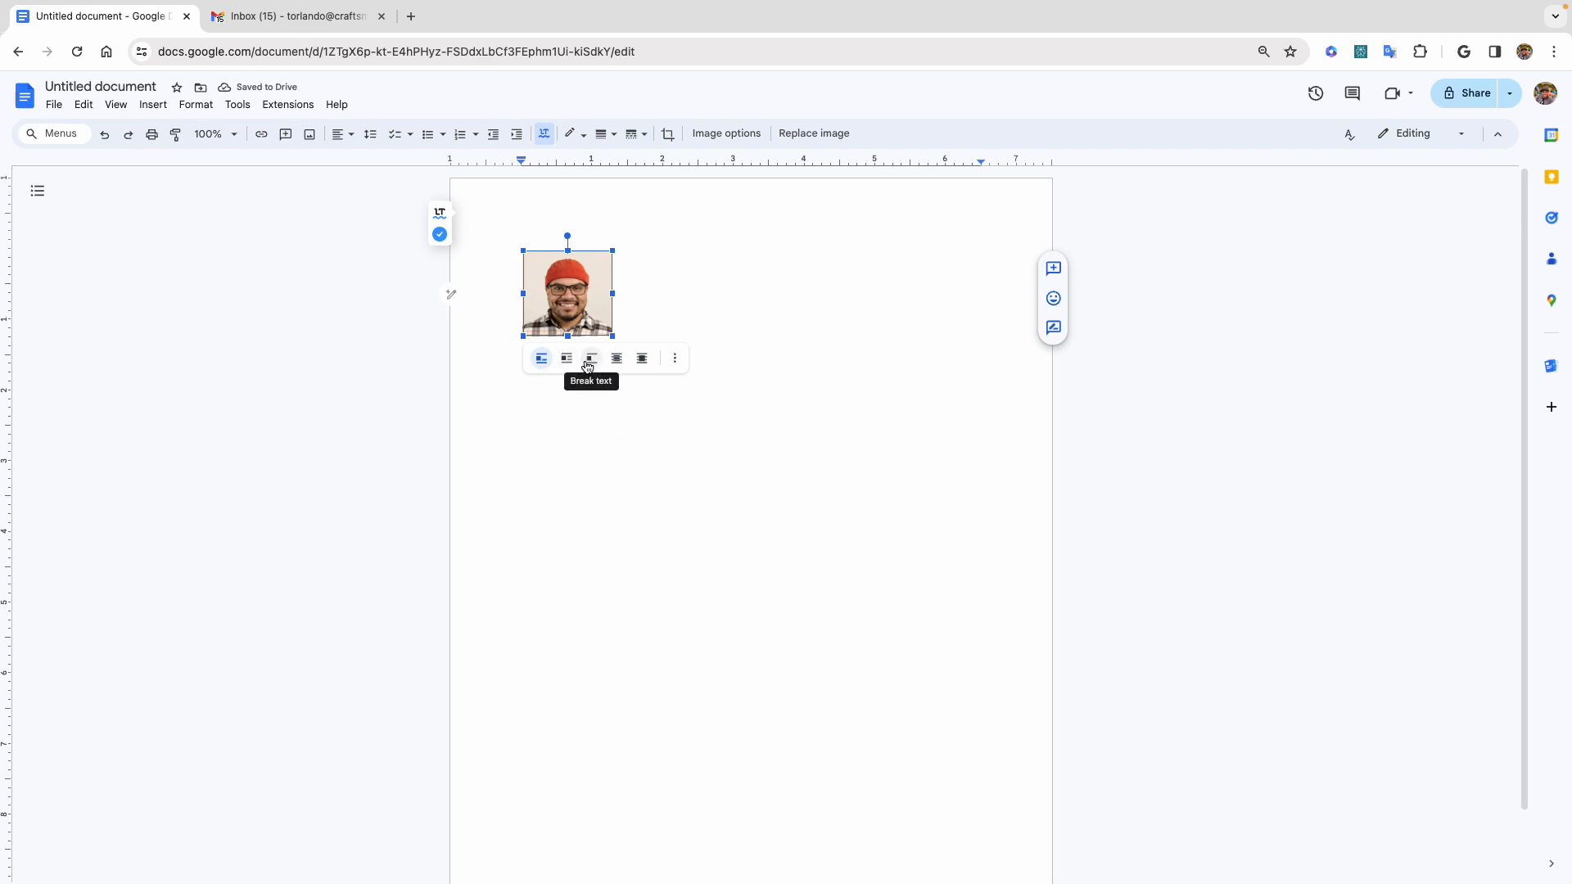
{"action": "mouse_move", "coordinate": [641, 357]}
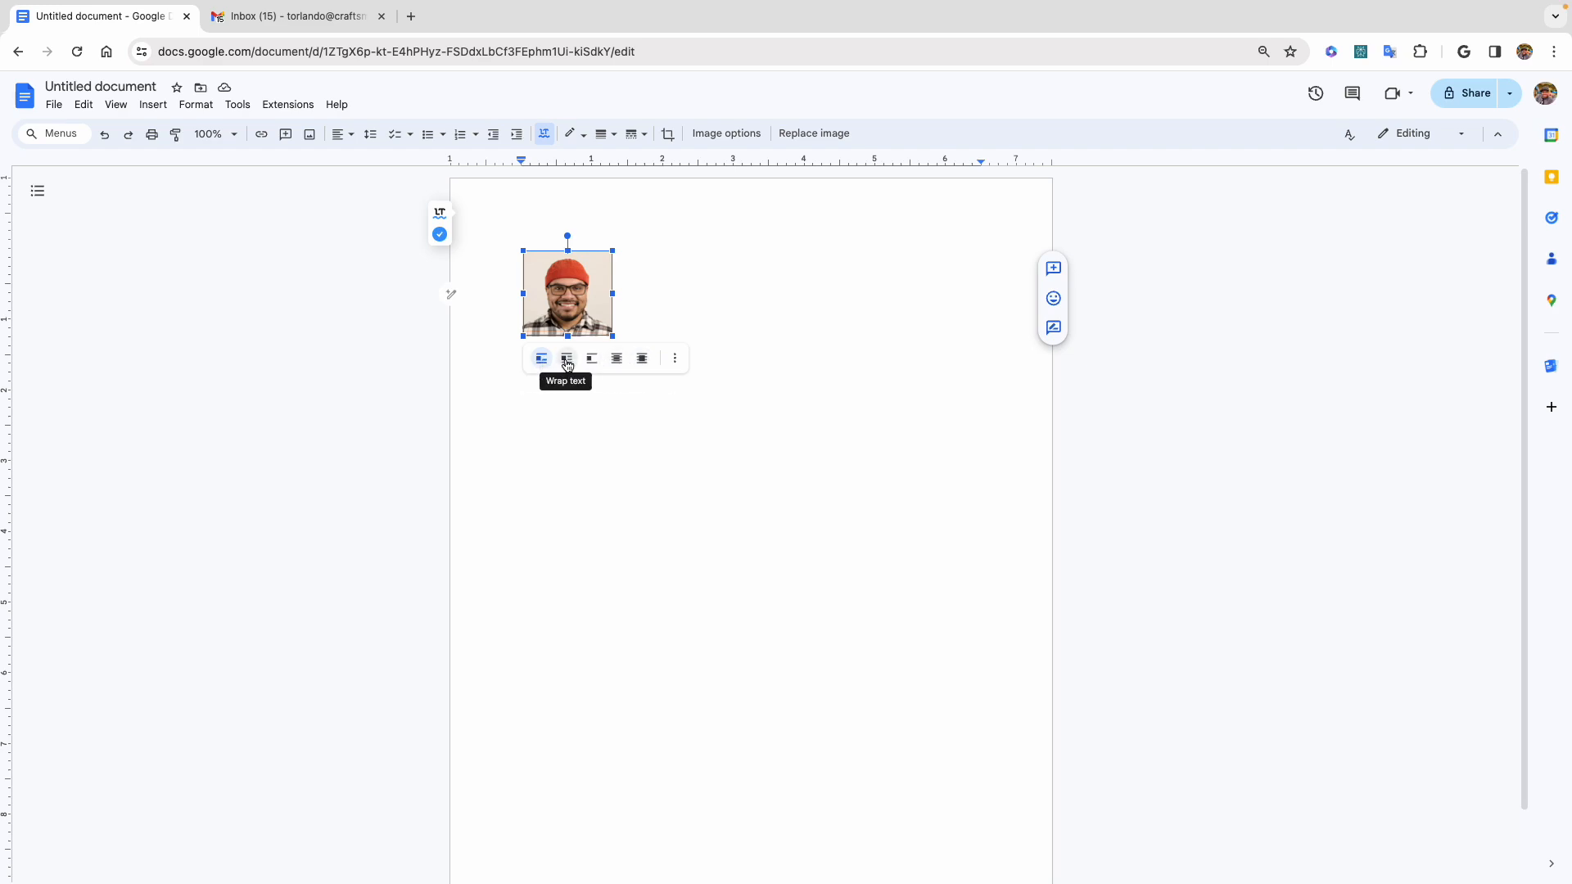
{"action": "left_click", "coordinate": [566, 357]}
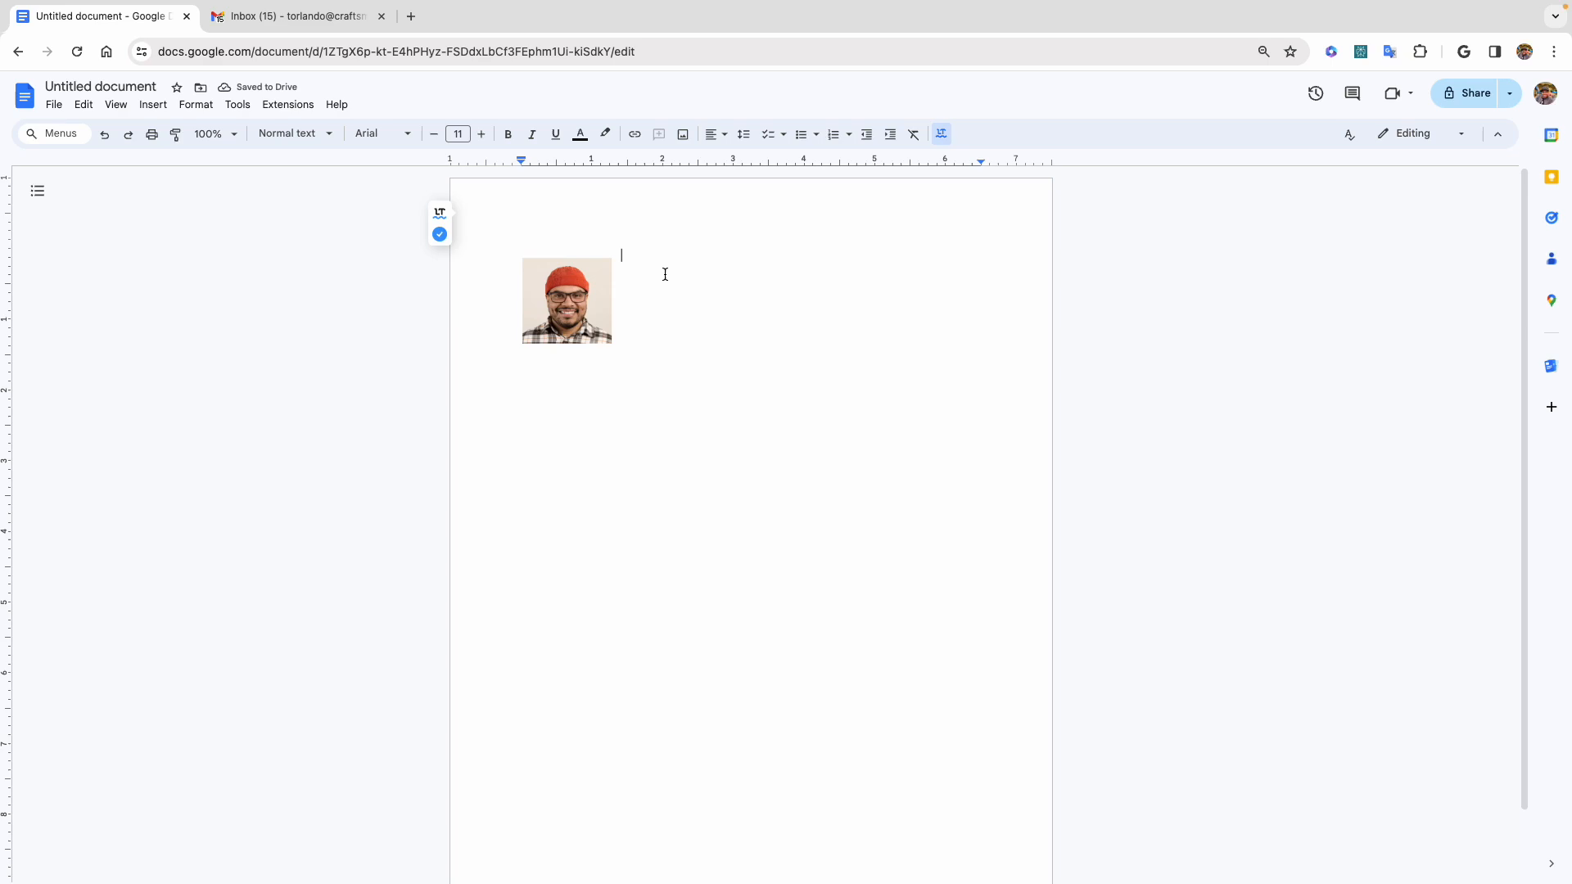
Add the line 'Torlando Hakes | Craftsman Painter' beside the headshot and start a new line
{"action": "type", "text": "Orlando Hakes"}
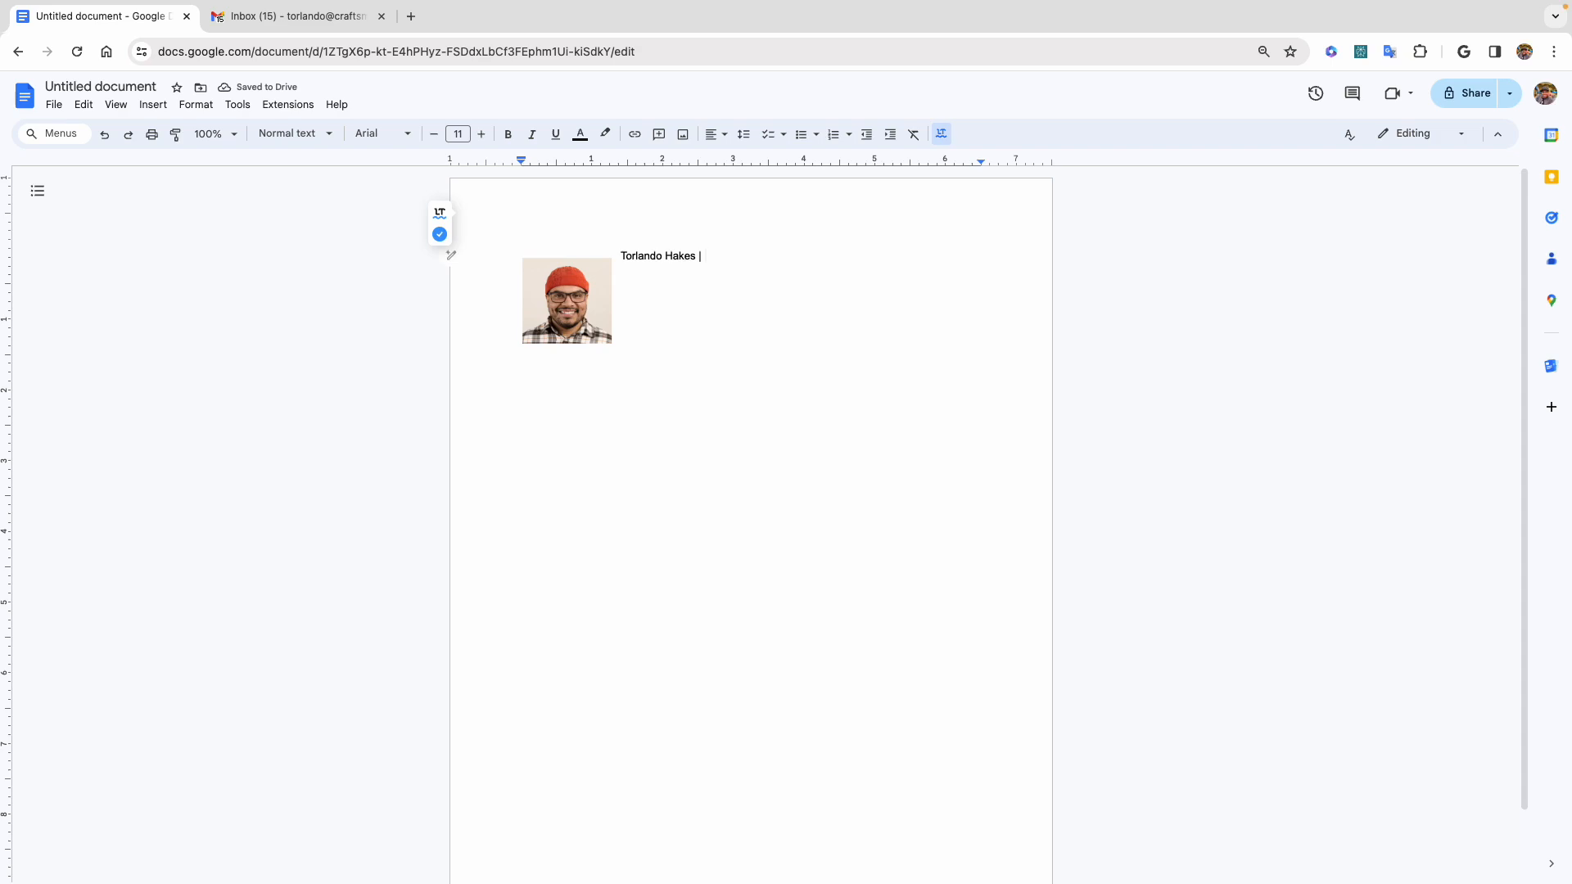
{"action": "type", "text": "Owner"}
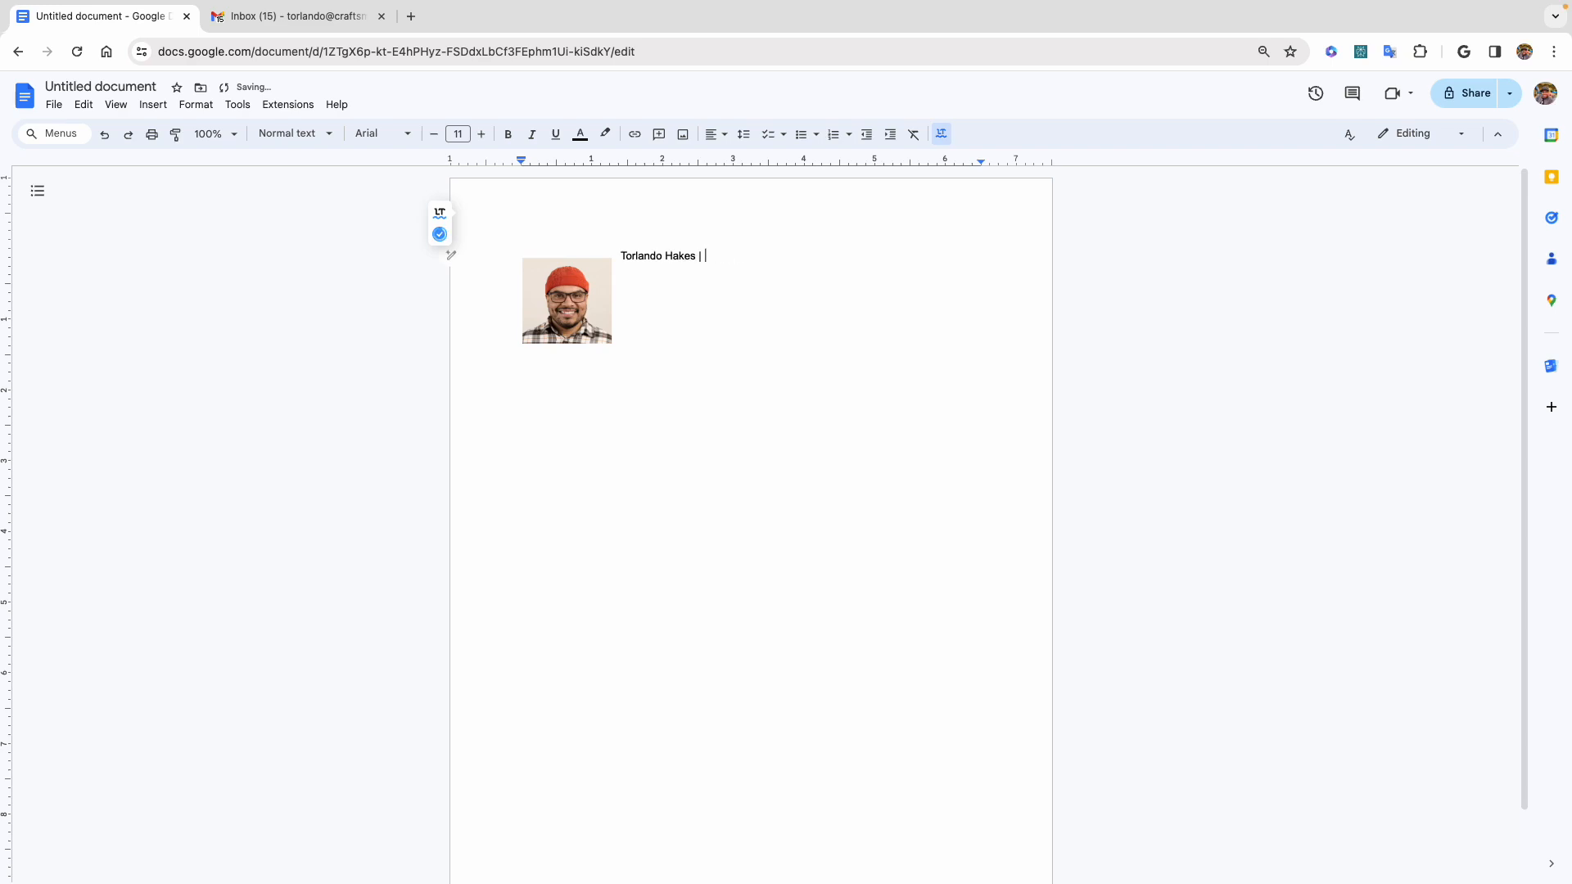
{"action": "type", "text": "Craftsman Pain"}
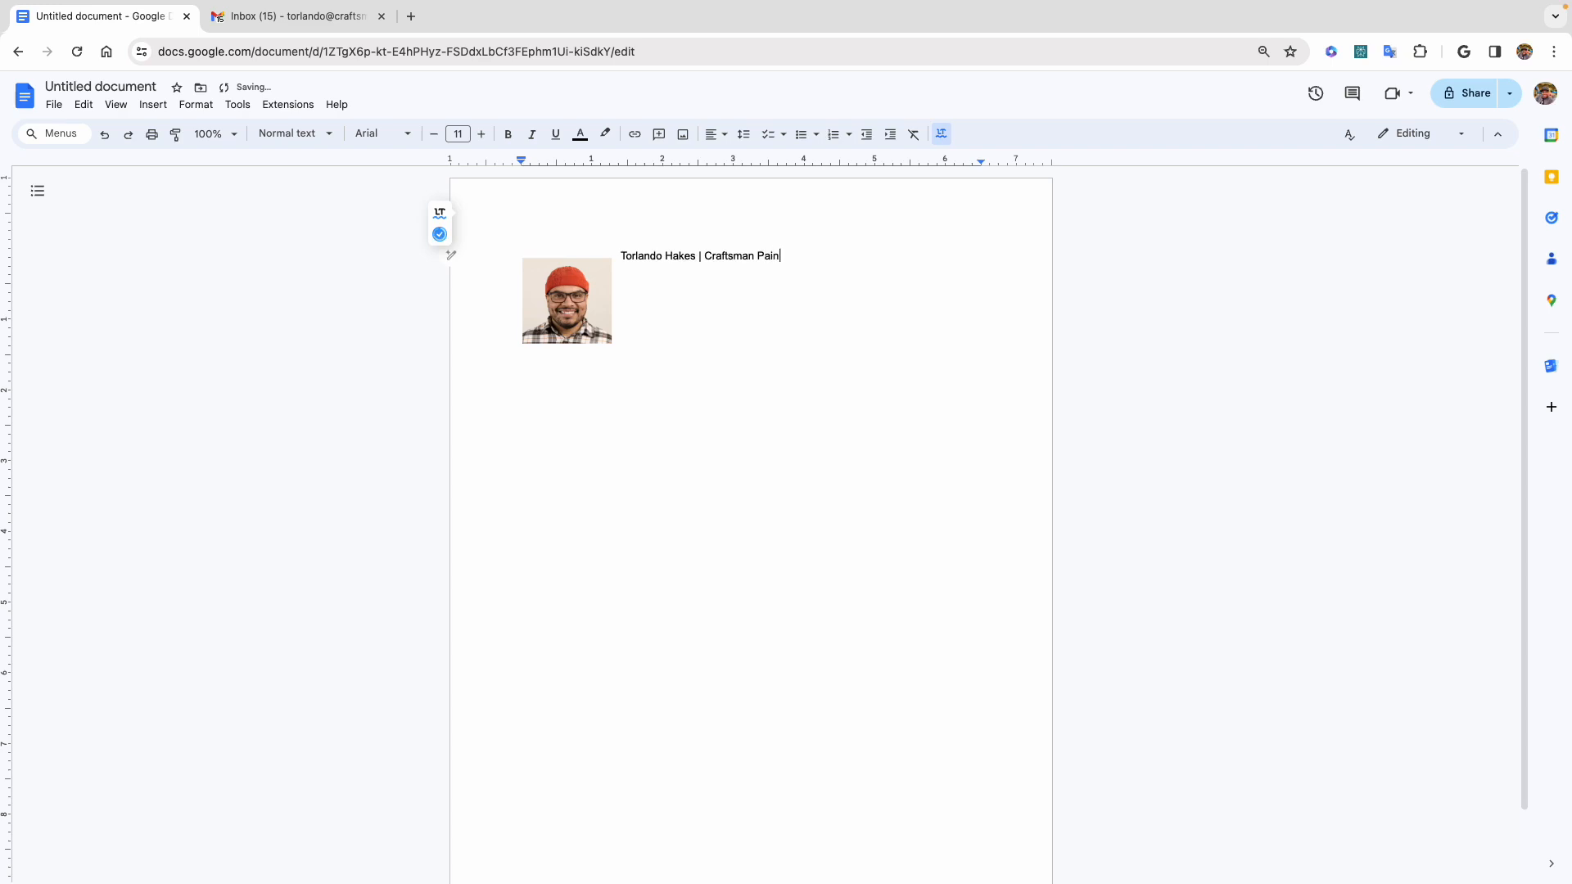
{"action": "type", "text": "ter"}
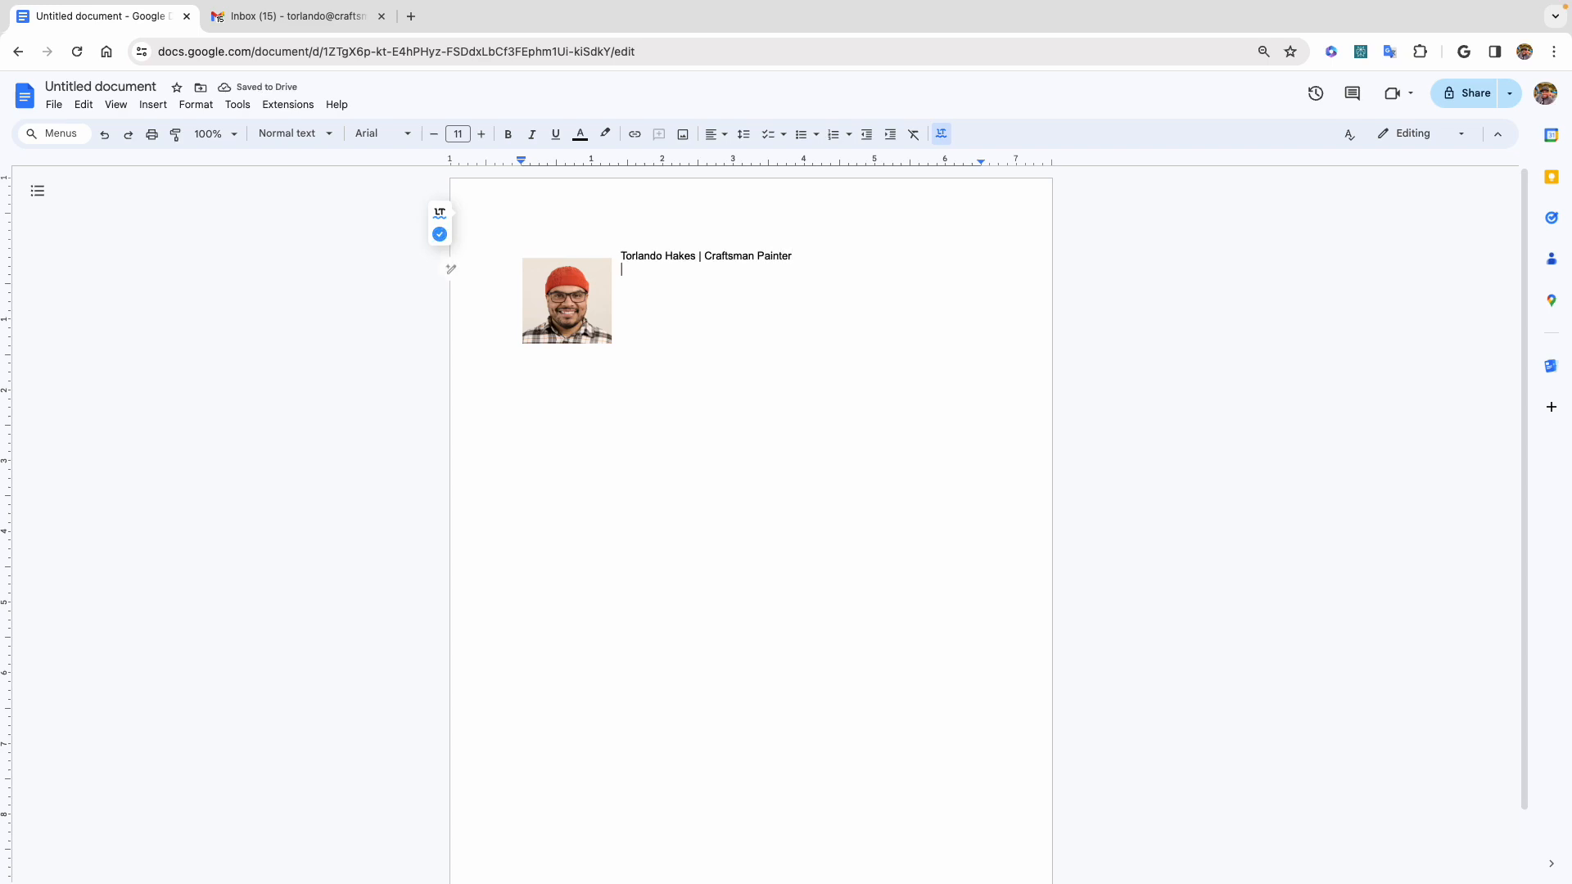
{"action": "type", "text": "Call"}
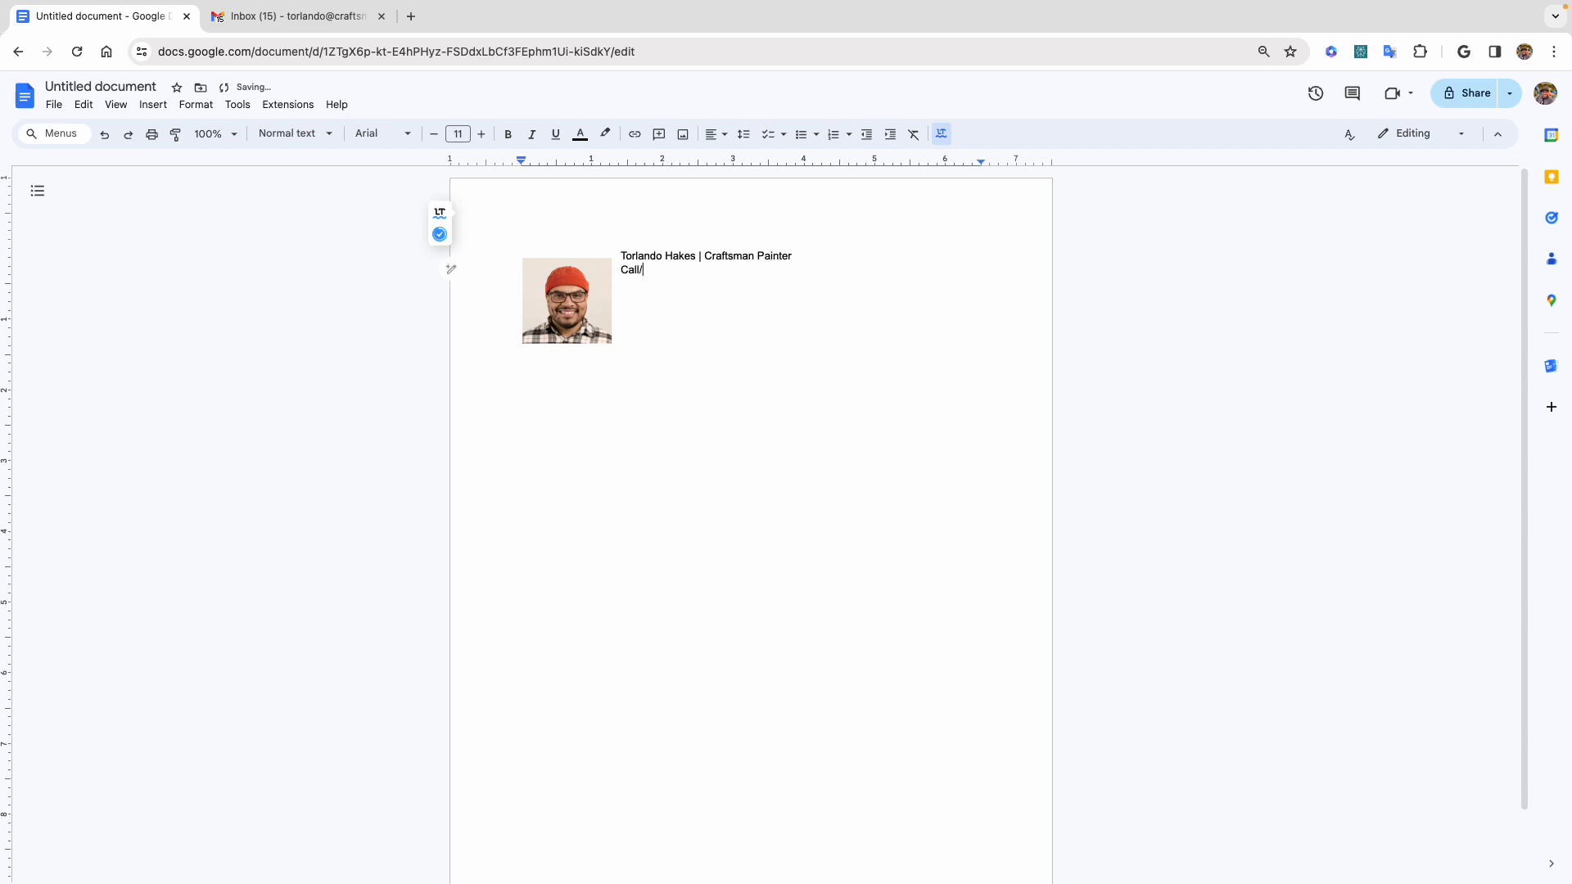
{"action": "type", "text": "/Text:"}
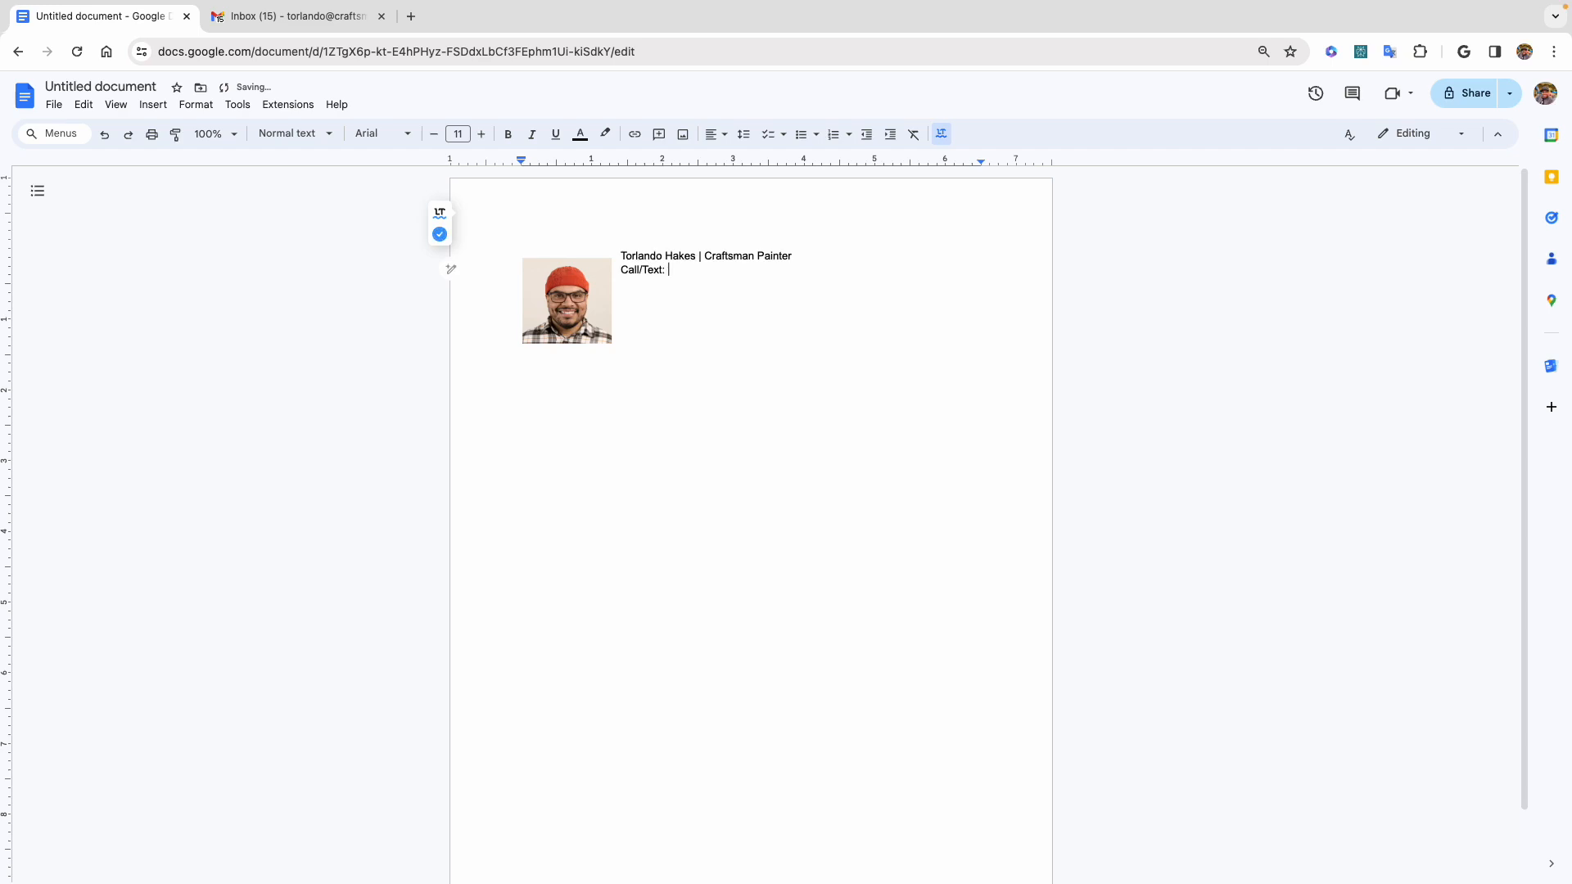
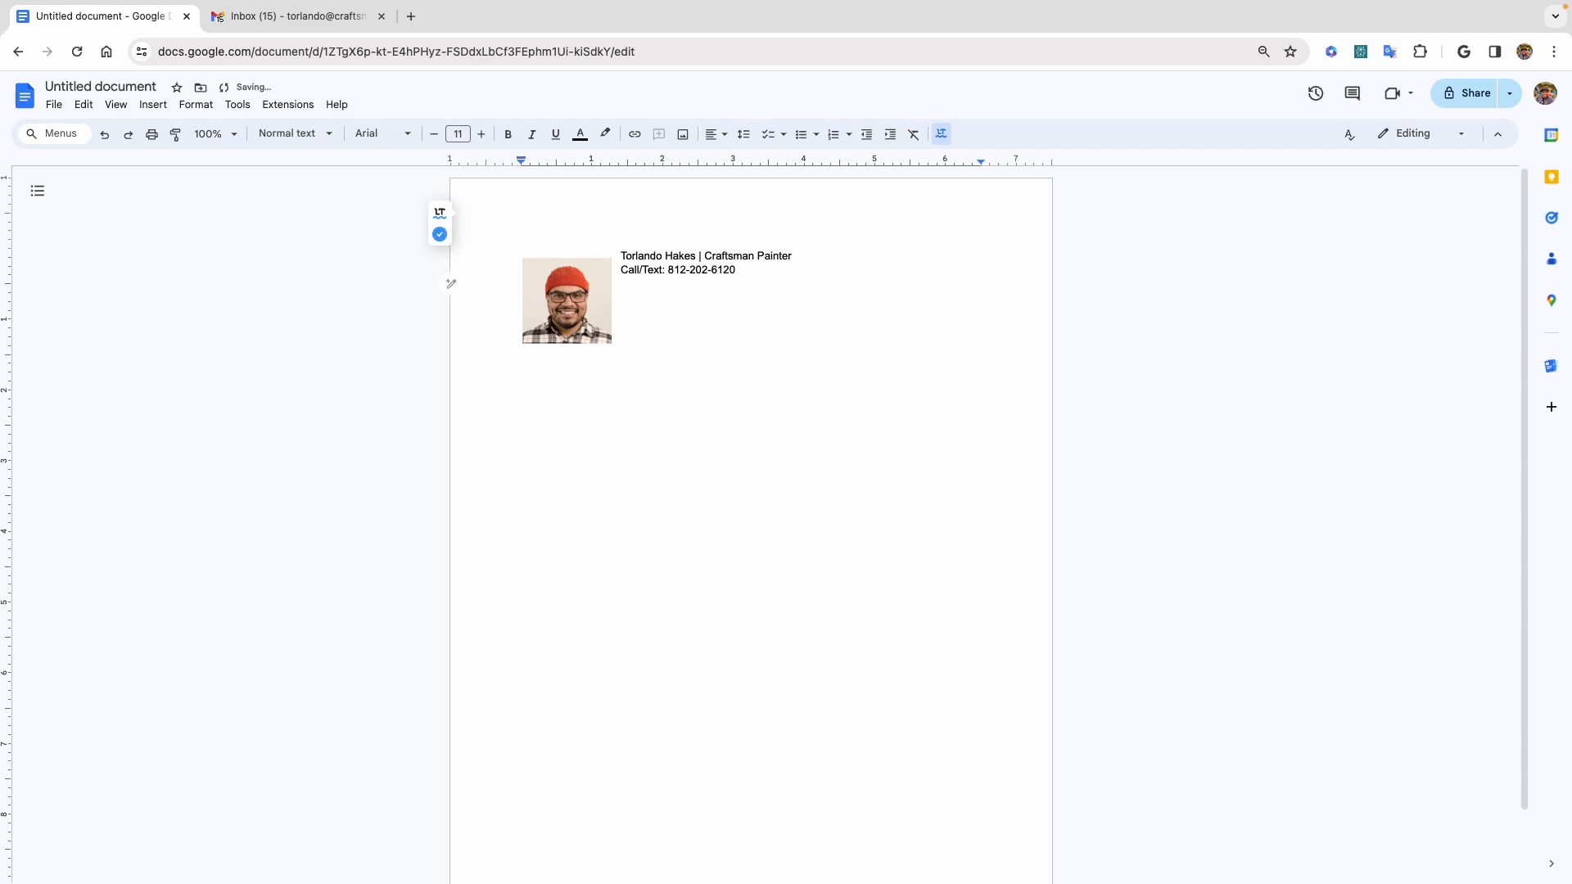
{"action": "type", "text": "Ea"}
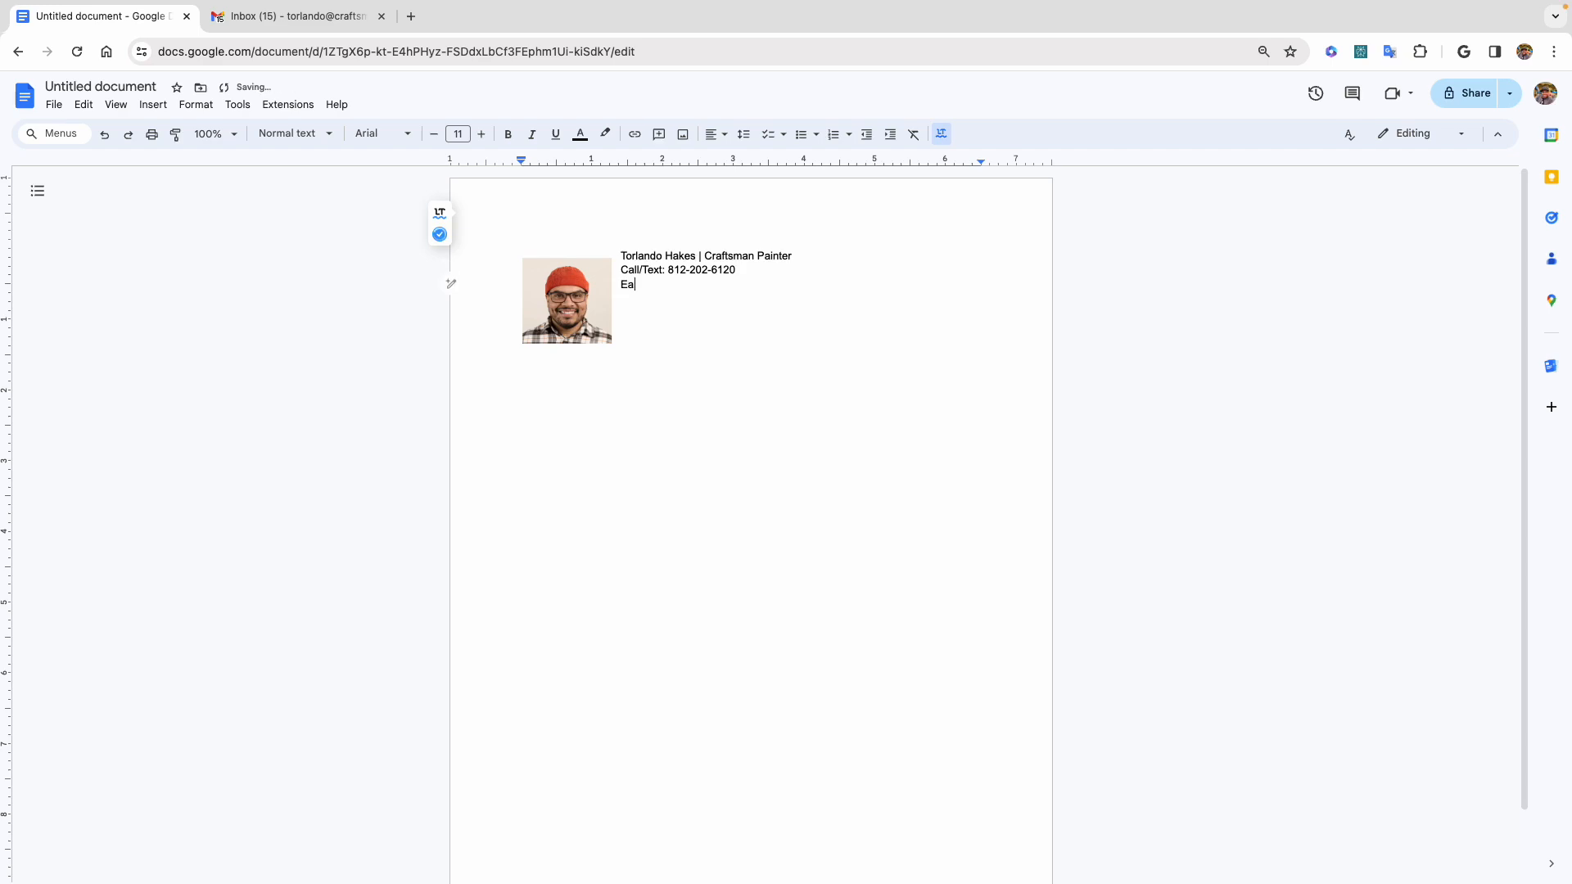
{"action": "type", "text": "mail:"}
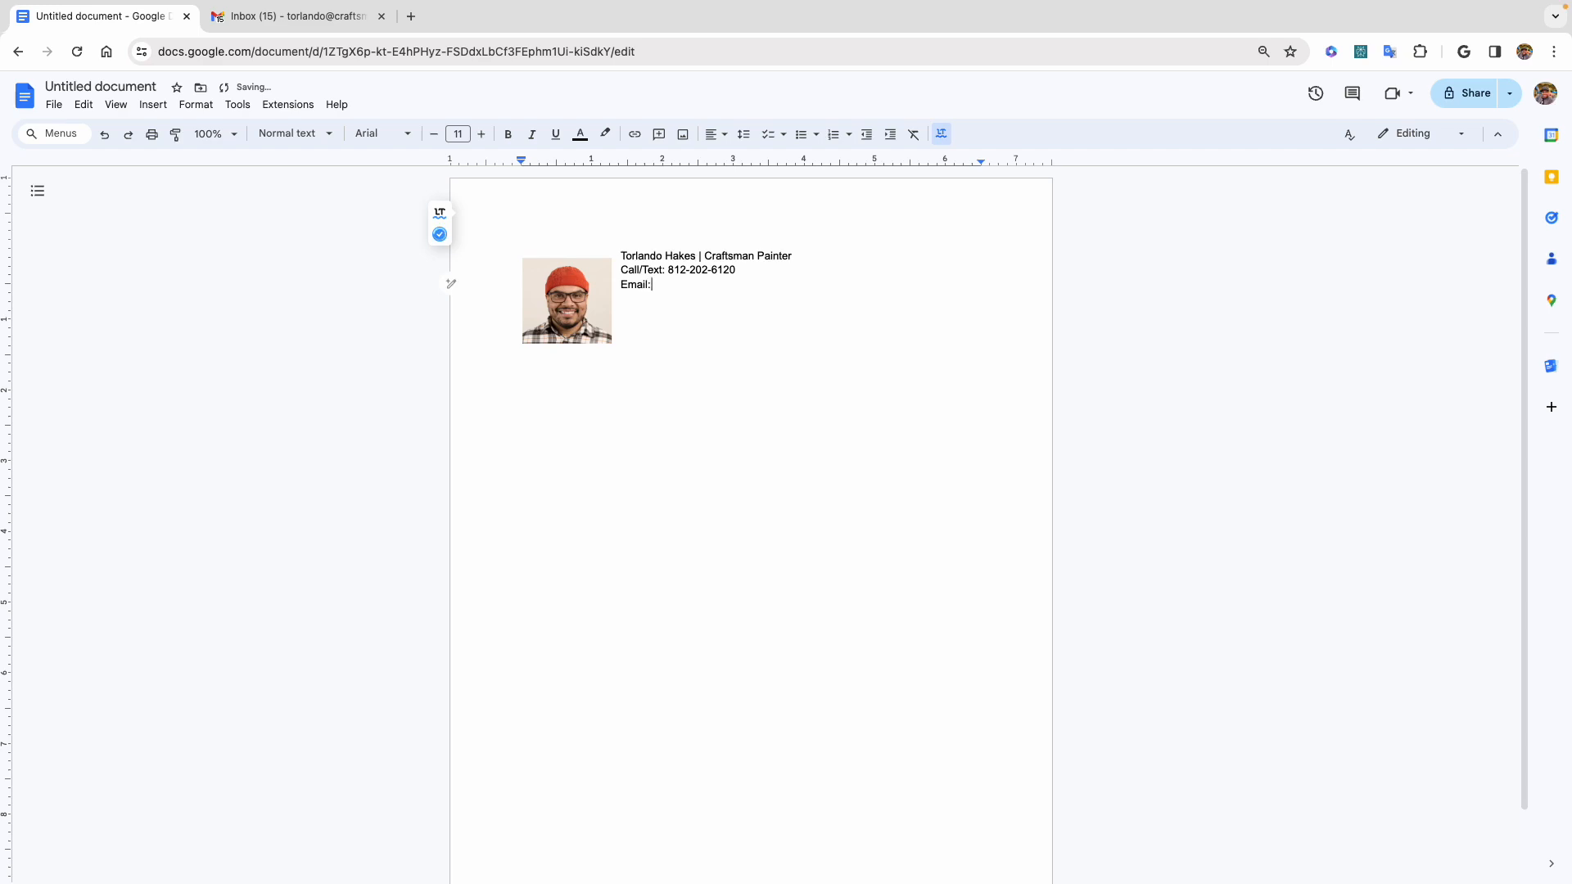
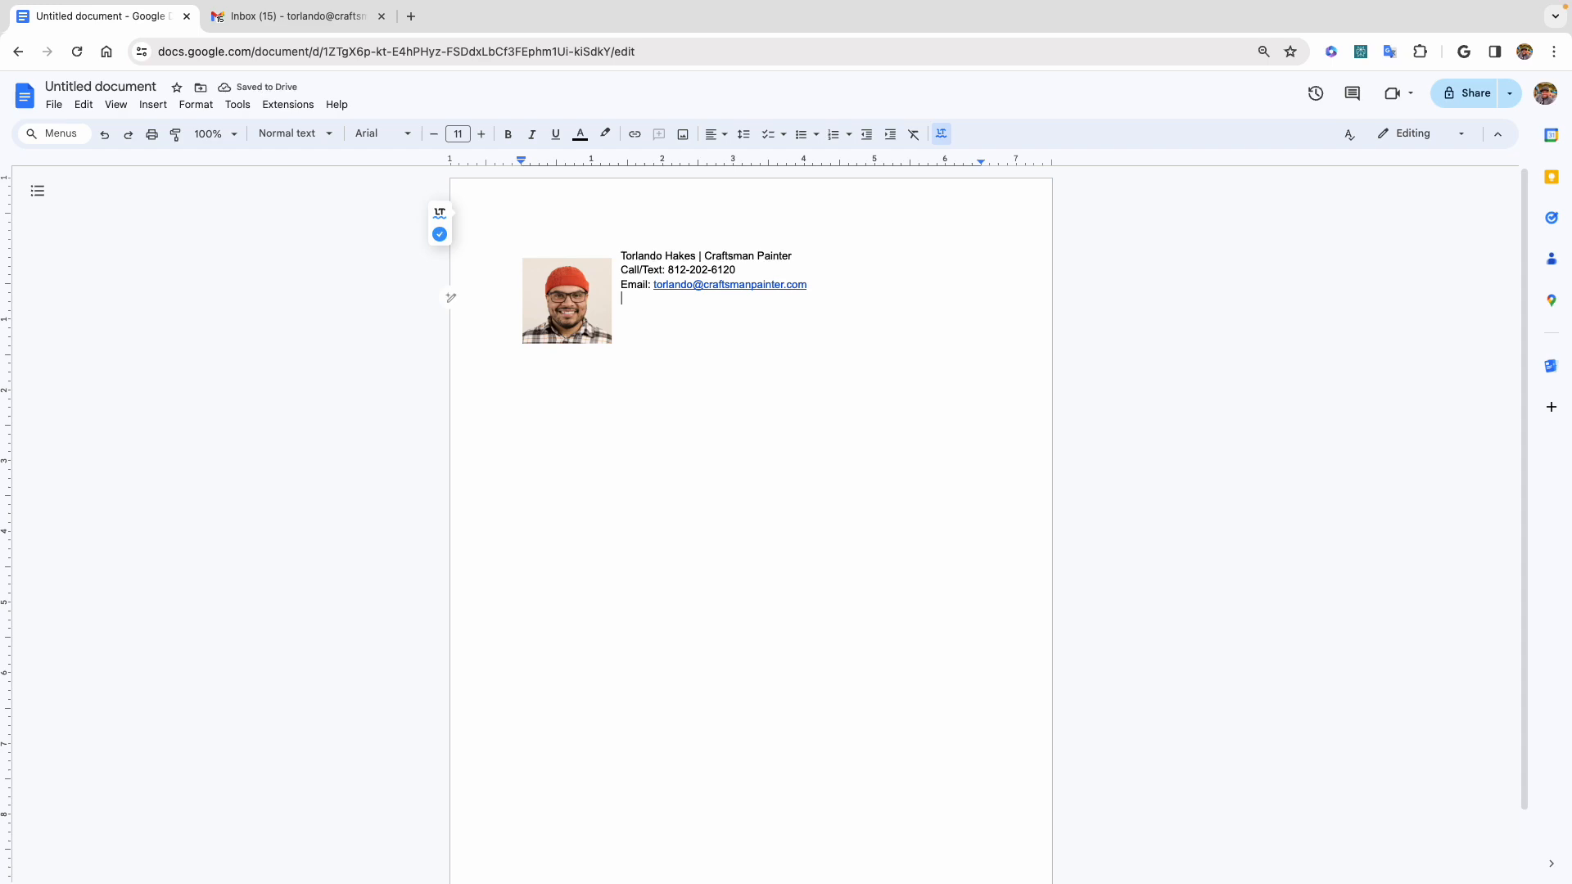
Add the 'Book A Meeting:' line with the craftsmanpainter.com web address, fixing mistyped starts
{"action": "type", "text": "Book A M"}
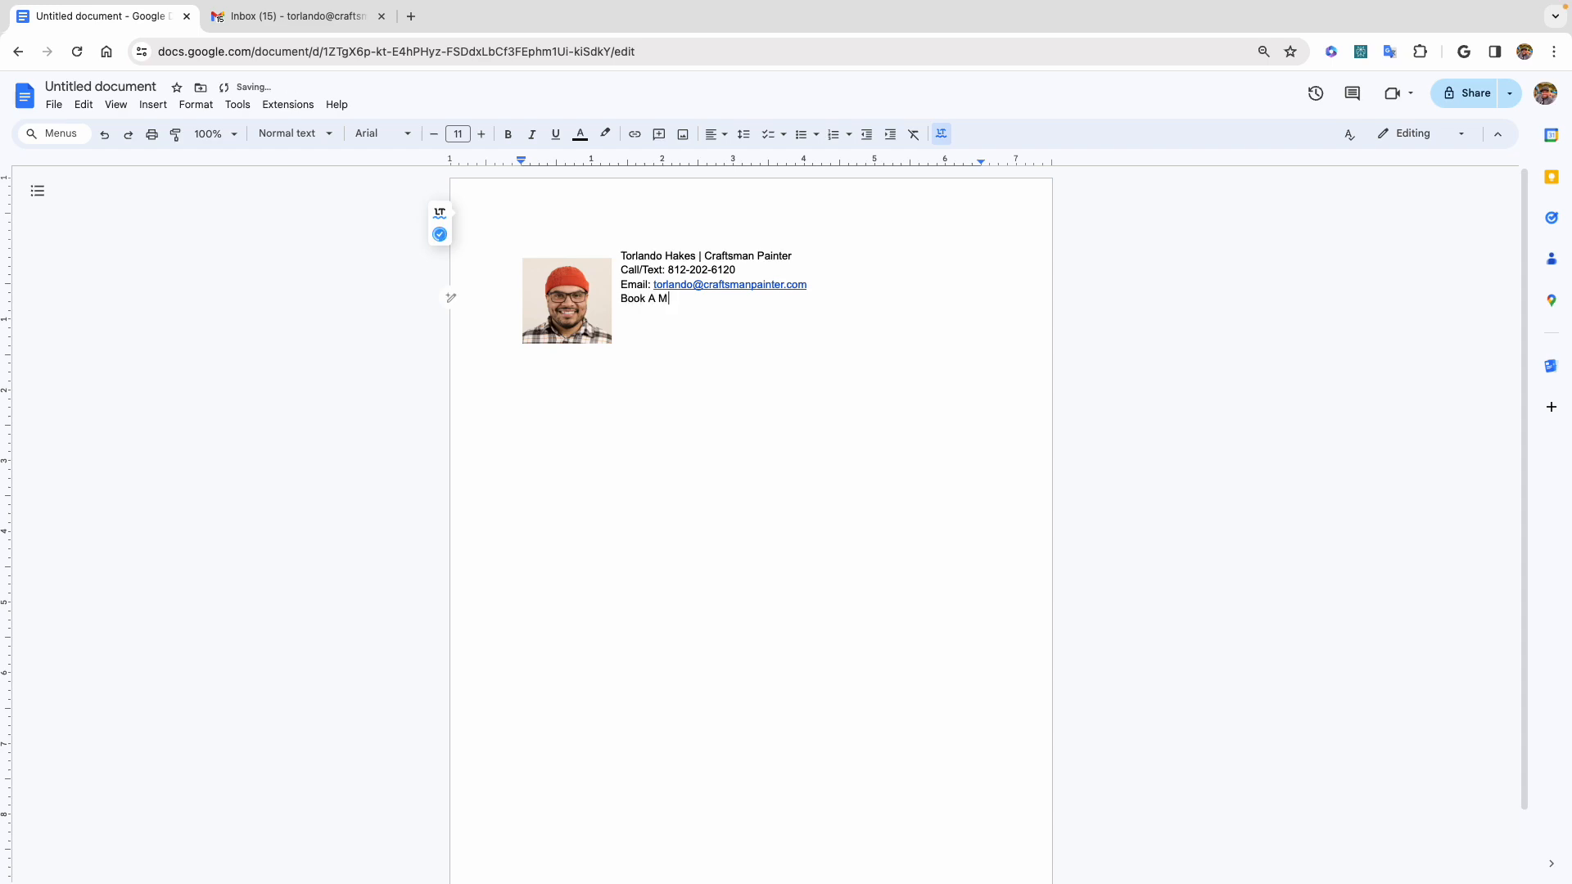
{"action": "type", "text": "eeting: c"}
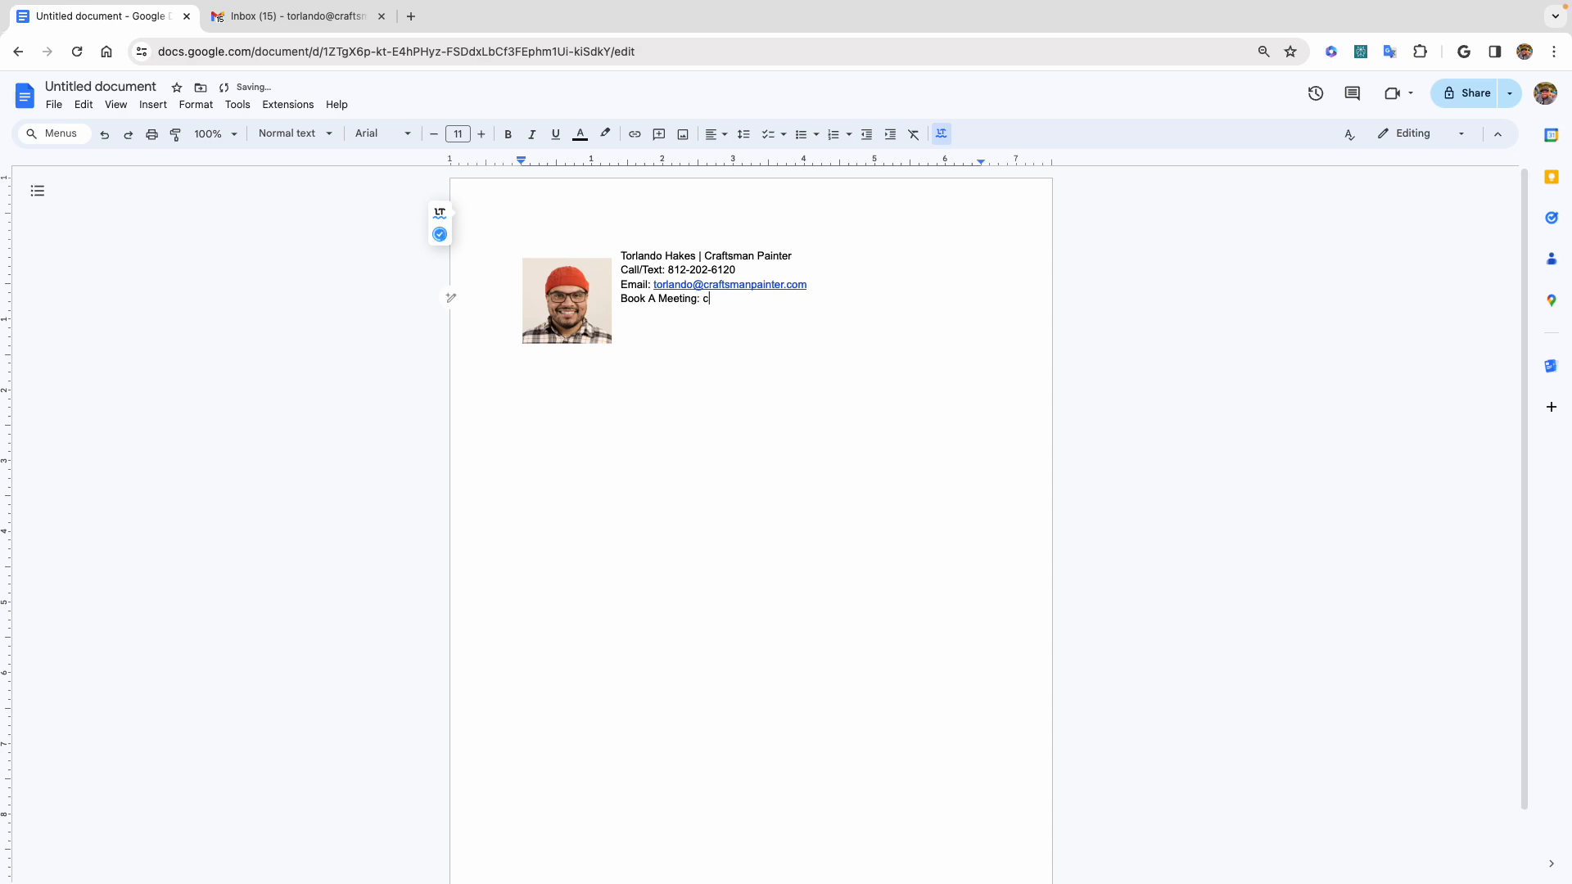
{"action": "type", "text": "pt"}
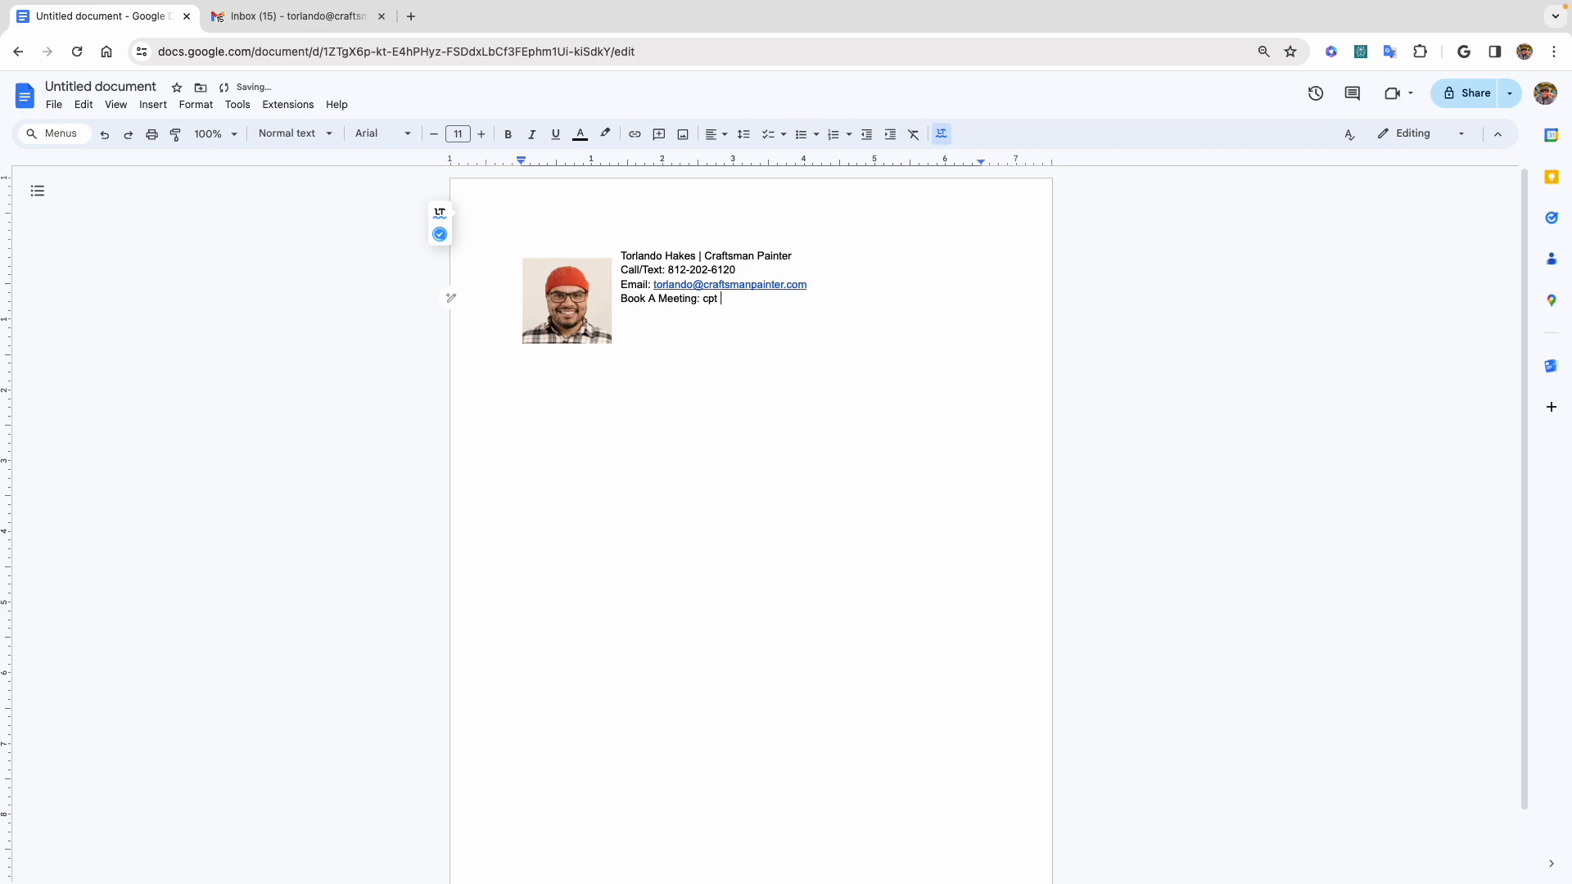
{"action": "key", "text": "Backspace"}
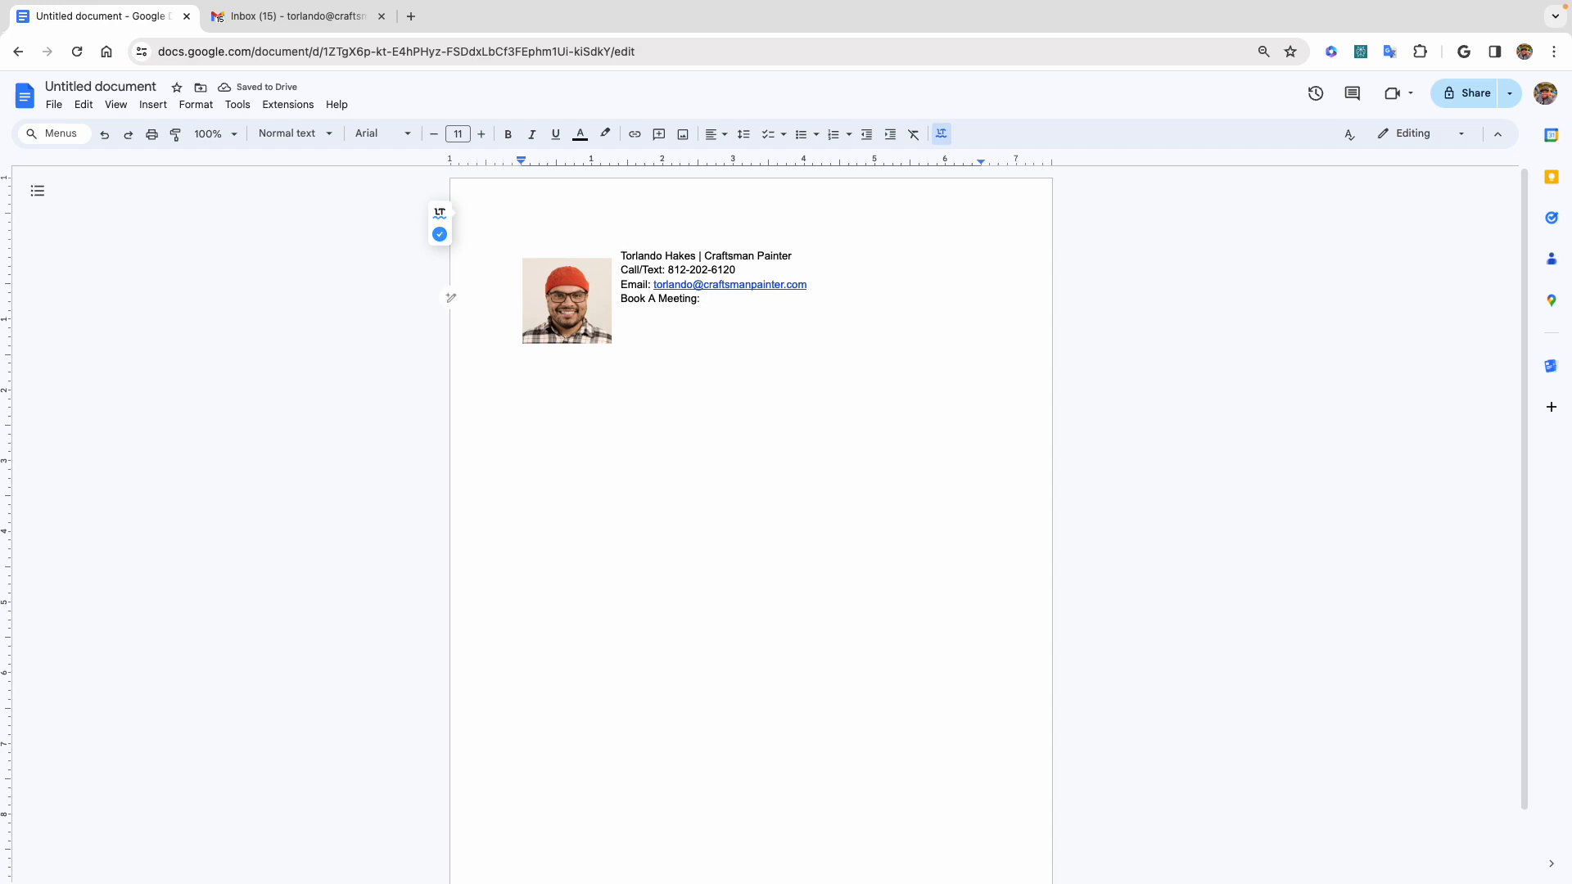
{"action": "type", "text": "torlan"}
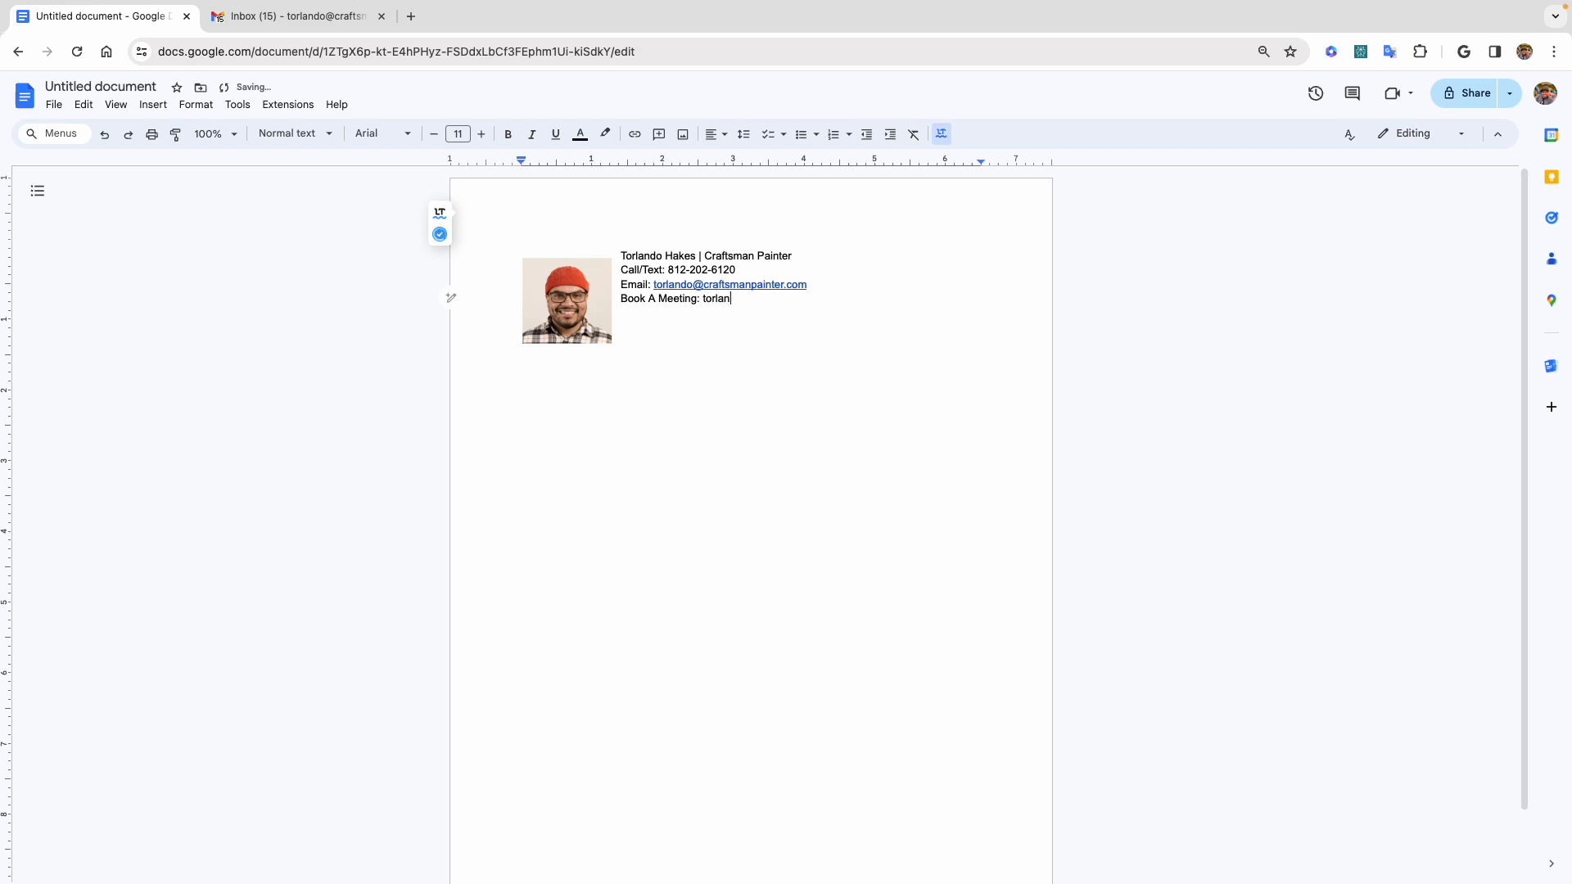
{"action": "key", "text": "Backspace"}
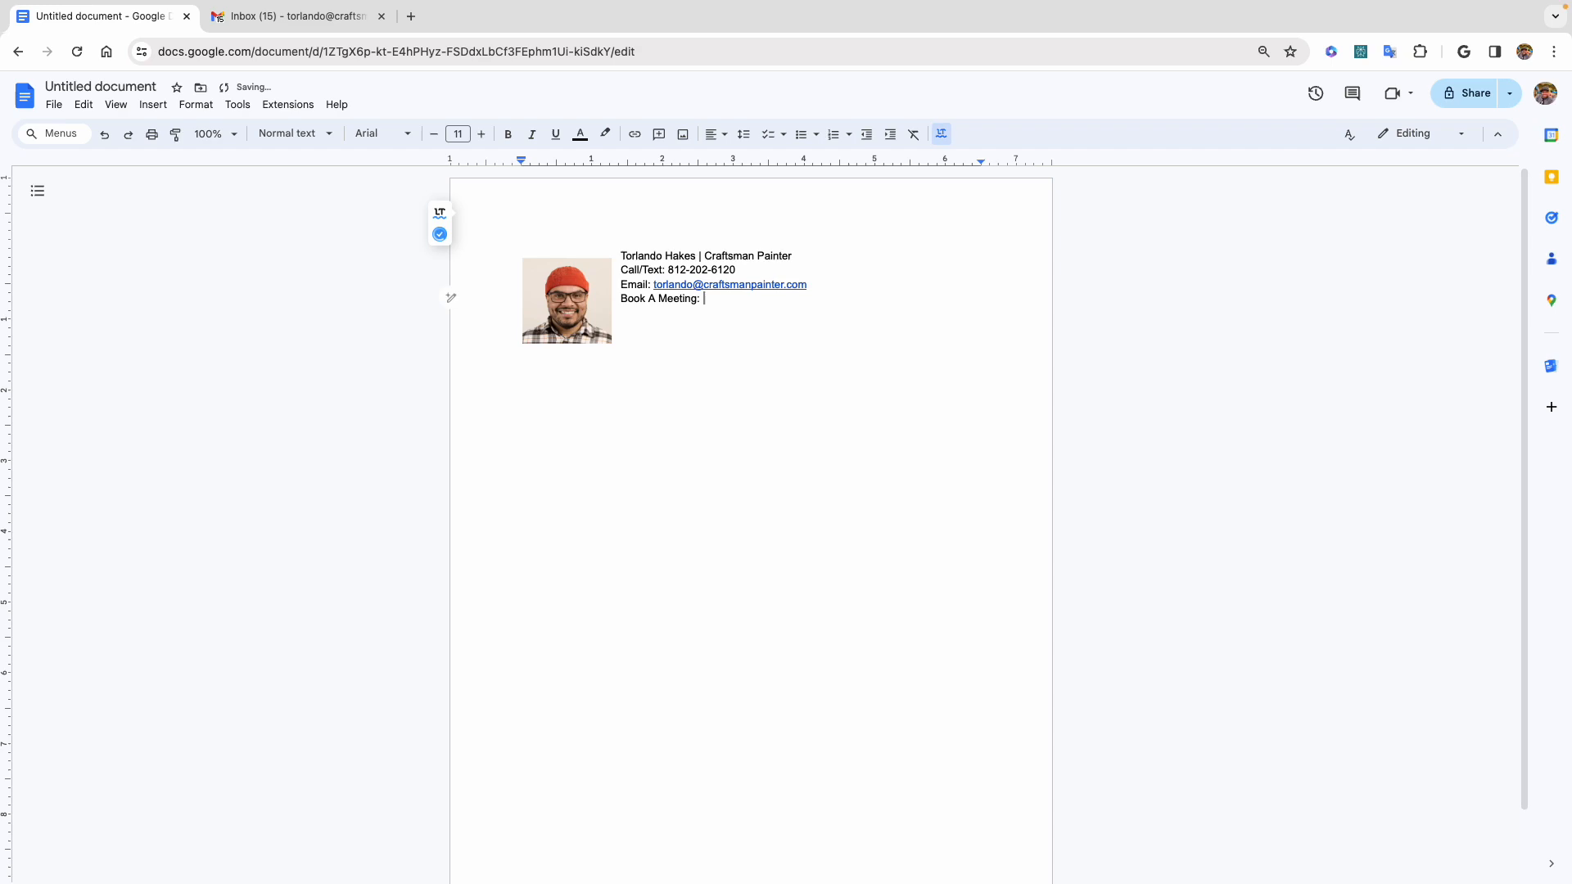
{"action": "type", "text": "craftsmanpainter.com/c"}
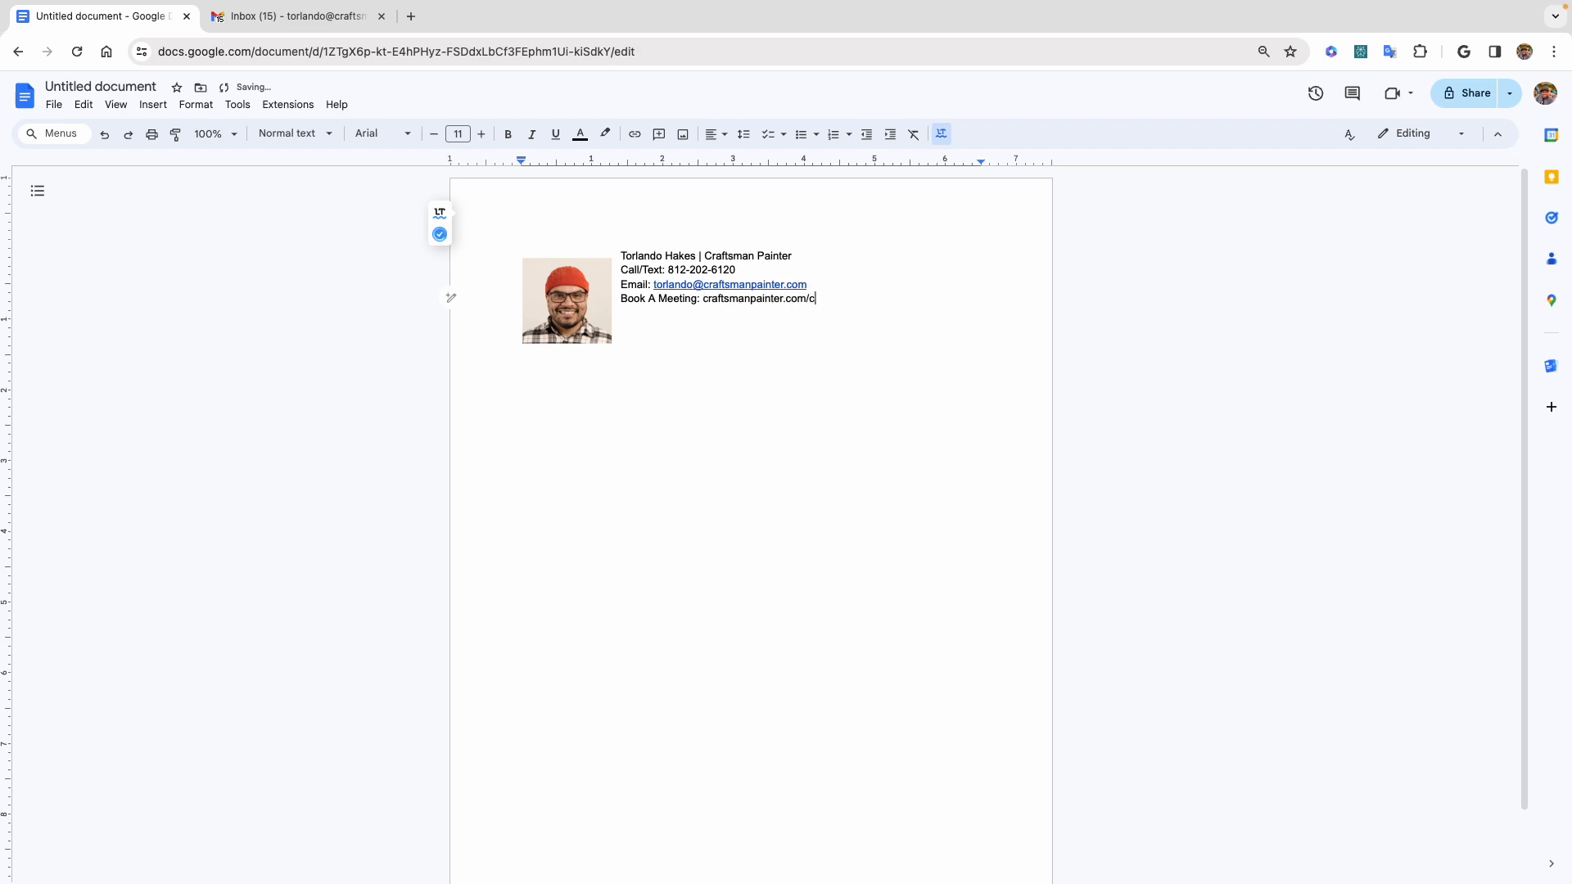
{"action": "type", "text": "orlando"}
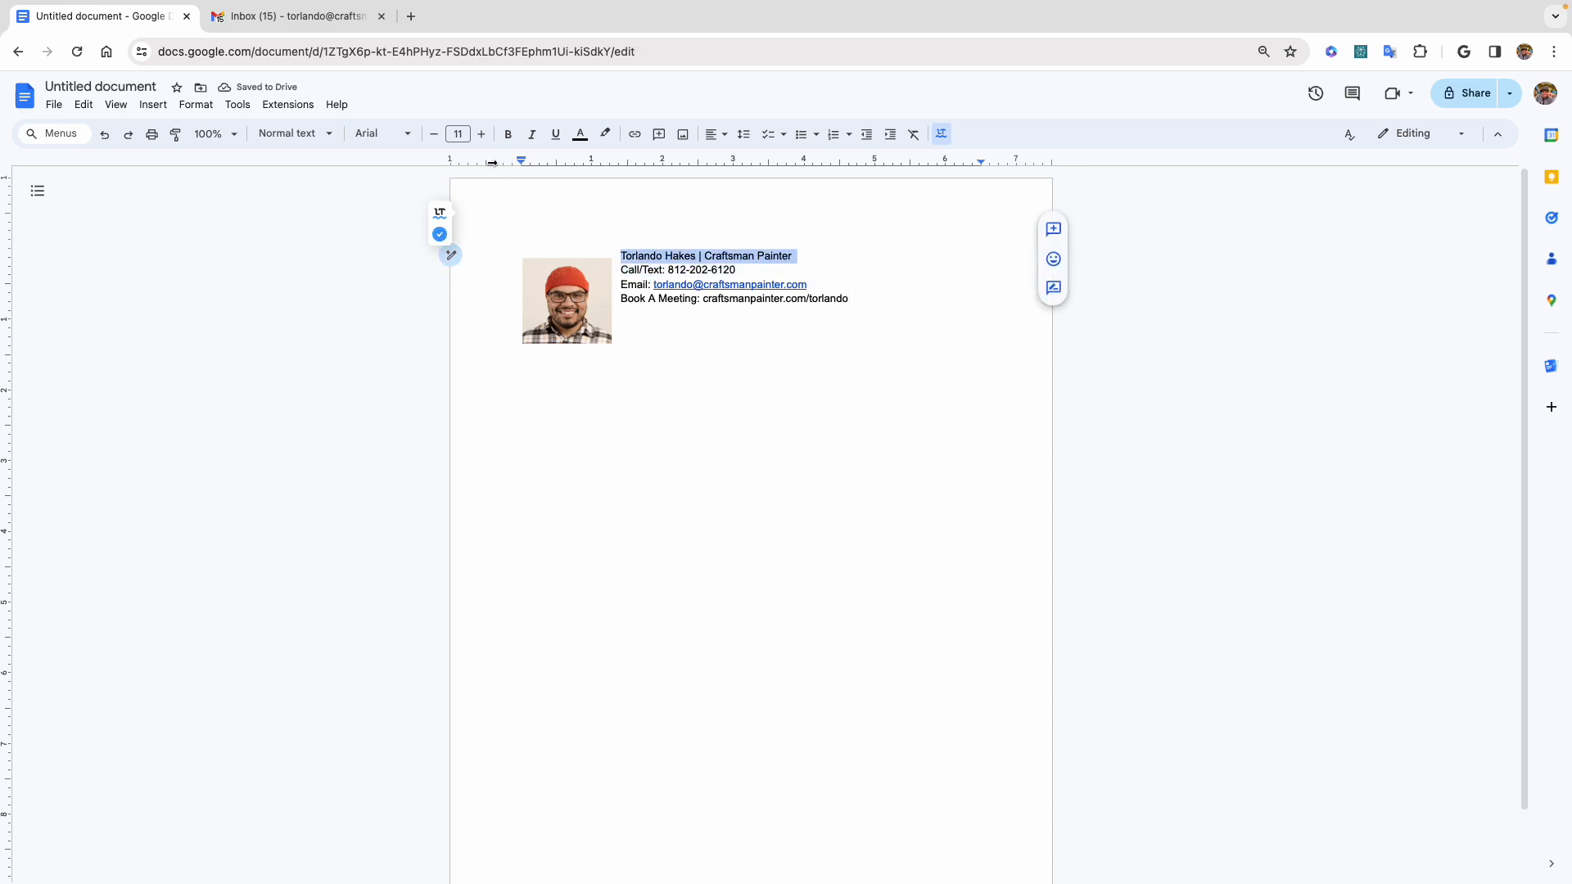
Bold and enlarge the name line, enlarge the phone line, and trim the meeting line to 'Book A Meeting'
{"action": "left_click", "coordinate": [482, 135]}
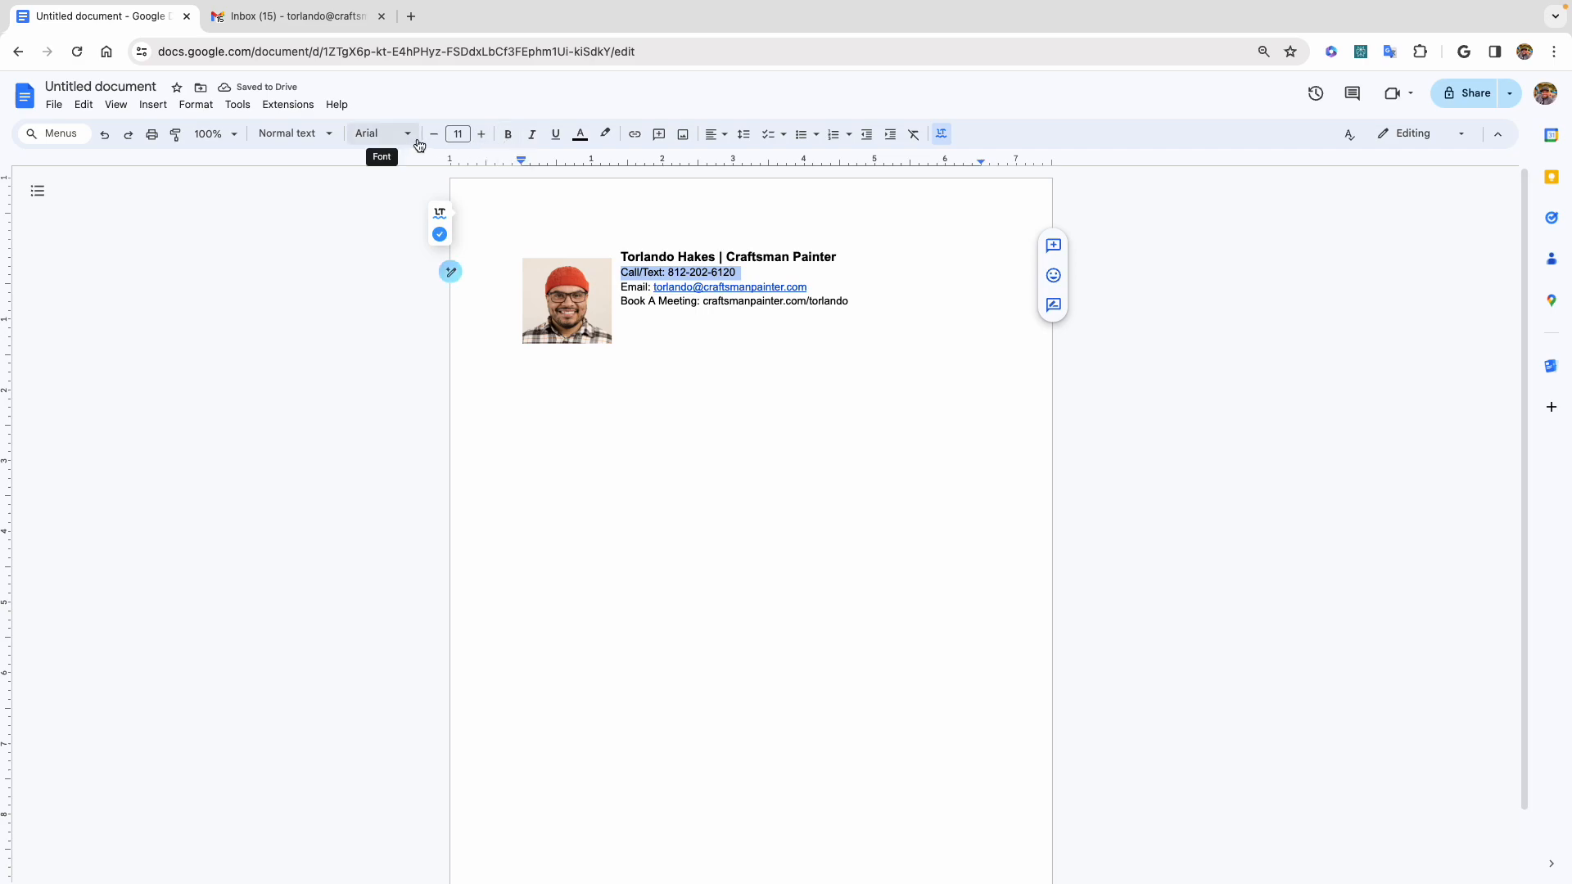
{"action": "left_click", "coordinate": [481, 134]}
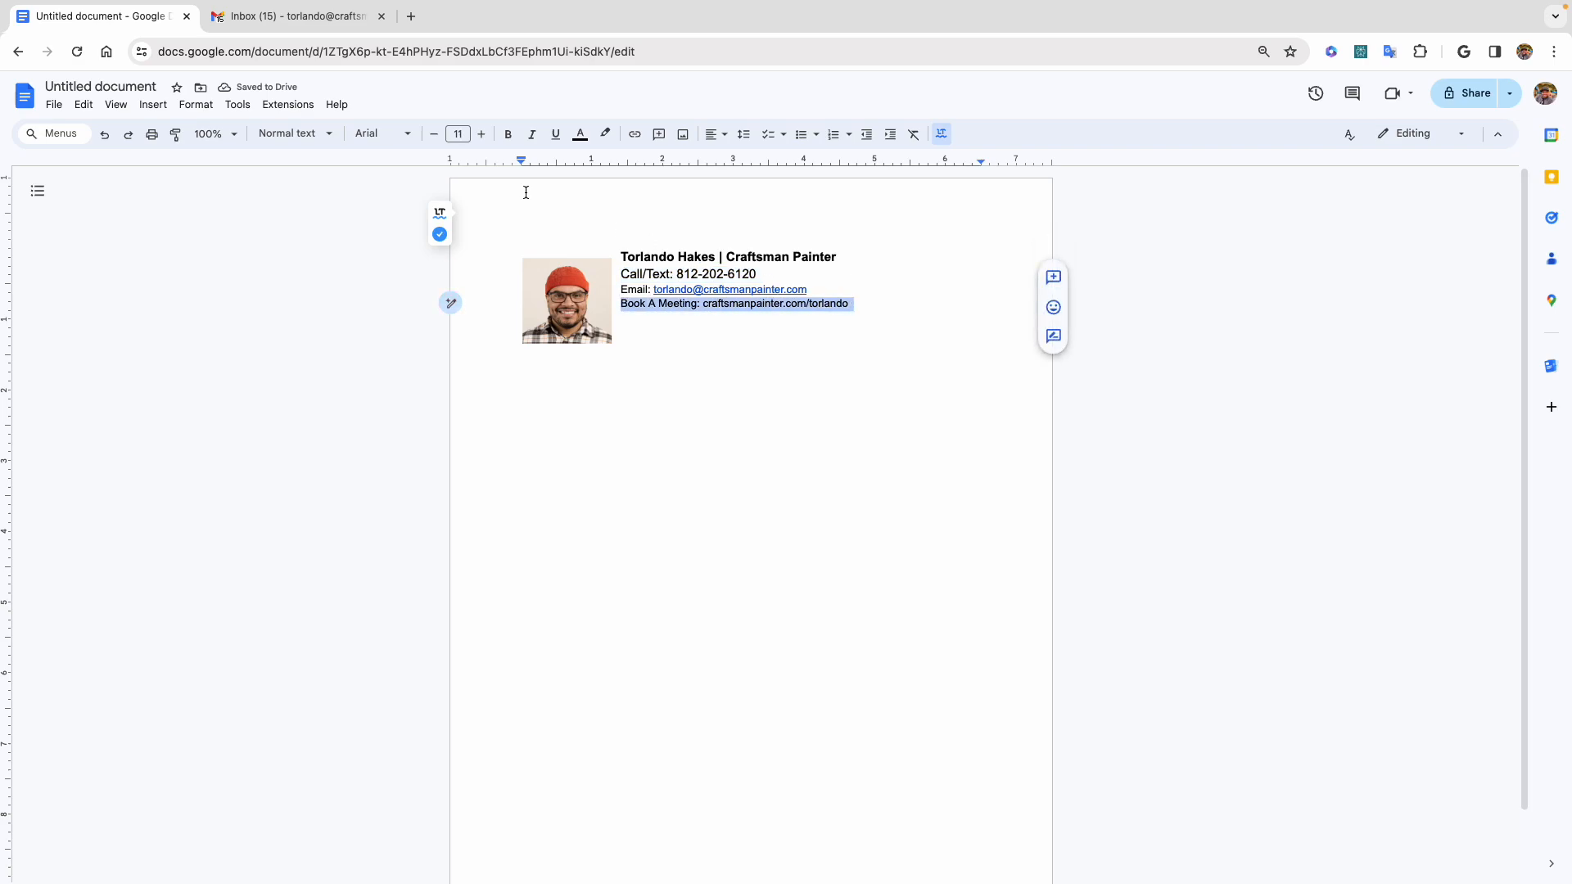
{"action": "left_click", "coordinate": [698, 303]}
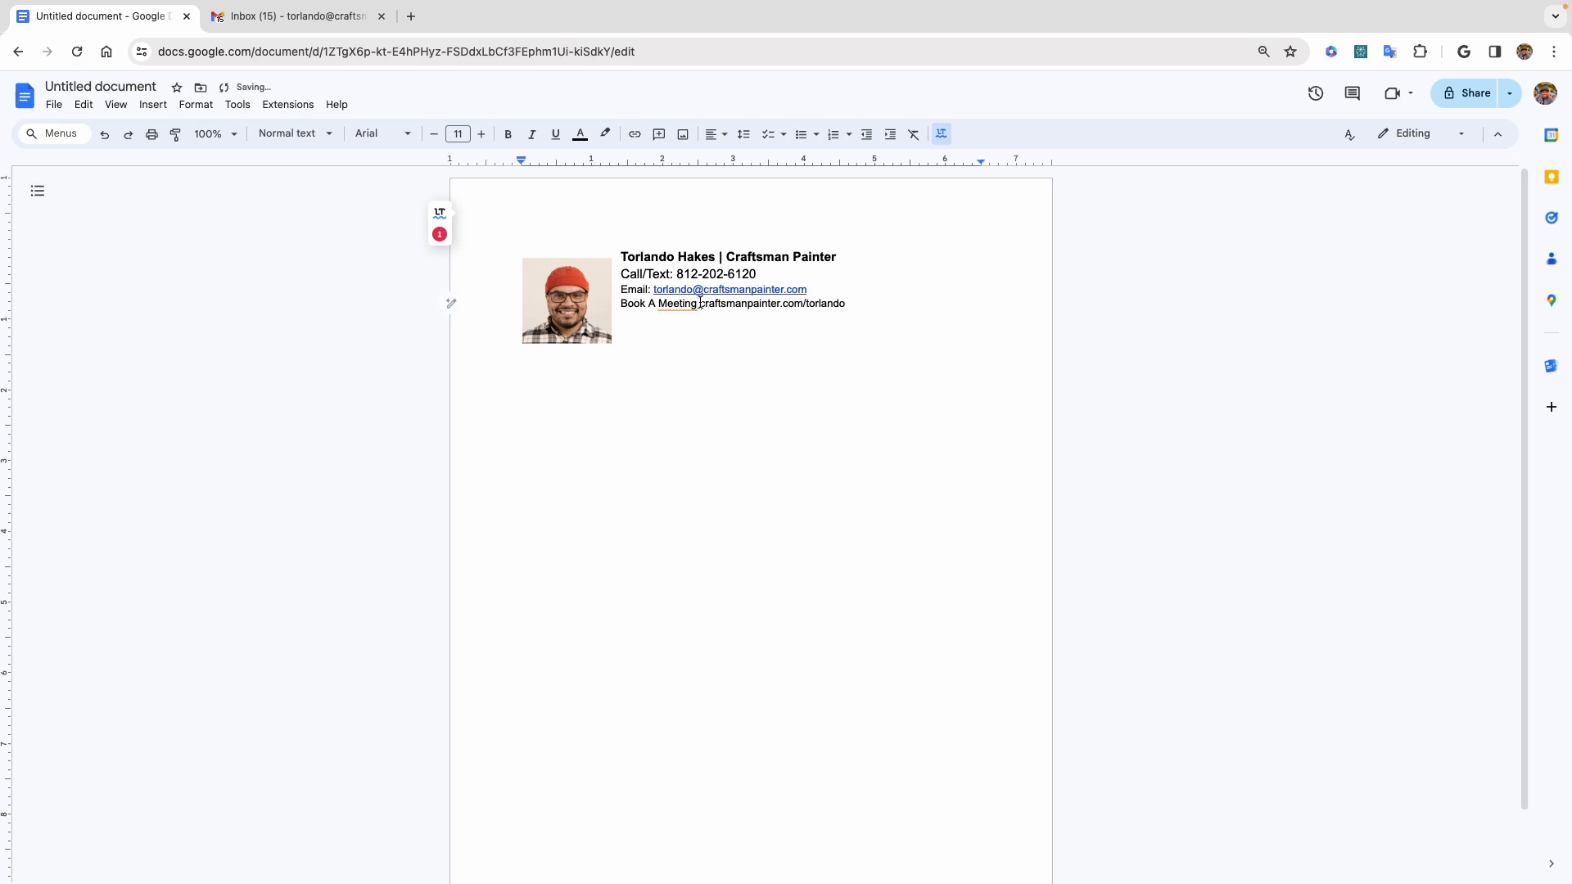
{"action": "left_click_drag", "start_coordinate": [700, 303], "coordinate": [845, 303]}
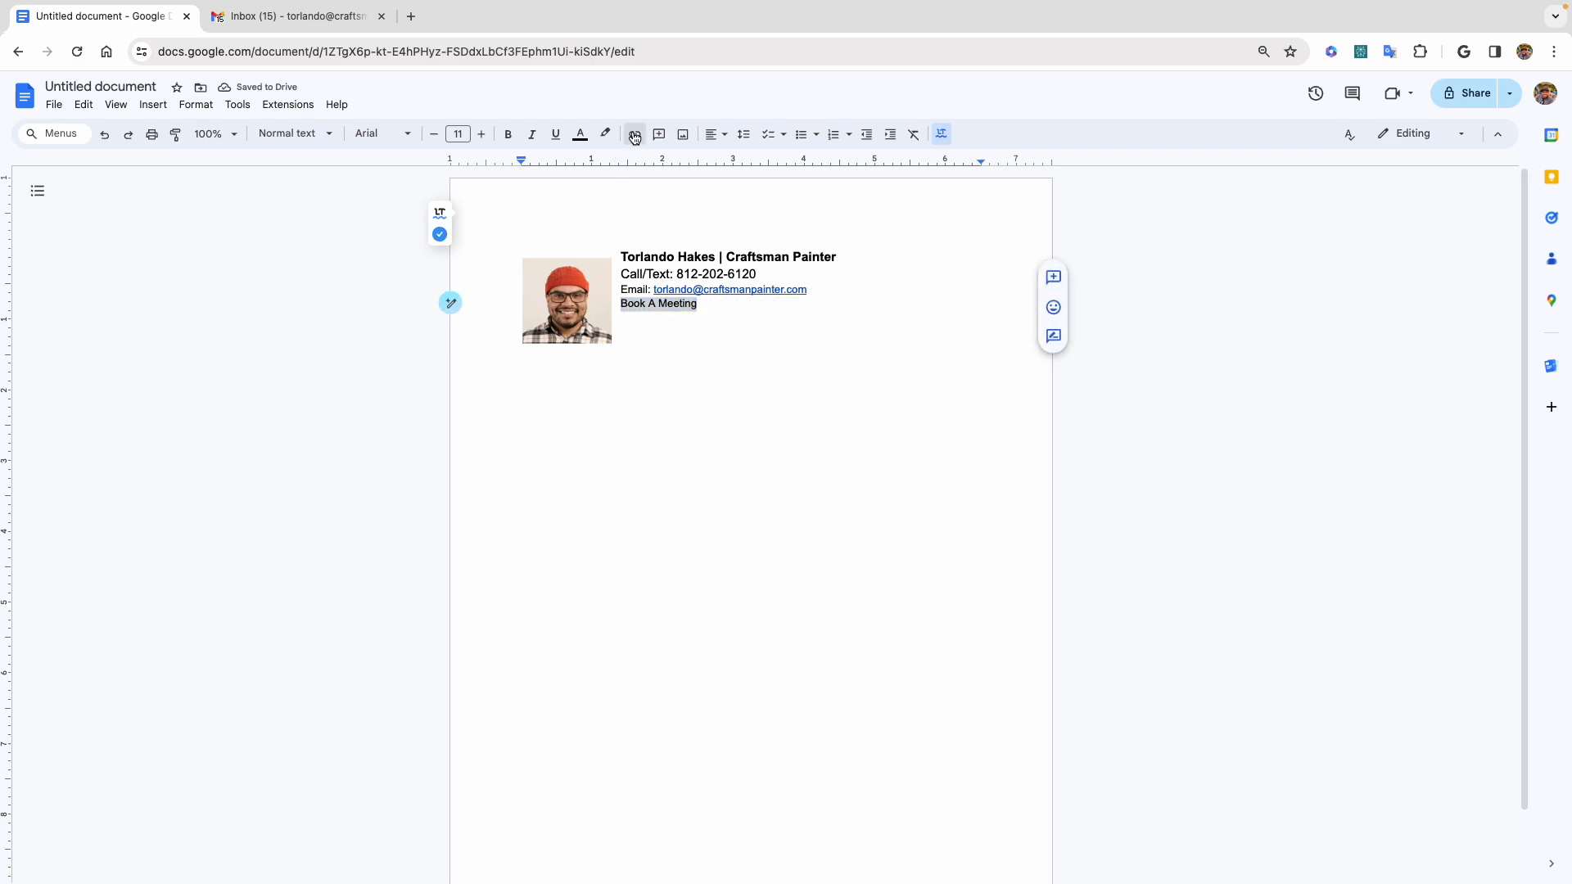
Turn 'Book A Meeting' into a craftsmanpainter.com link and enlarge its text
{"action": "left_click", "coordinate": [634, 134]}
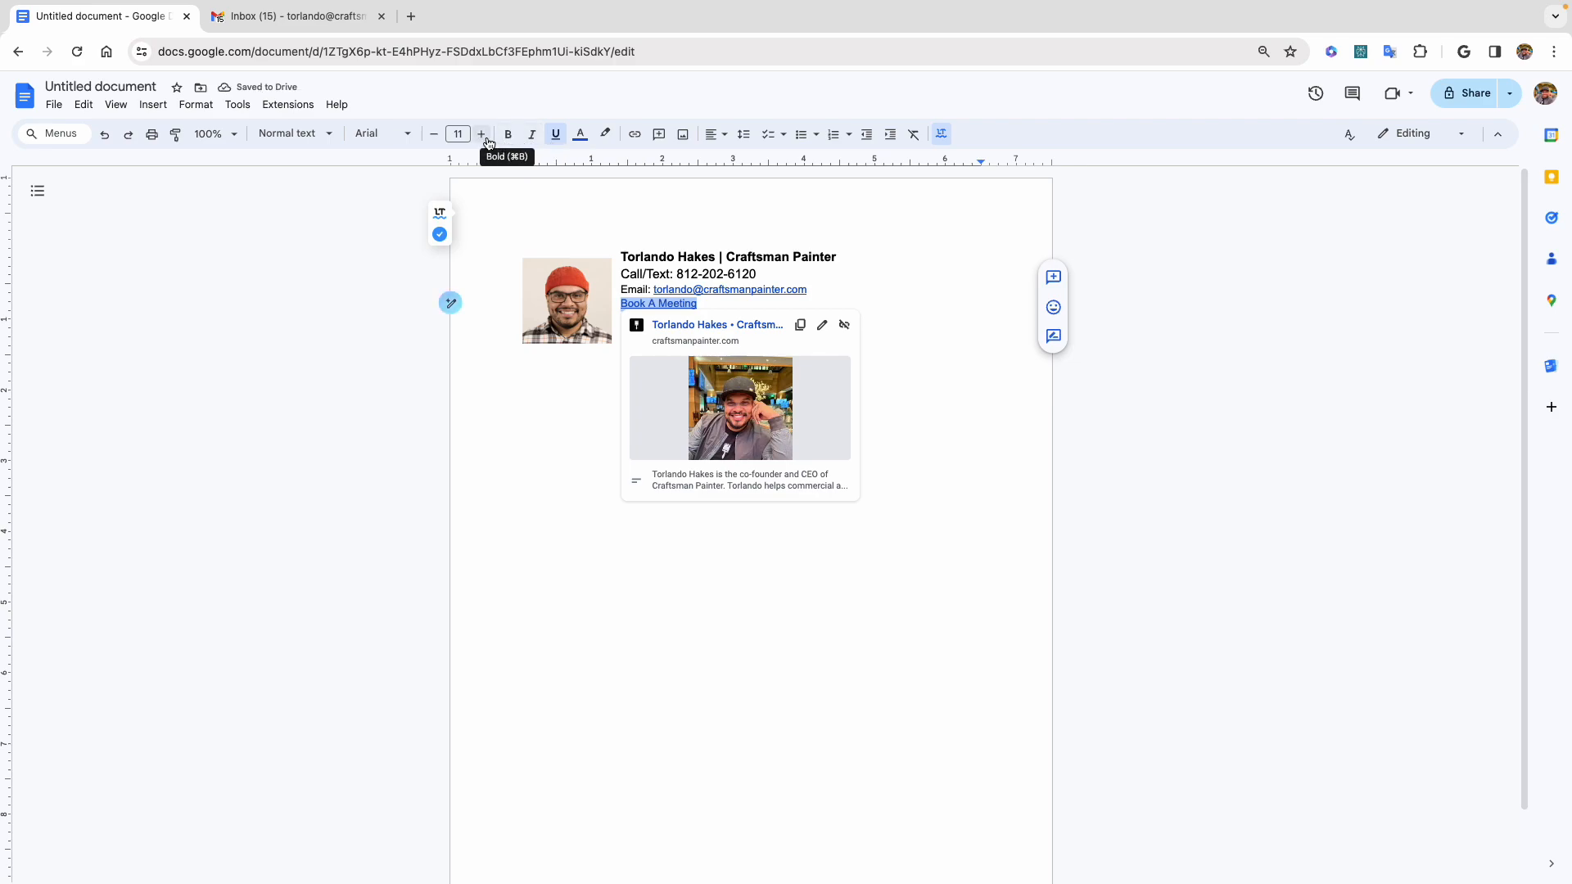
{"action": "left_click", "coordinate": [482, 134]}
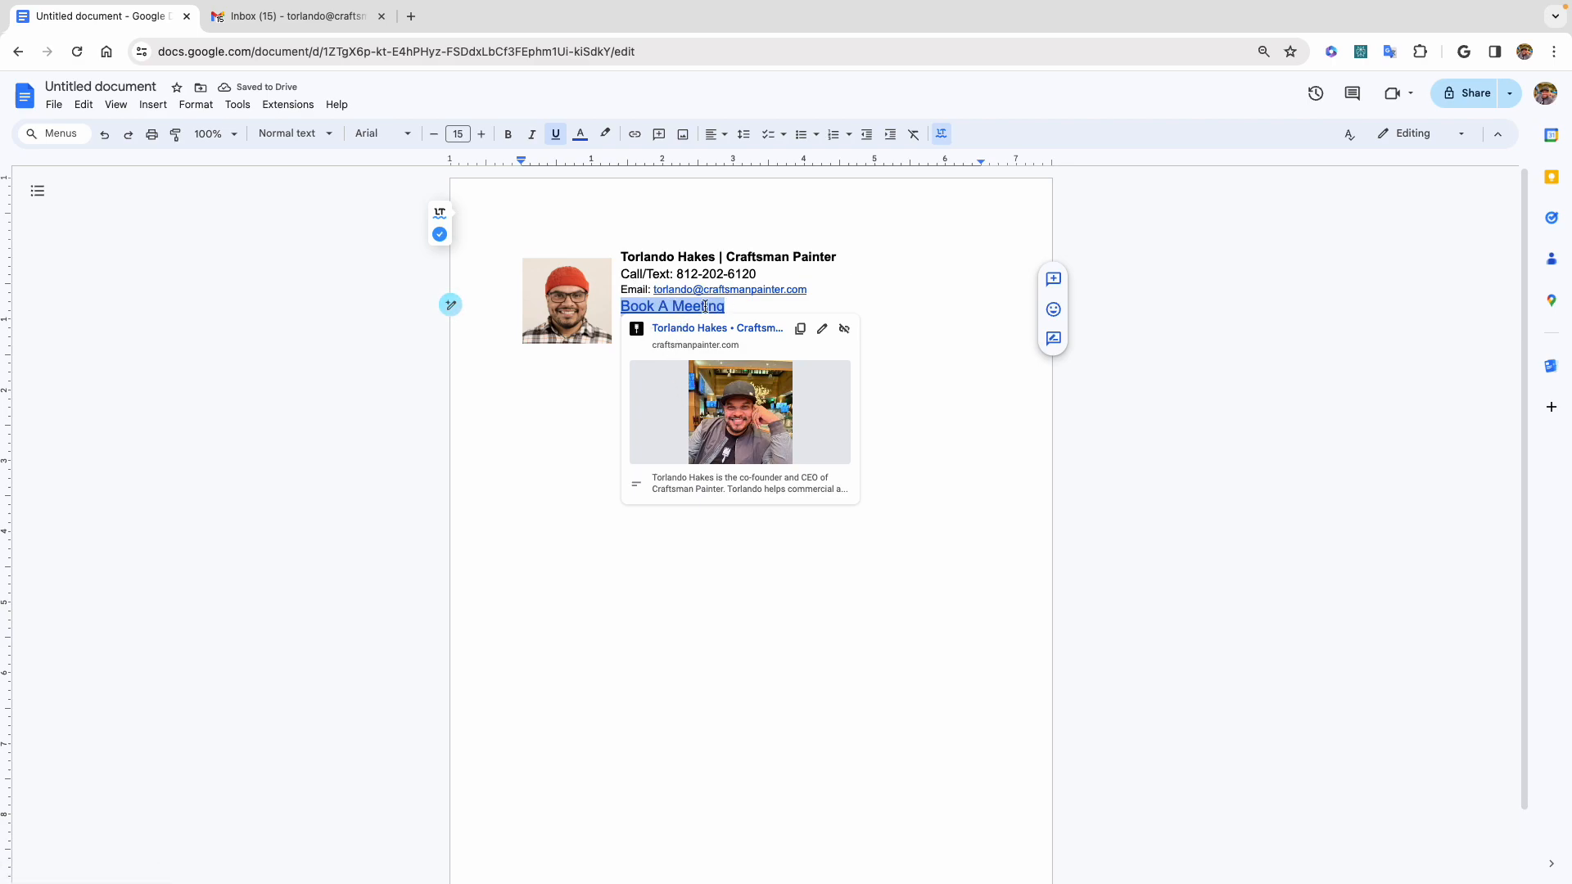
{"action": "mouse_move", "coordinate": [597, 279]}
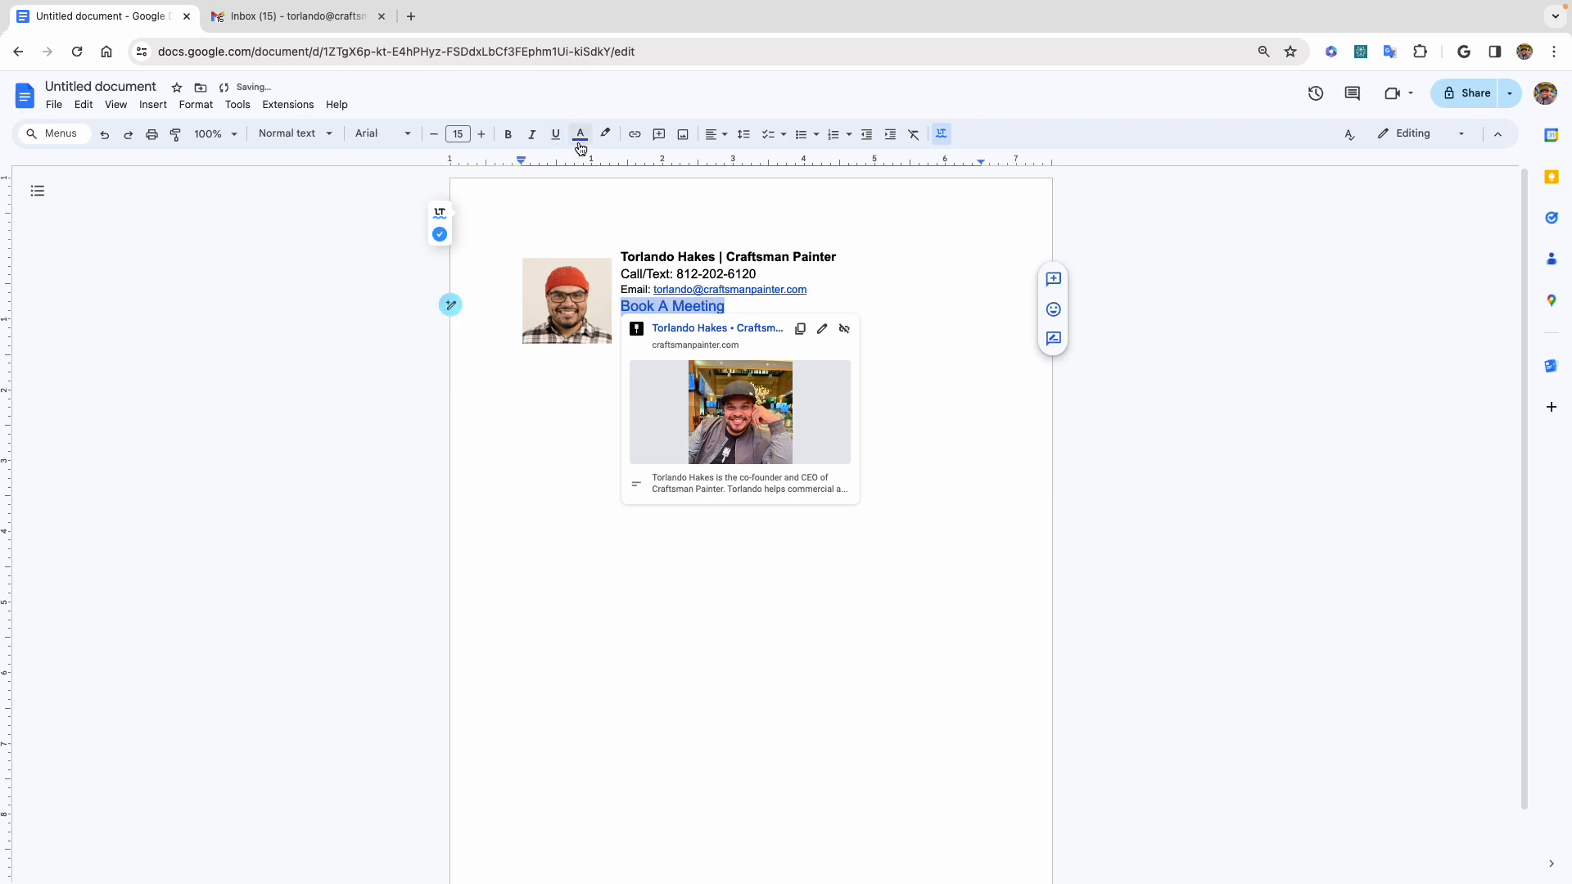
{"action": "left_click", "coordinate": [580, 135]}
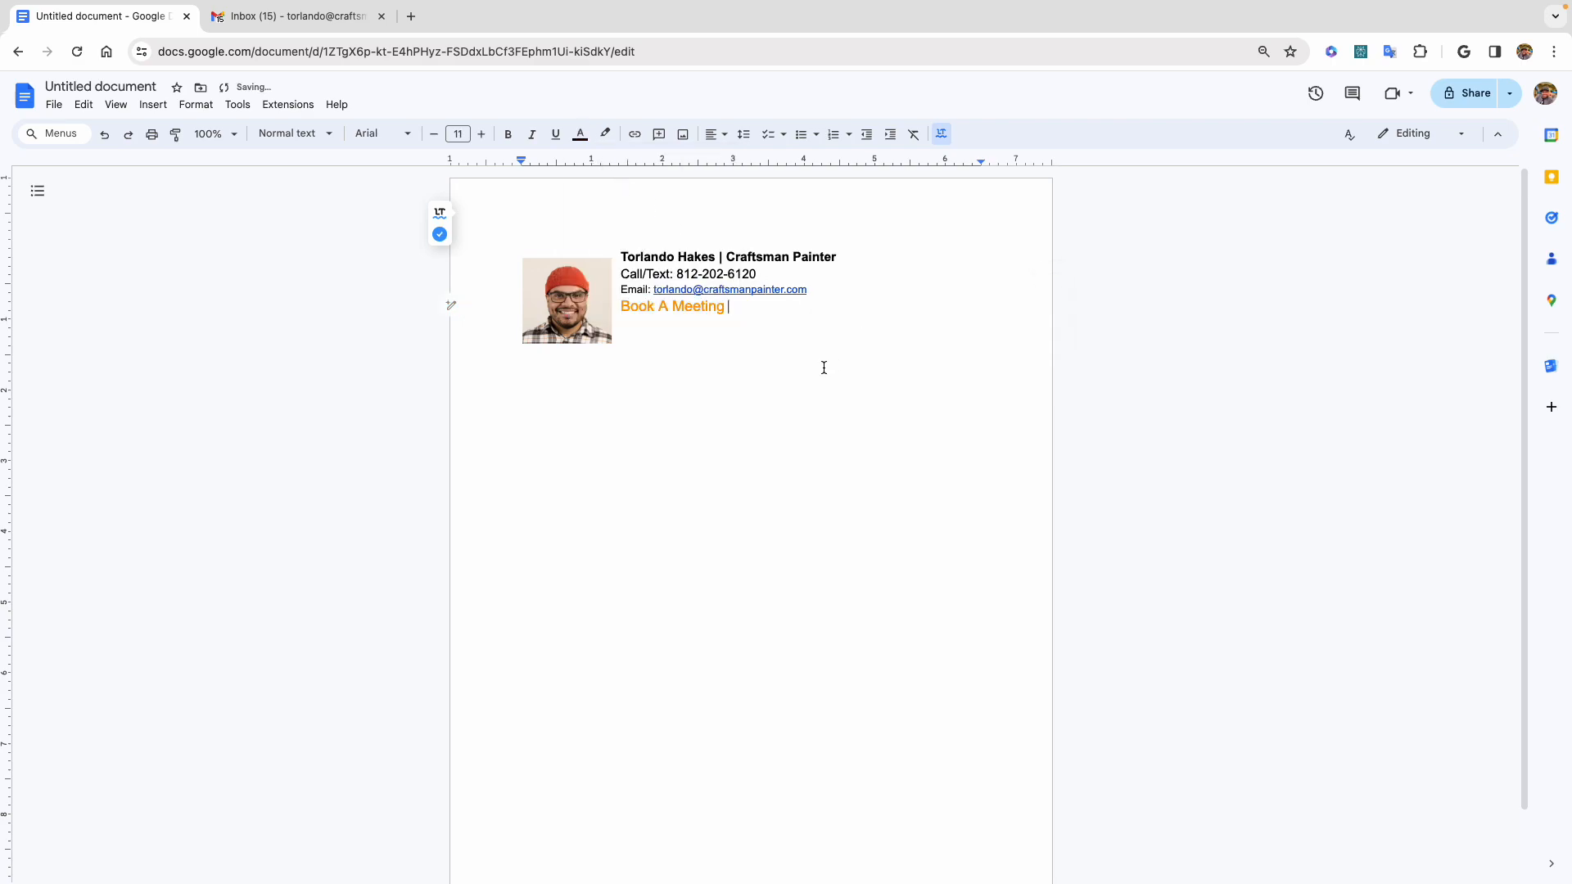
Colour the 'Book A Meeting' link a darker orange
{"action": "double_click", "coordinate": [672, 306]}
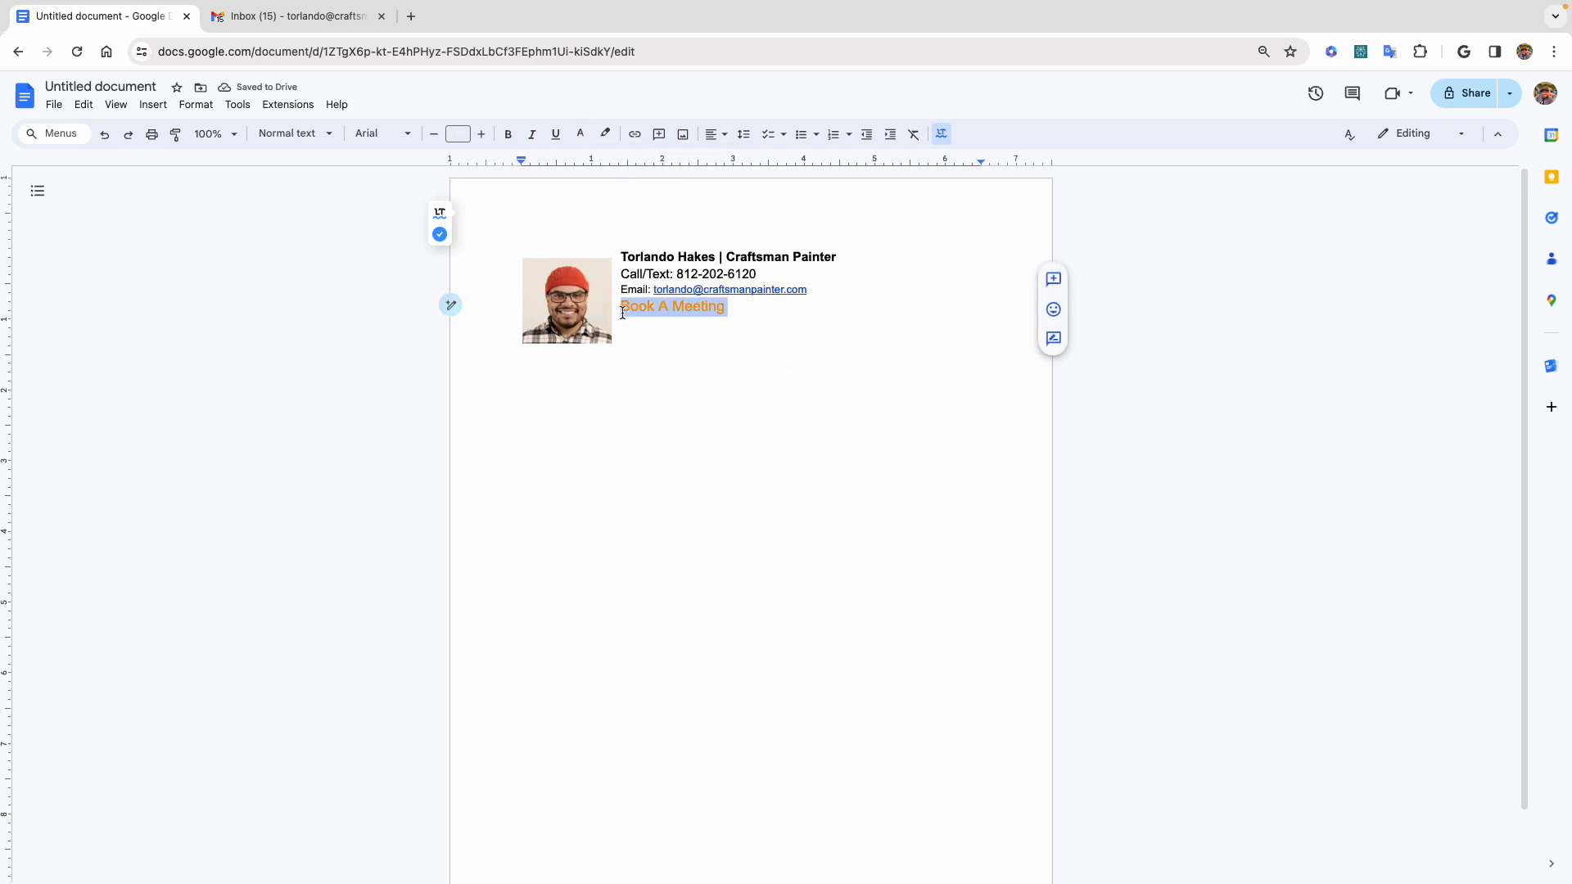
{"action": "left_click", "coordinate": [579, 135]}
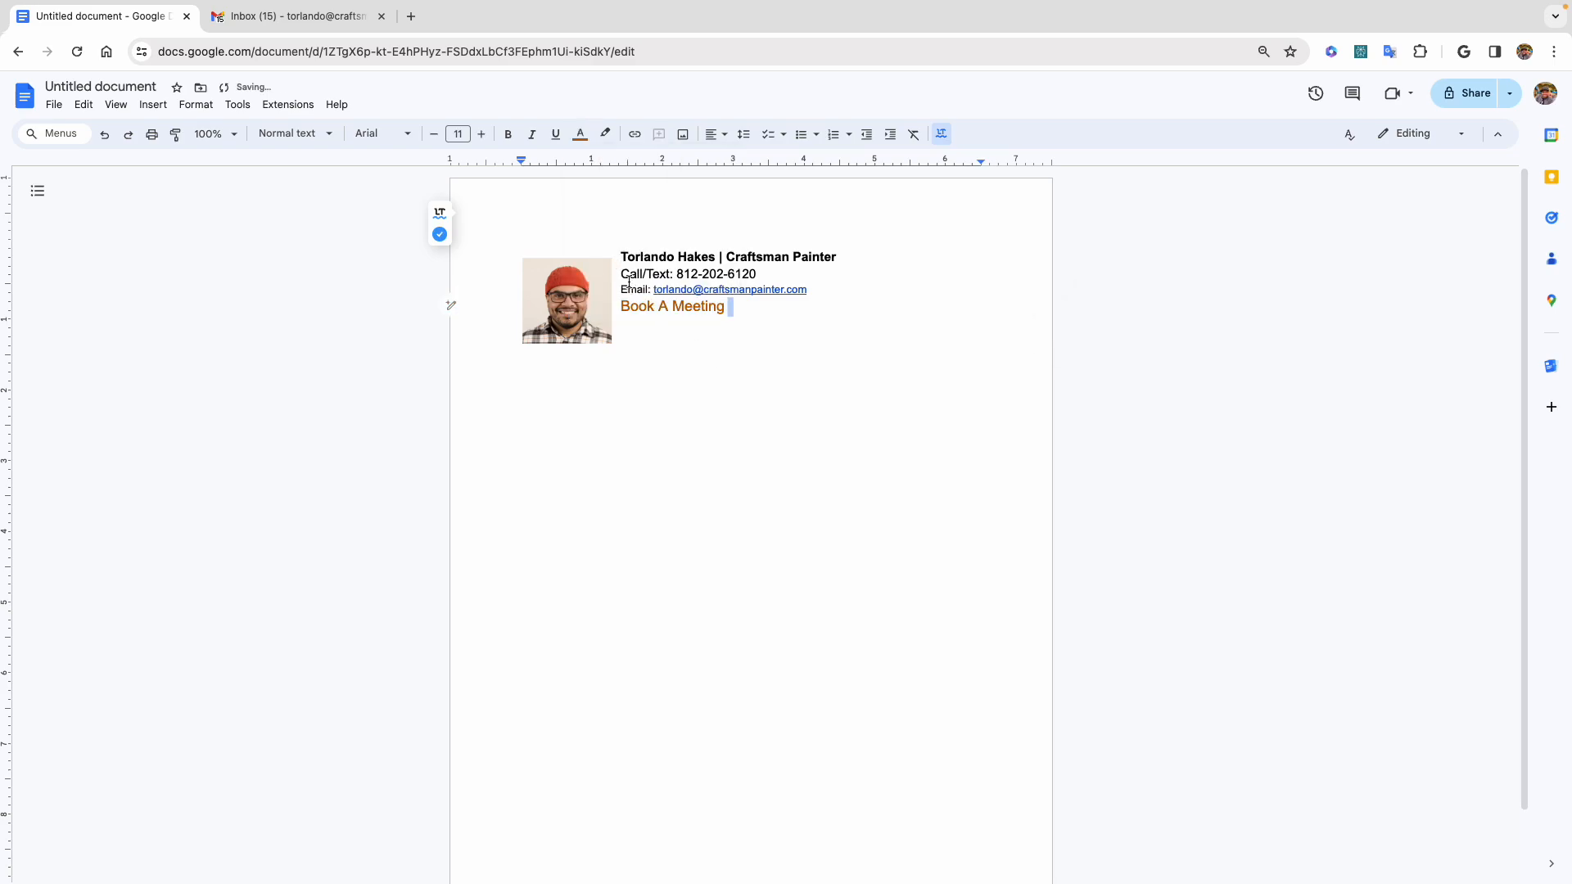
Move the orange 'Book A Meeting' line above the name line beside the headshot
{"action": "left_click", "coordinate": [567, 302]}
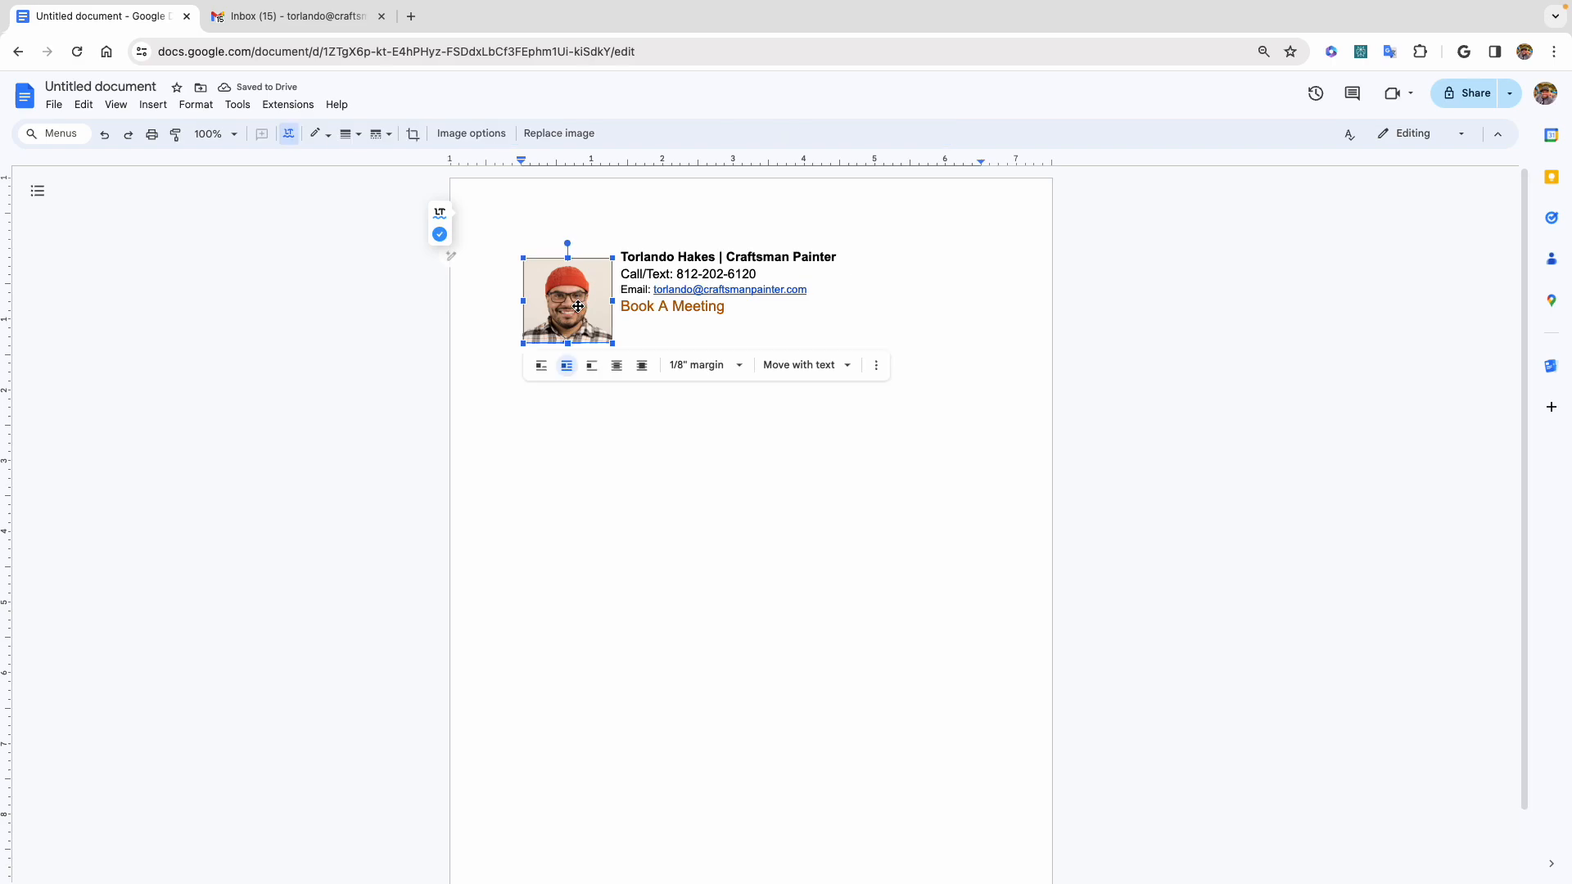
{"action": "left_click", "coordinate": [621, 256]}
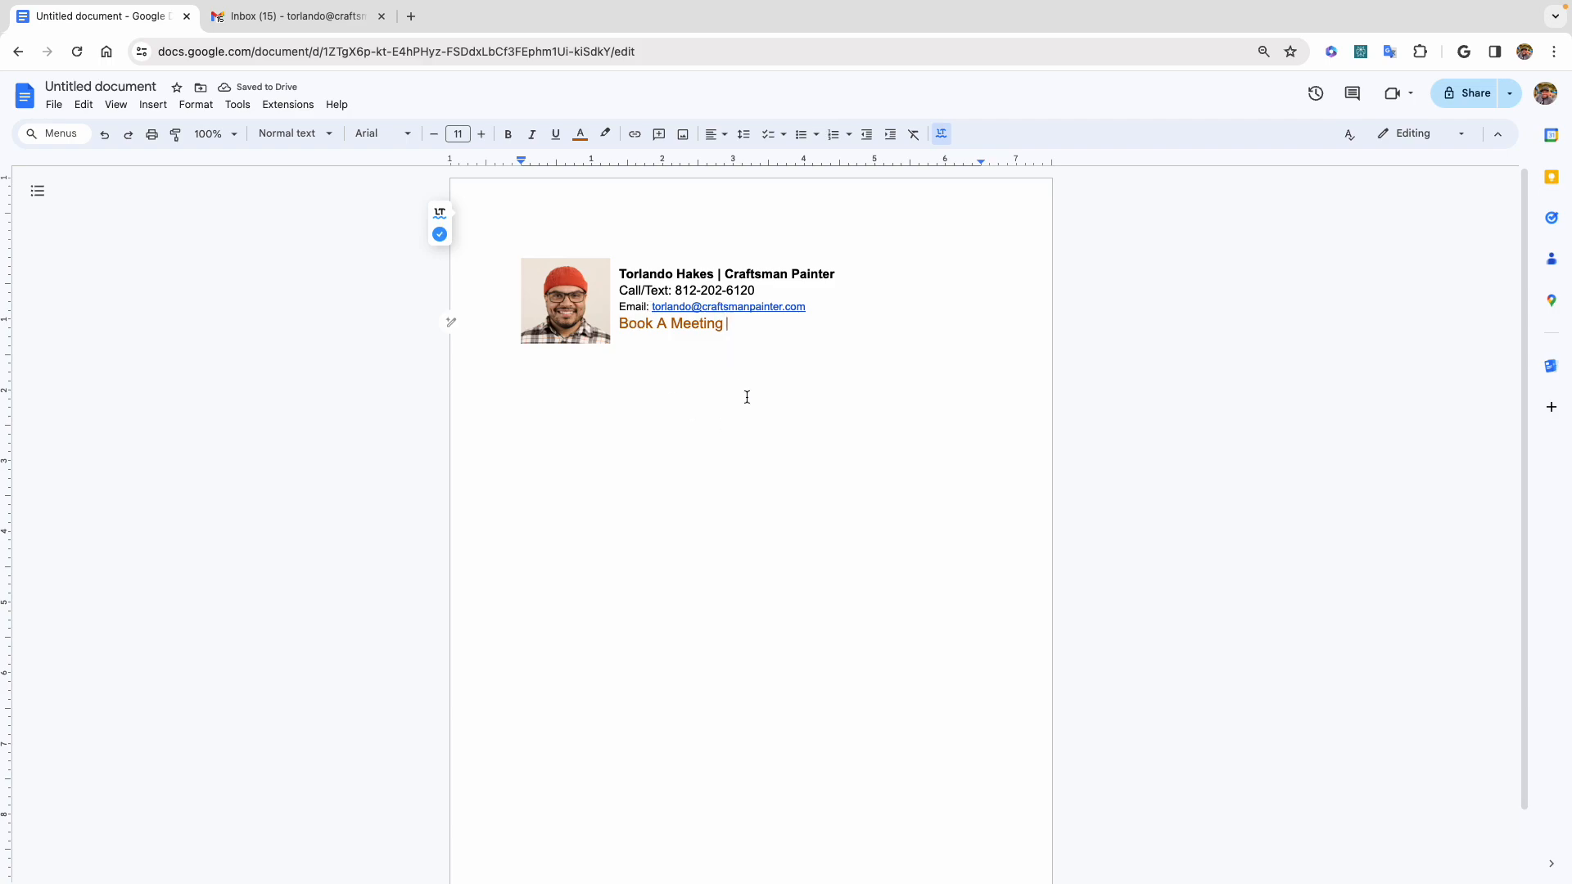
{"action": "mouse_move", "coordinate": [673, 396]}
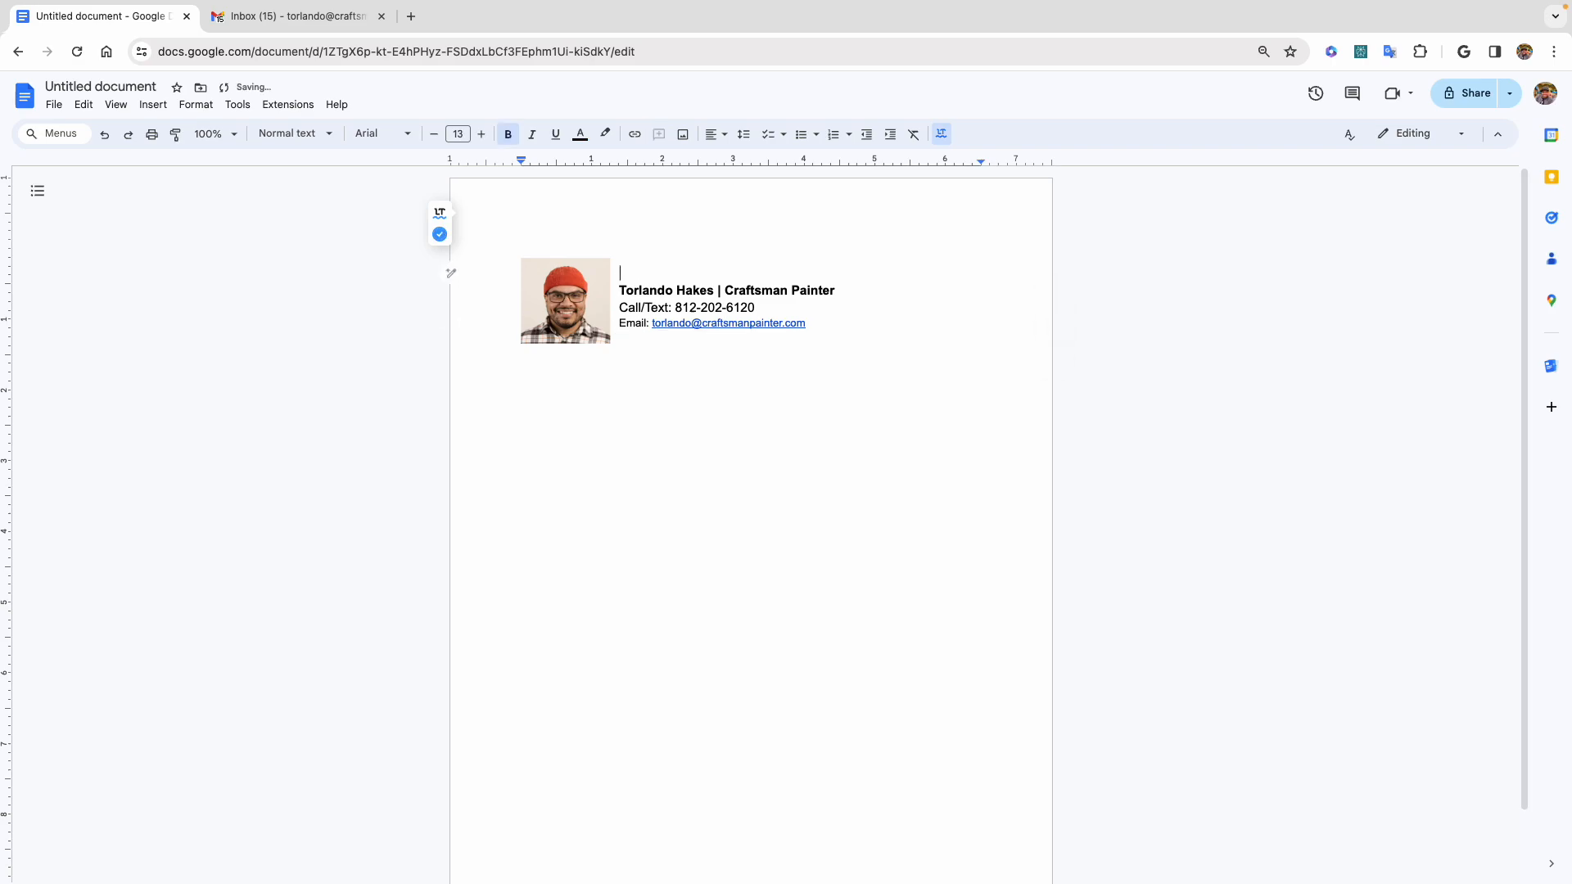
{"action": "type", "text": "Book A Meeting"}
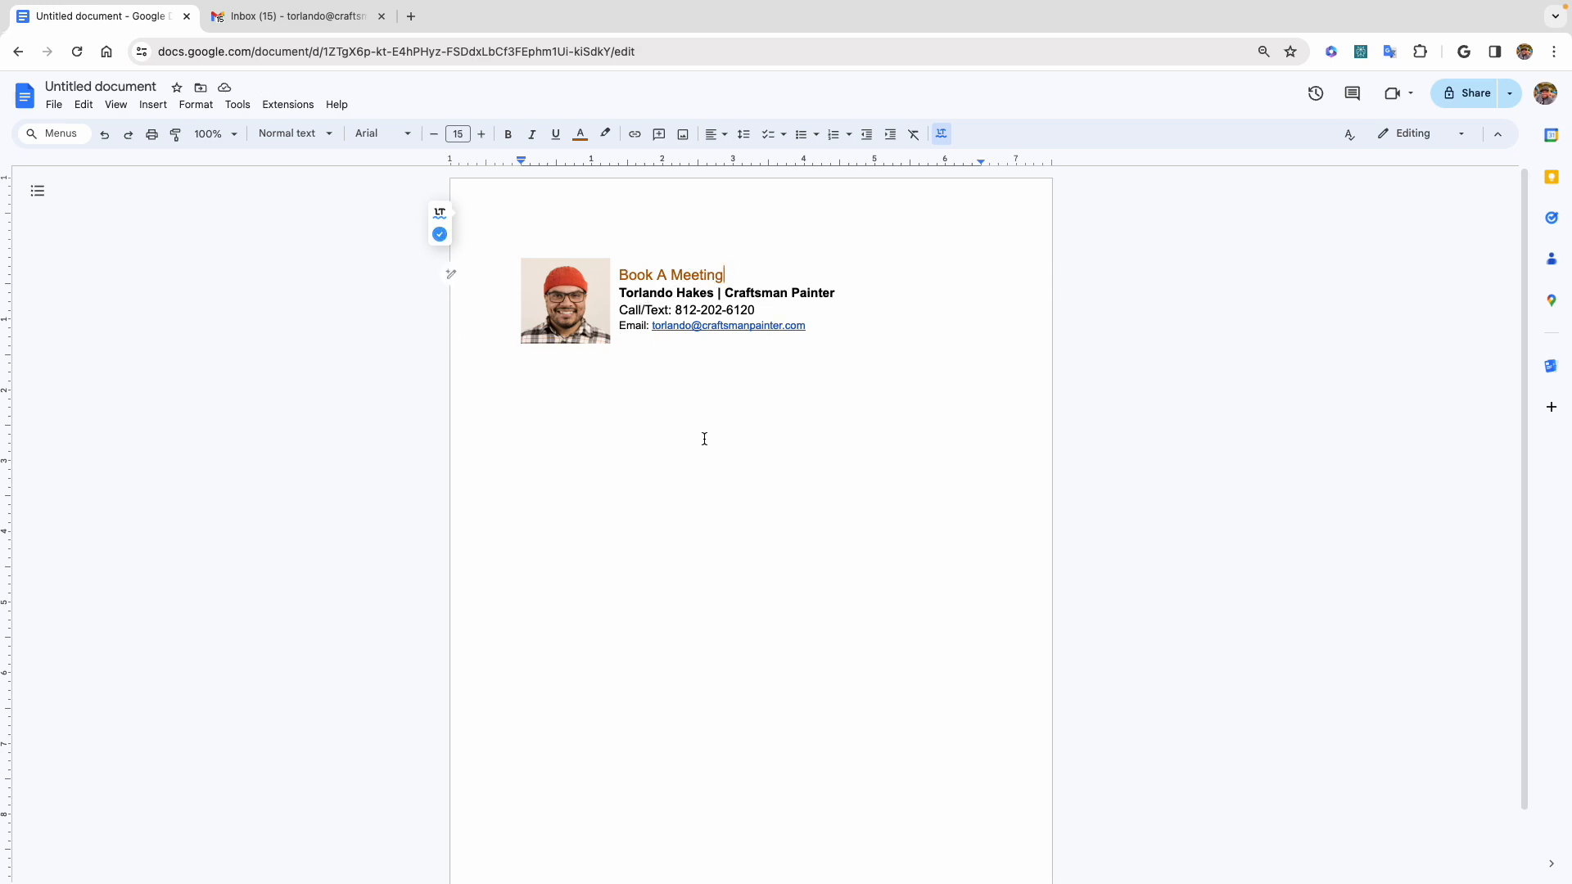
{"action": "mouse_move", "coordinate": [737, 370]}
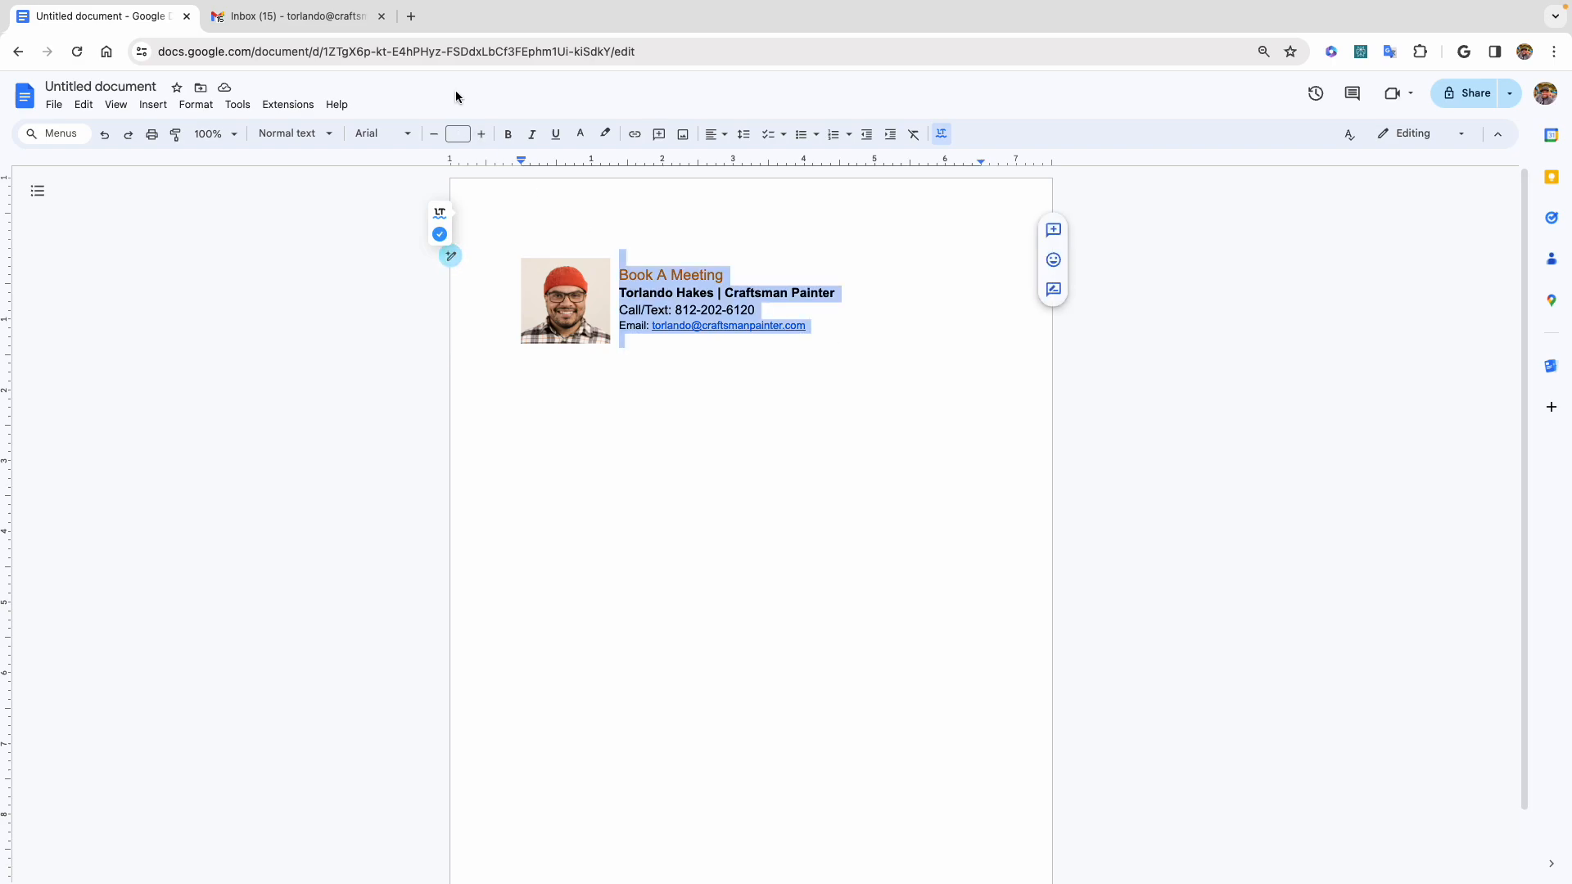
Switch to Gmail and go to the Signature section of the full settings page
{"action": "left_click", "coordinate": [303, 16]}
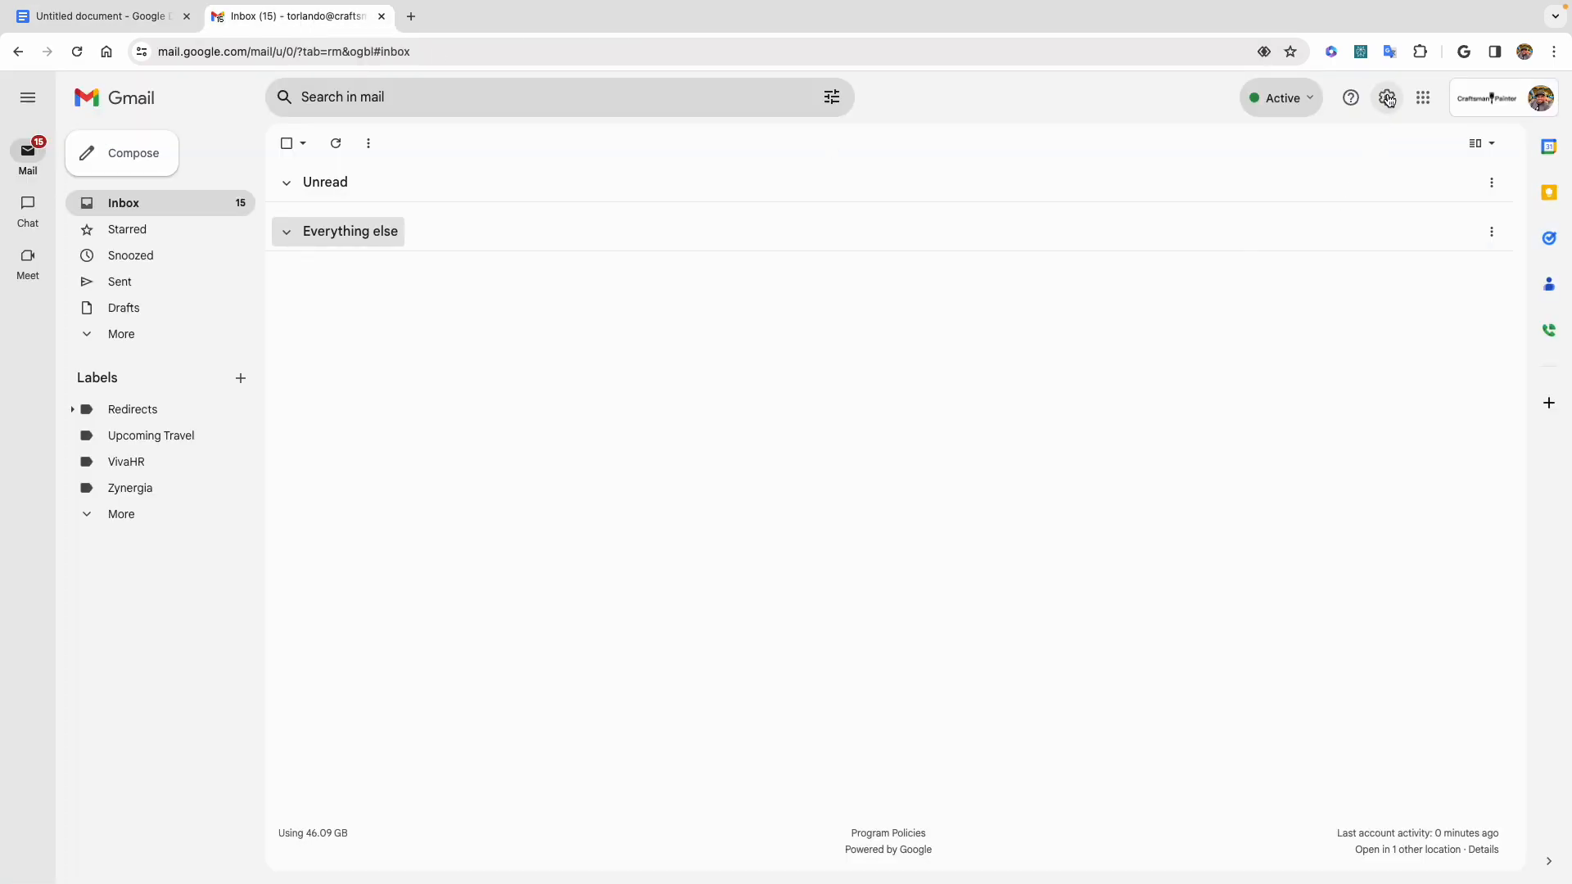
{"action": "left_click", "coordinate": [1387, 98]}
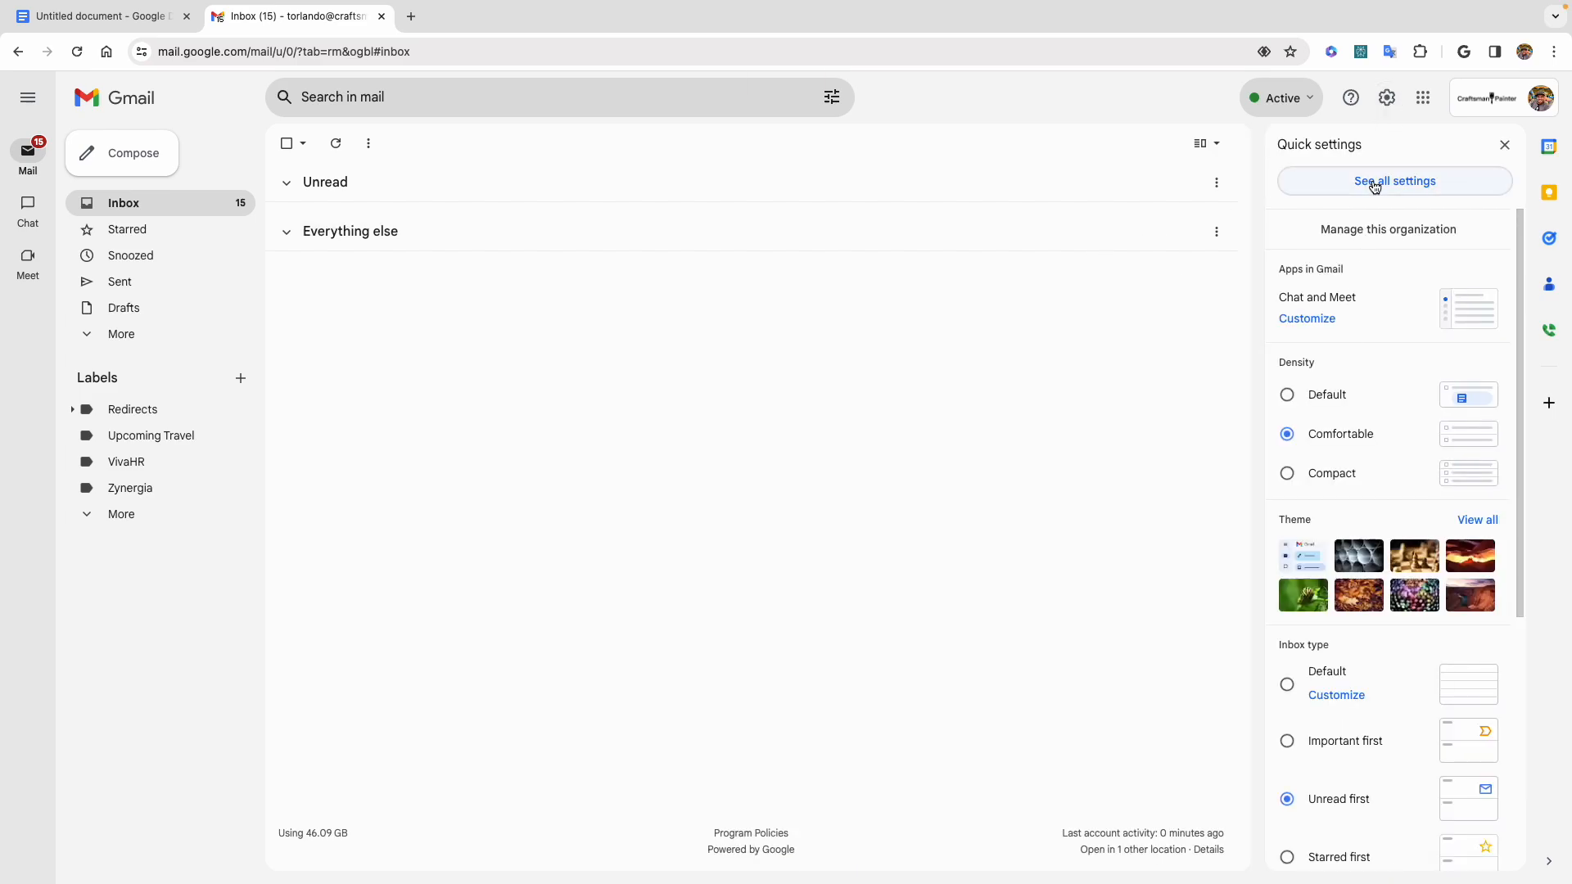
{"action": "left_click", "coordinate": [1395, 180]}
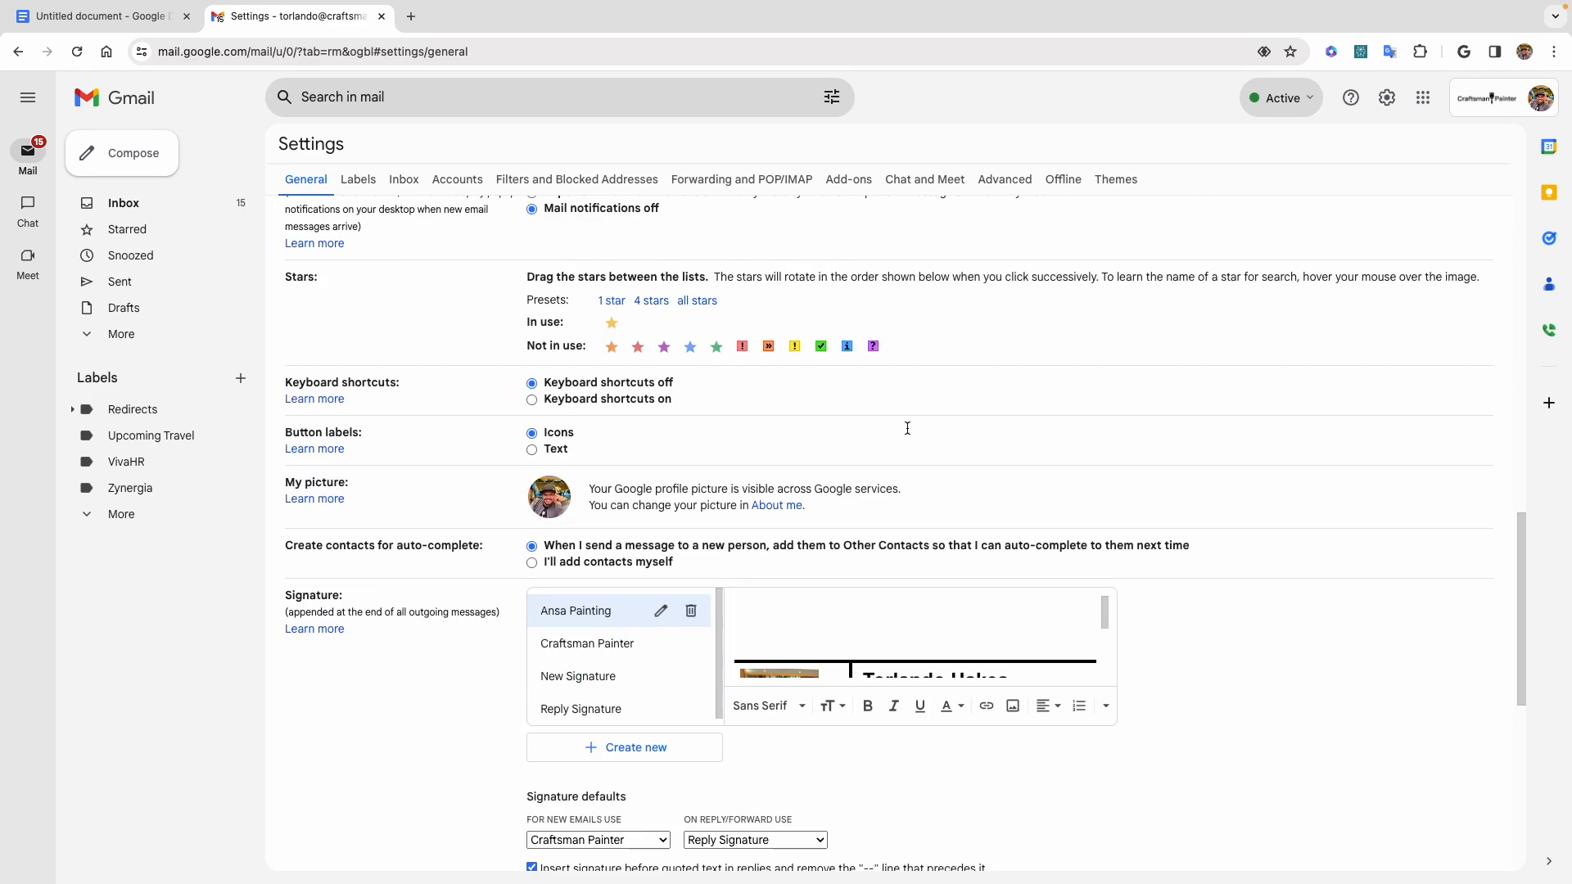
{"action": "scroll", "scroll_direction": "down", "scroll_amount": 3}
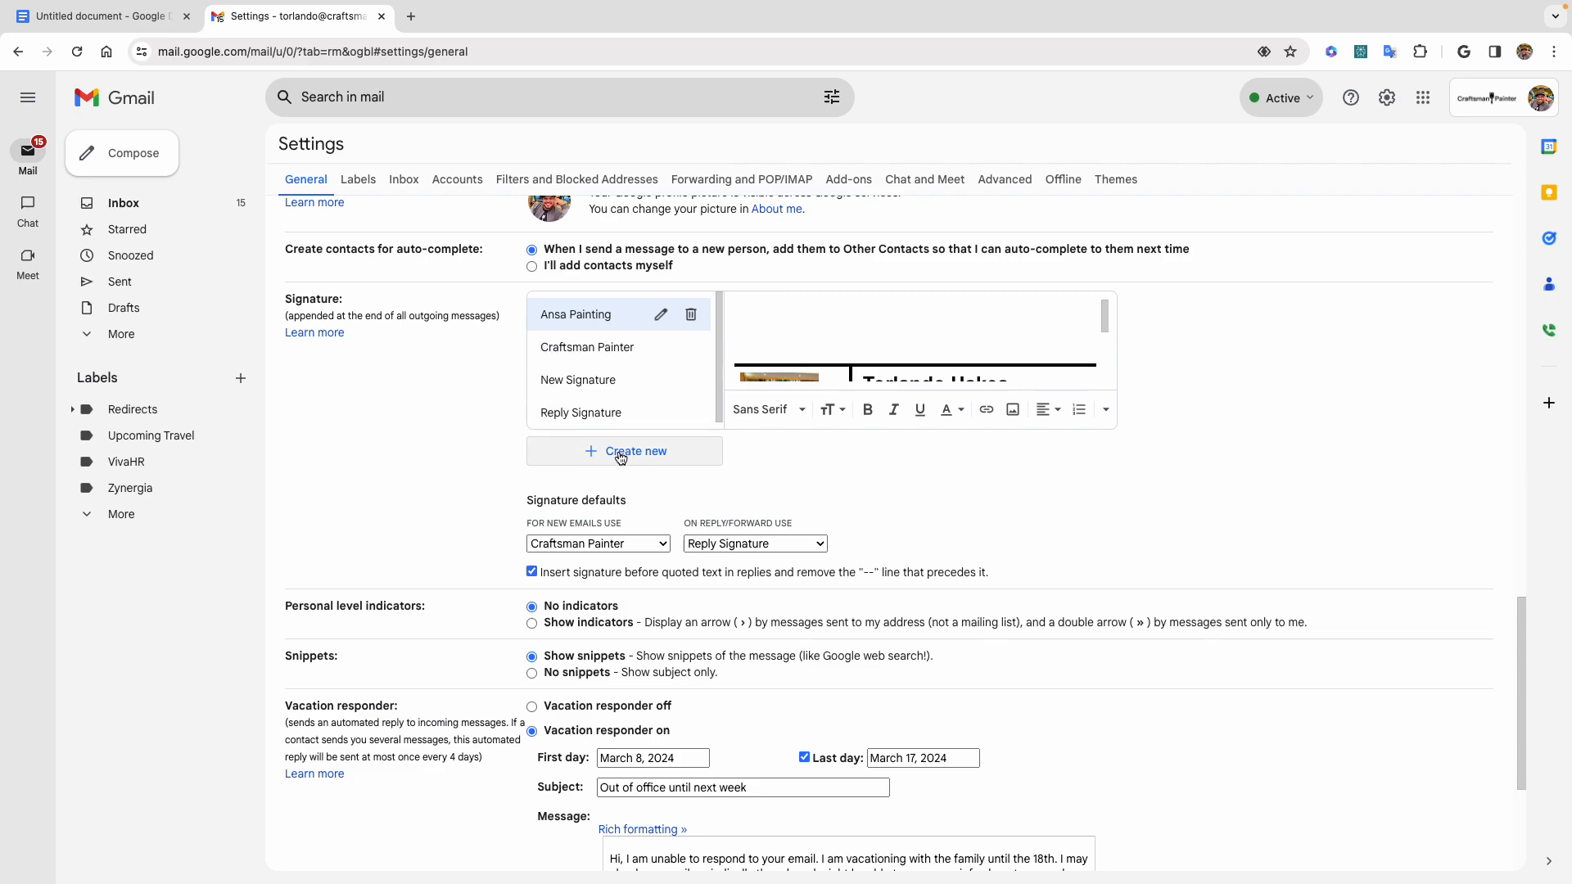
Create a new Gmail signature named 'Book Meeting Signature'
{"action": "left_click", "coordinate": [624, 452]}
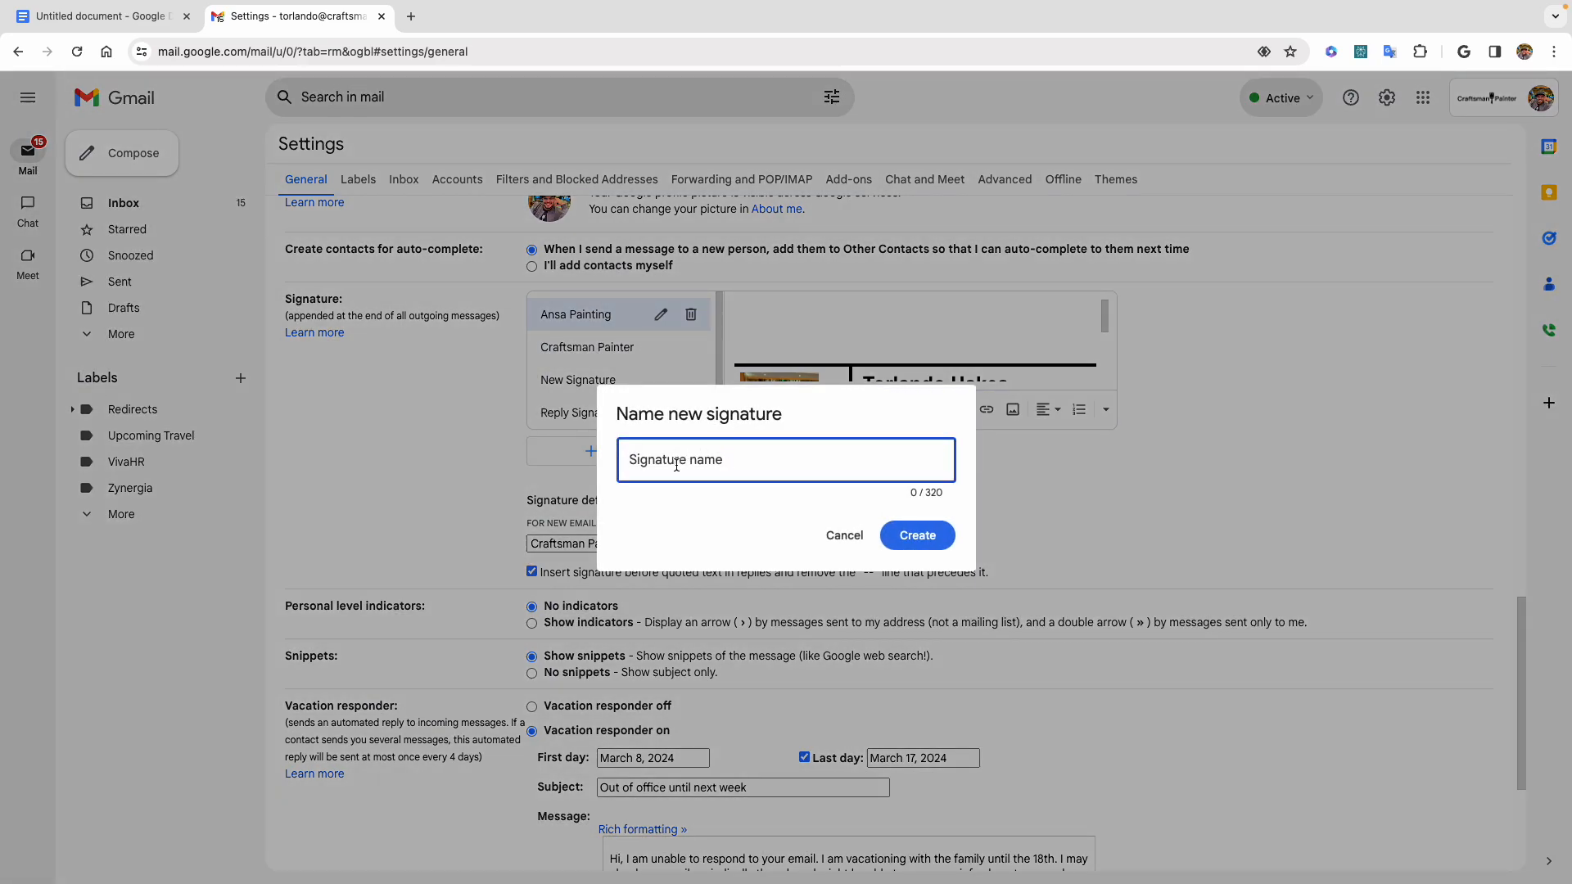
{"action": "double_click", "coordinate": [674, 460]}
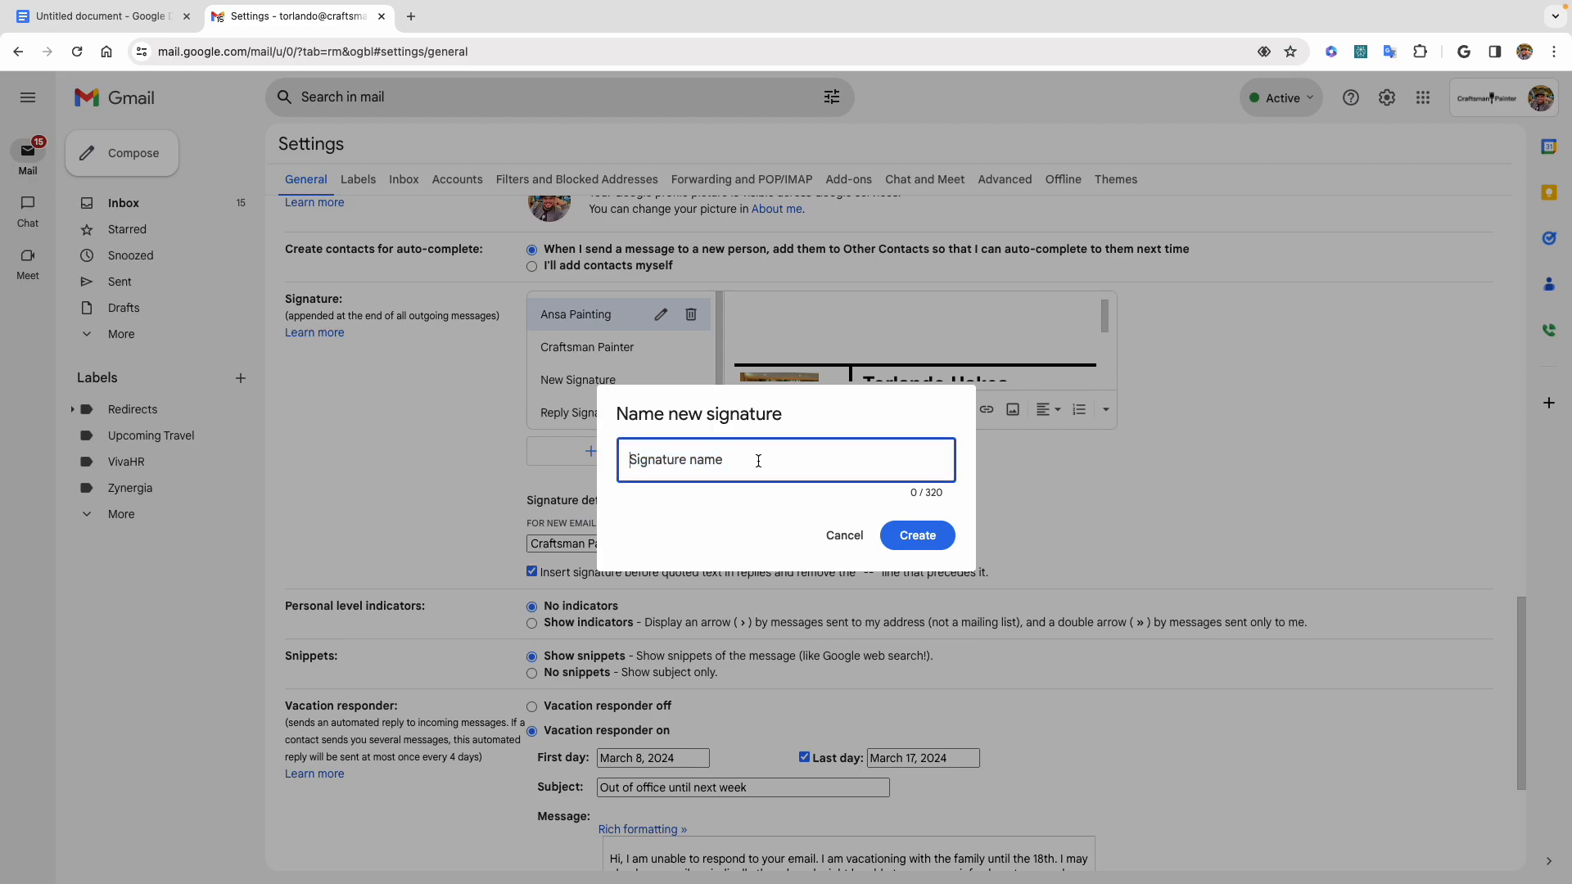
{"action": "type", "text": "Book"}
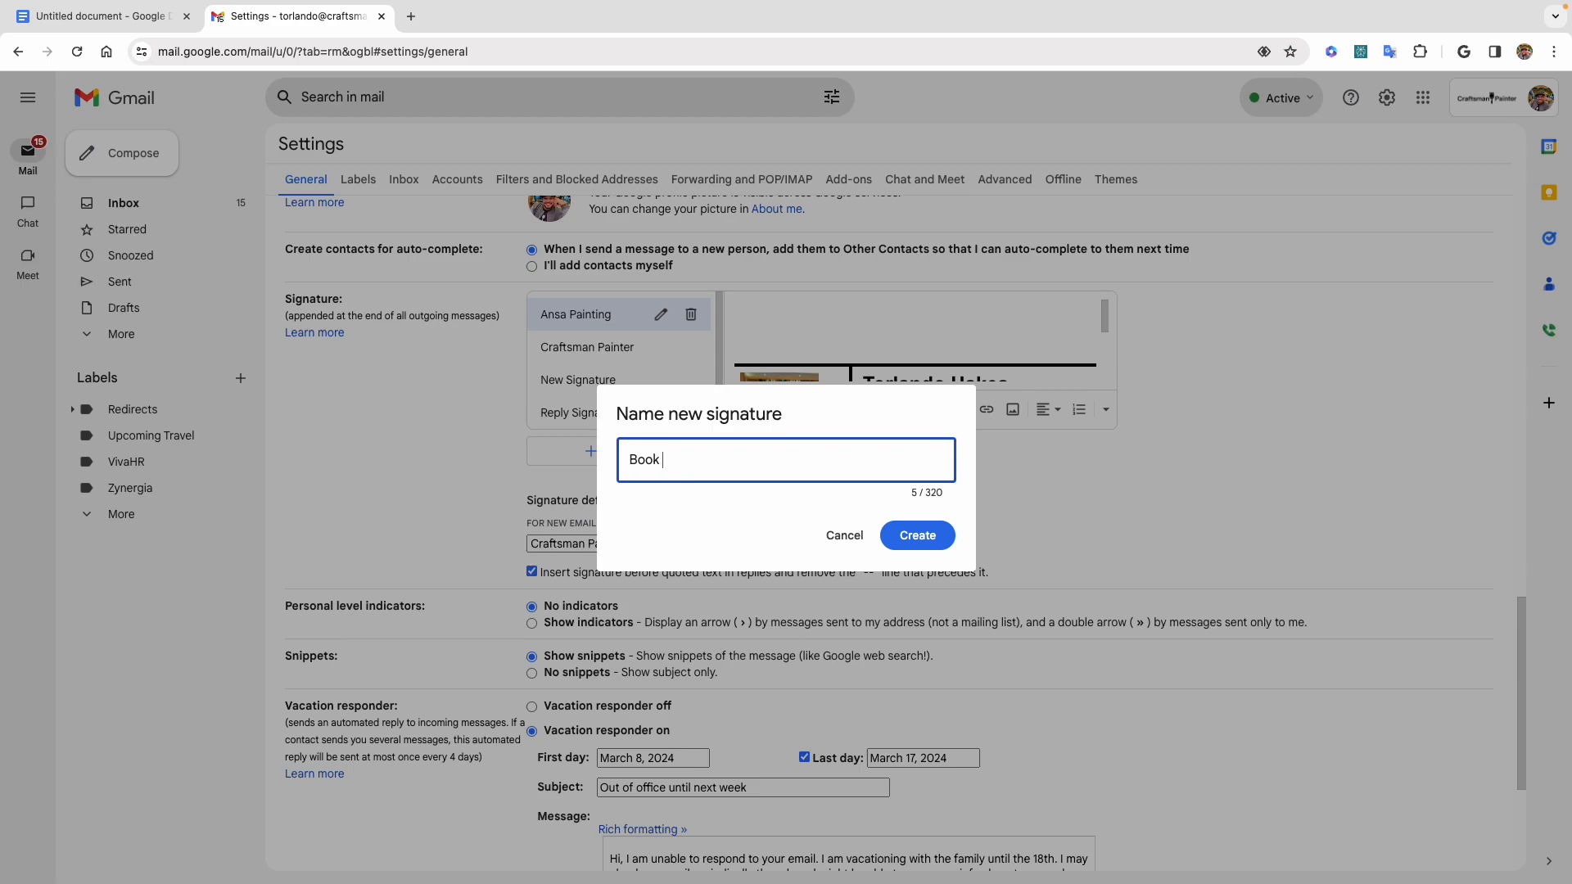
{"action": "type", "text": "Meeting Sig"}
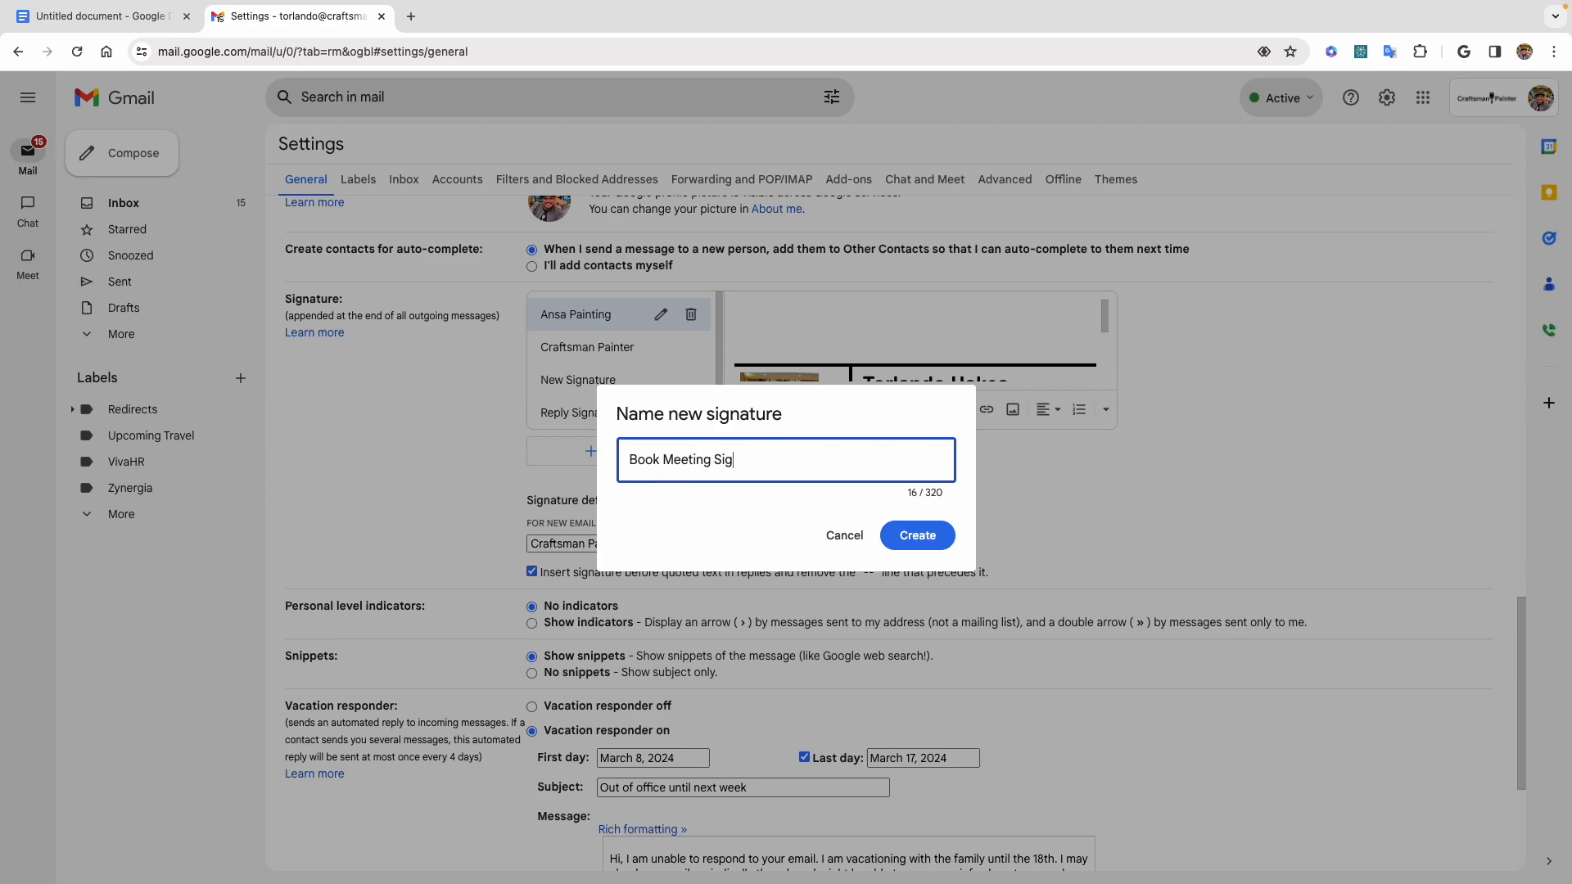
{"action": "type", "text": "nature"}
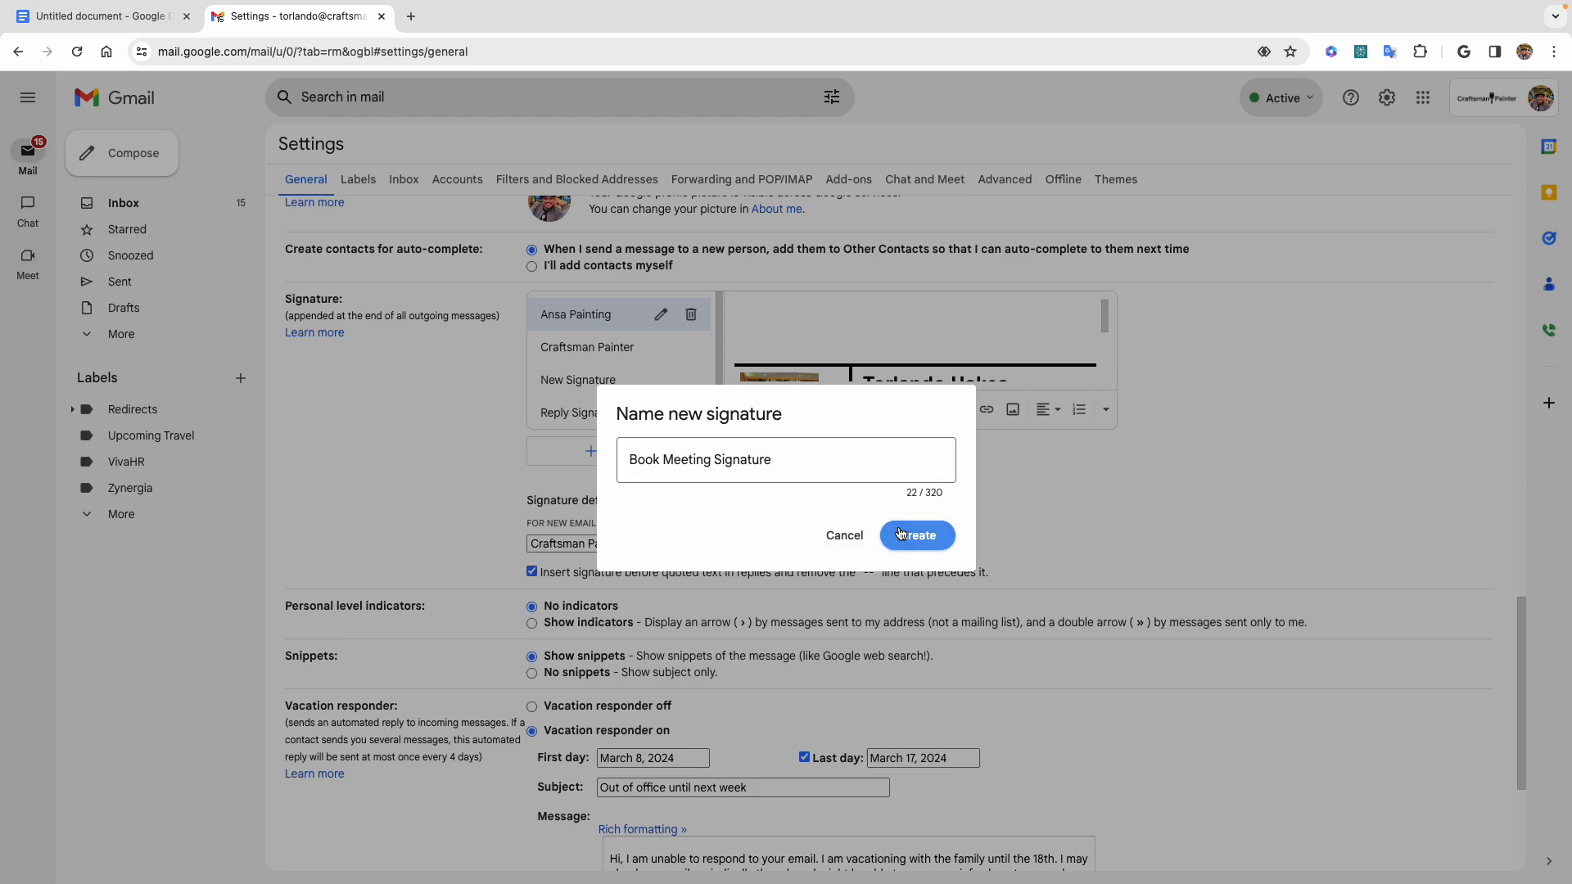
{"action": "left_click", "coordinate": [917, 534]}
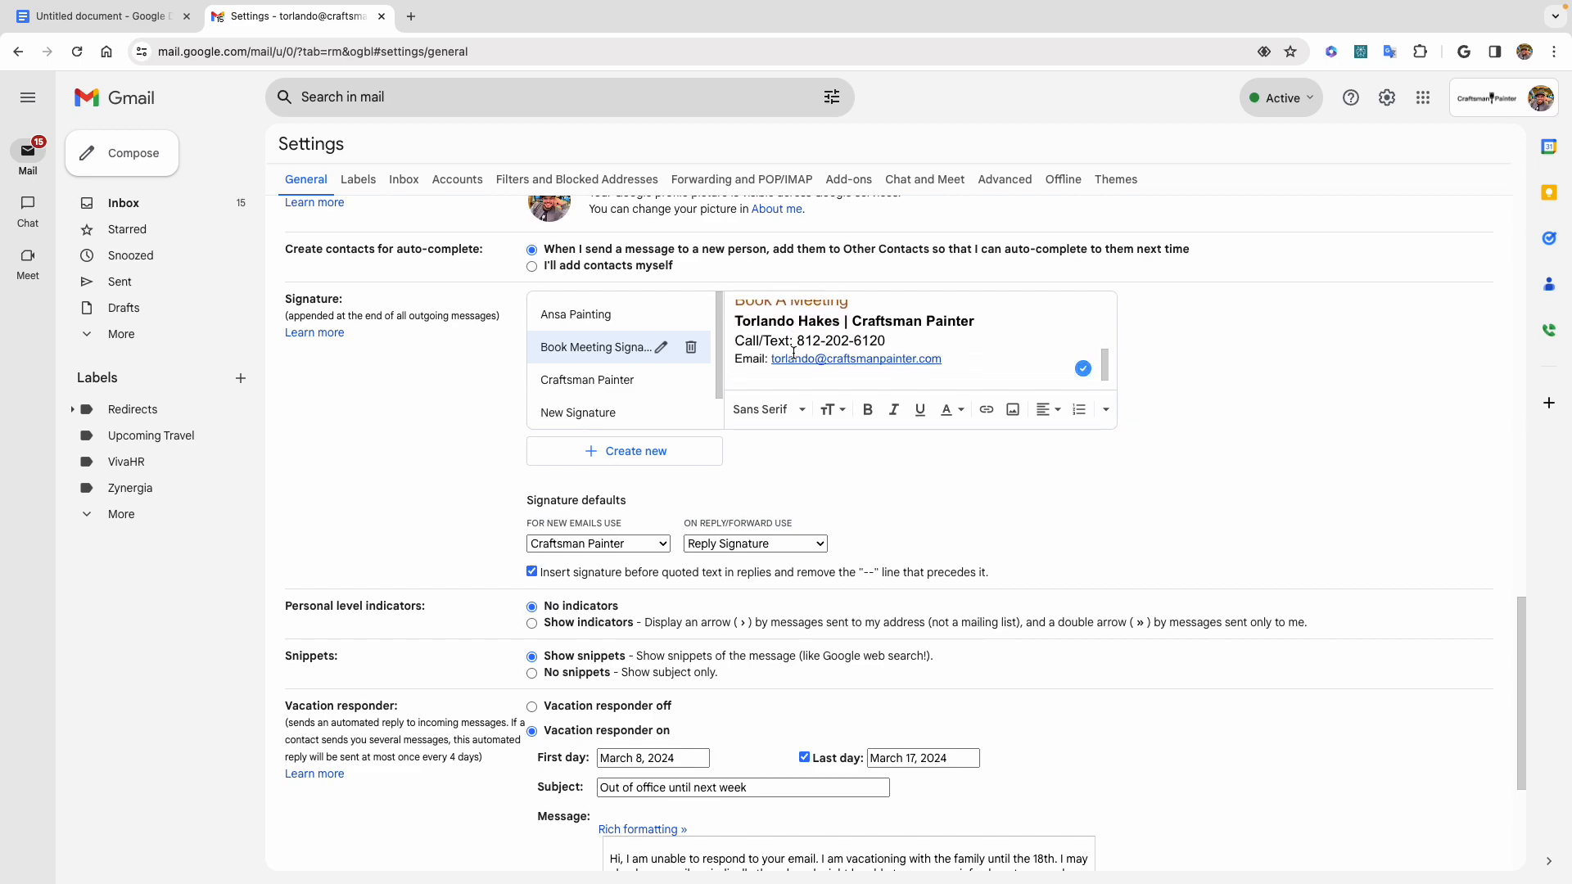
Save the signature settings with the pasted Docs signature content and return to the inbox
{"action": "scroll", "scroll_direction": "down", "scroll_amount": 3}
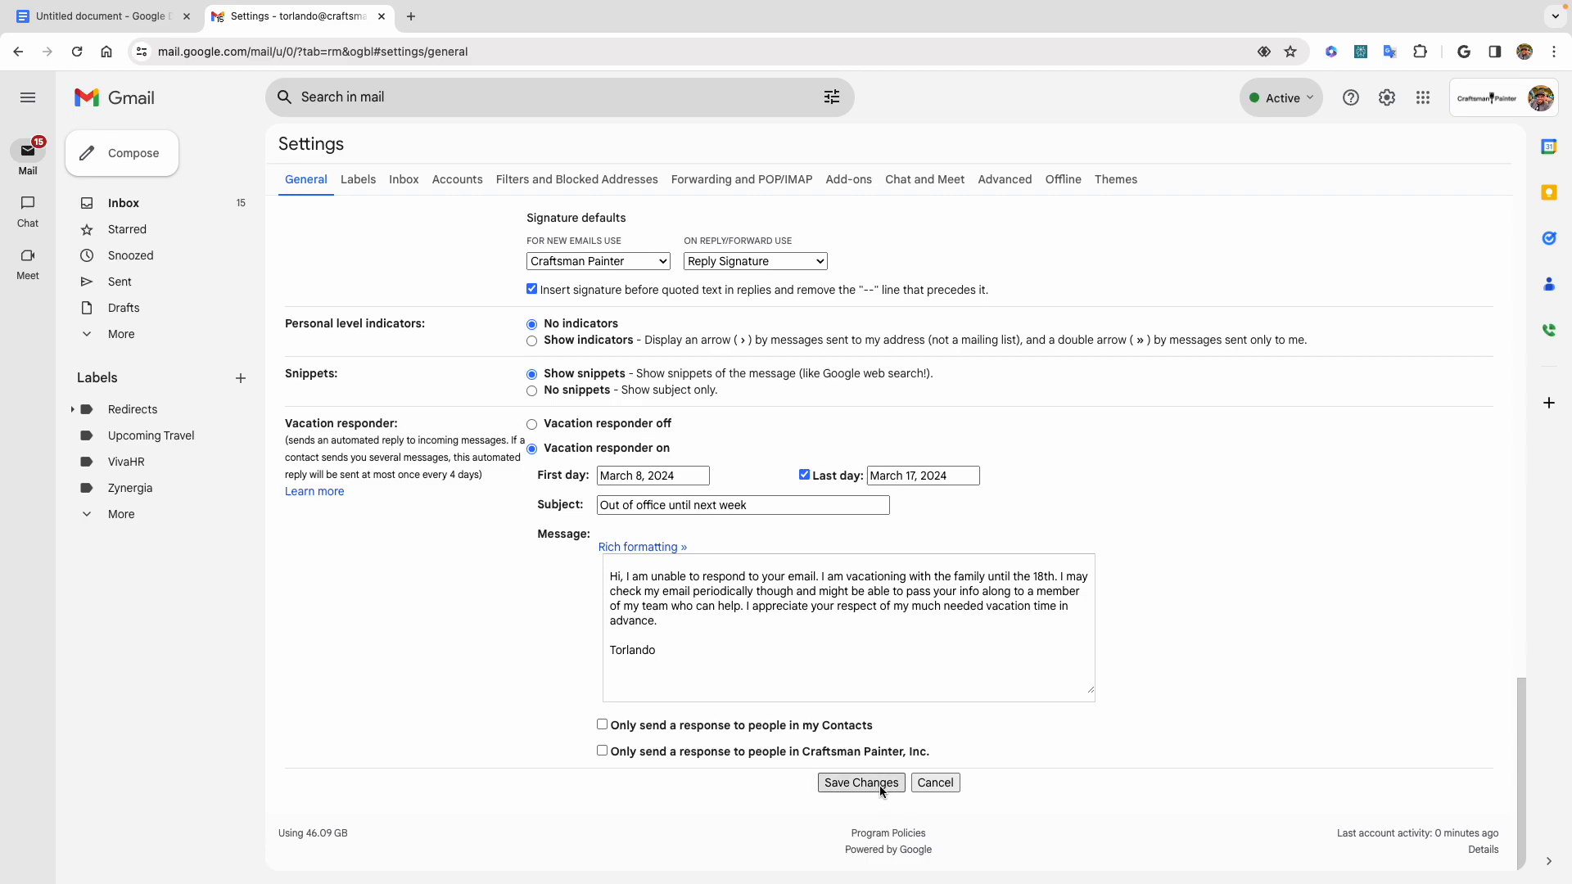
{"action": "left_click", "coordinate": [862, 783]}
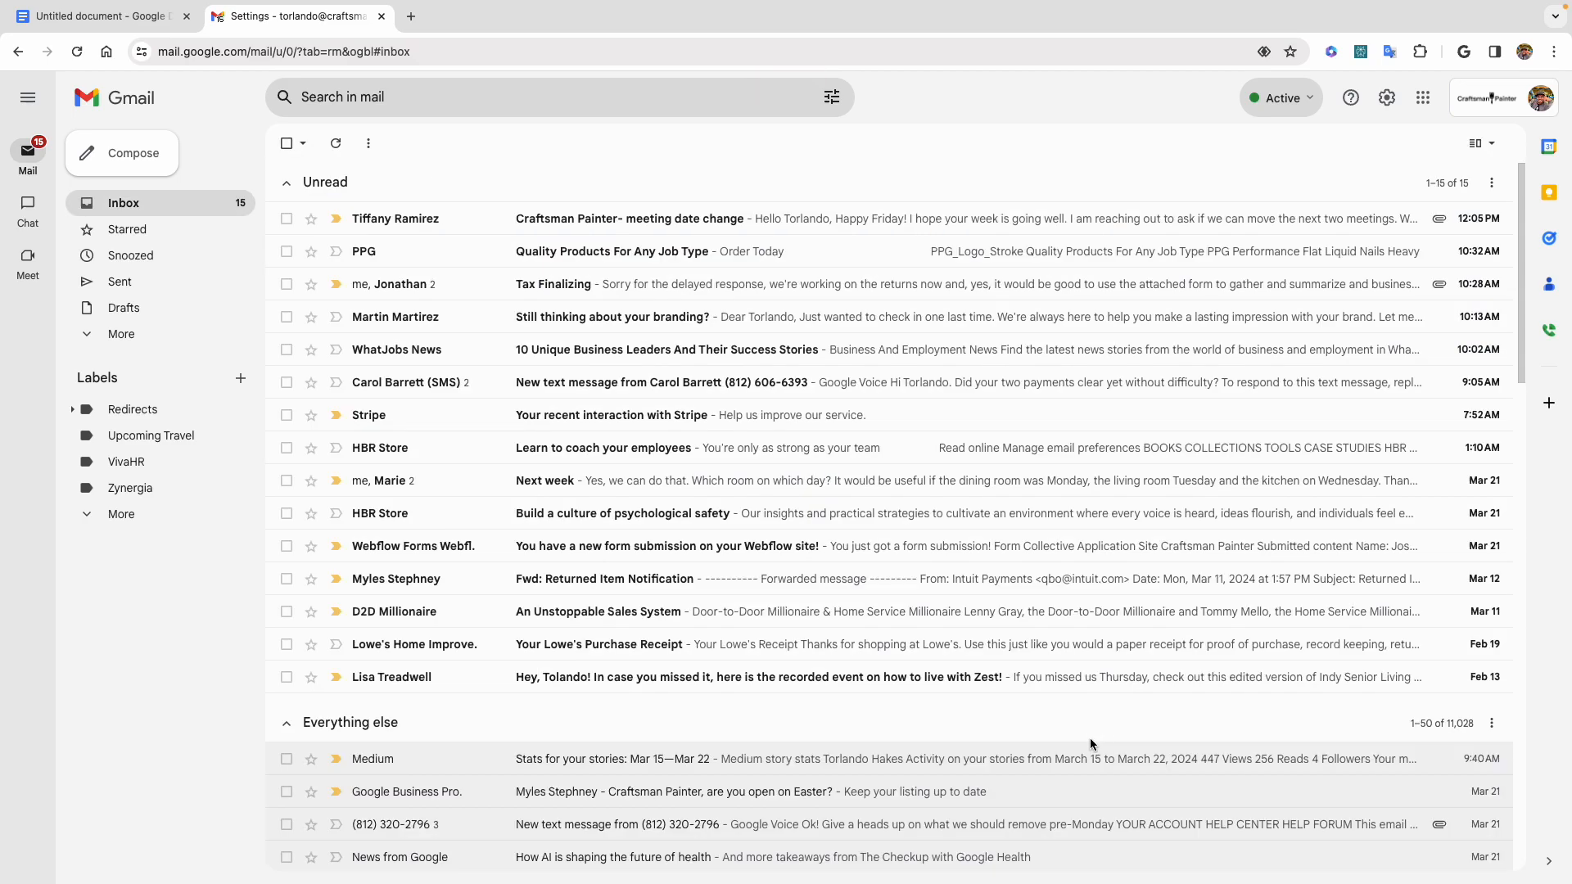
Compose a new Gmail message and insert the Book Meeting Signature into it
{"action": "left_click", "coordinate": [121, 154]}
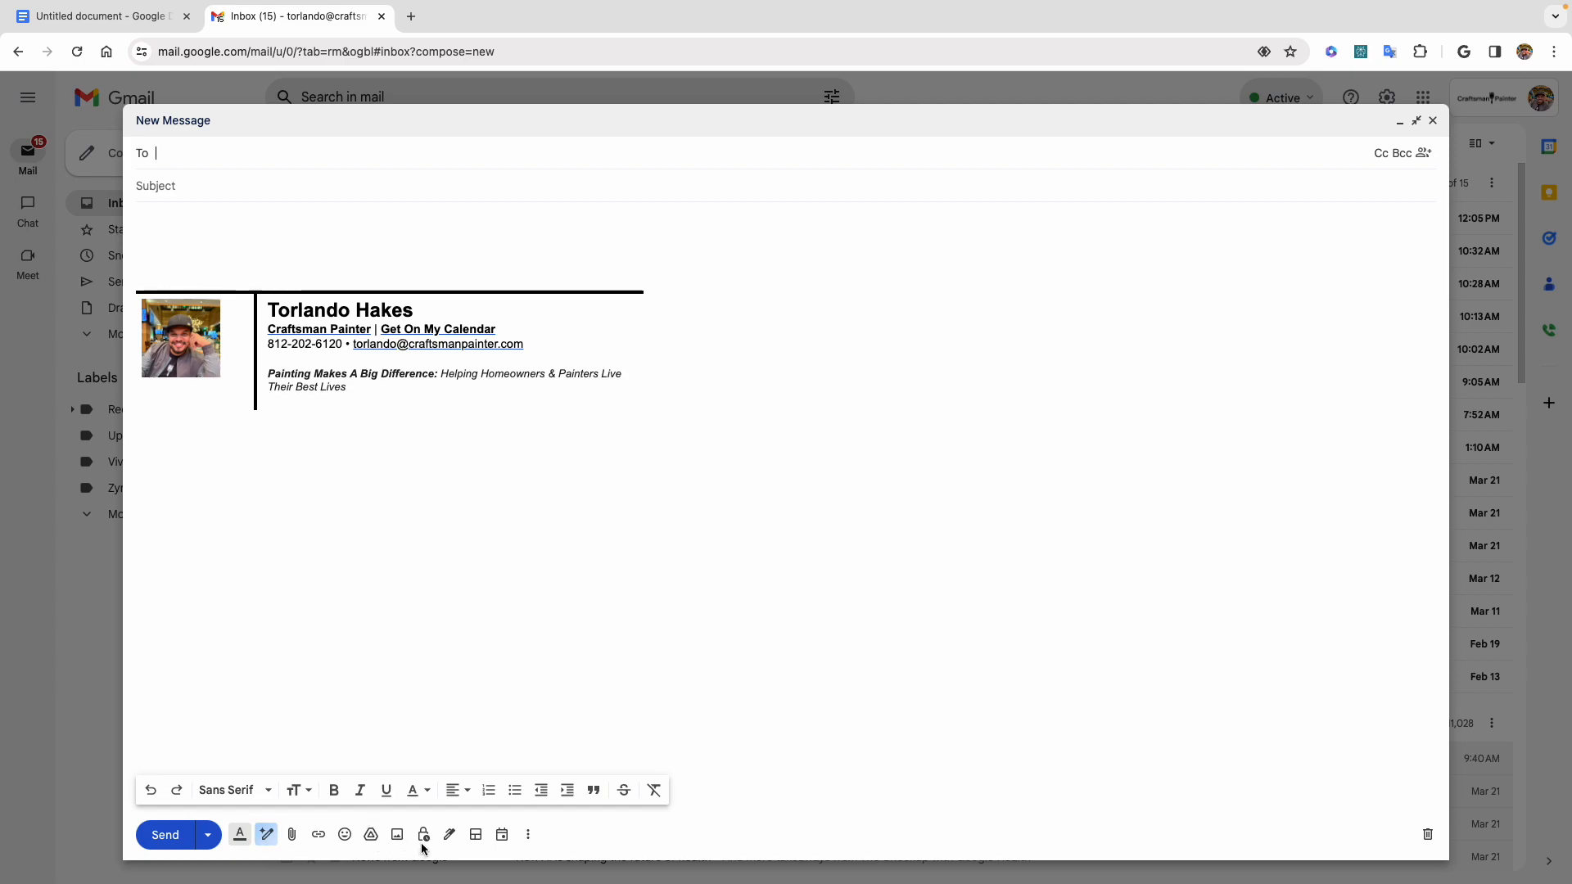
{"action": "left_click", "coordinate": [449, 834]}
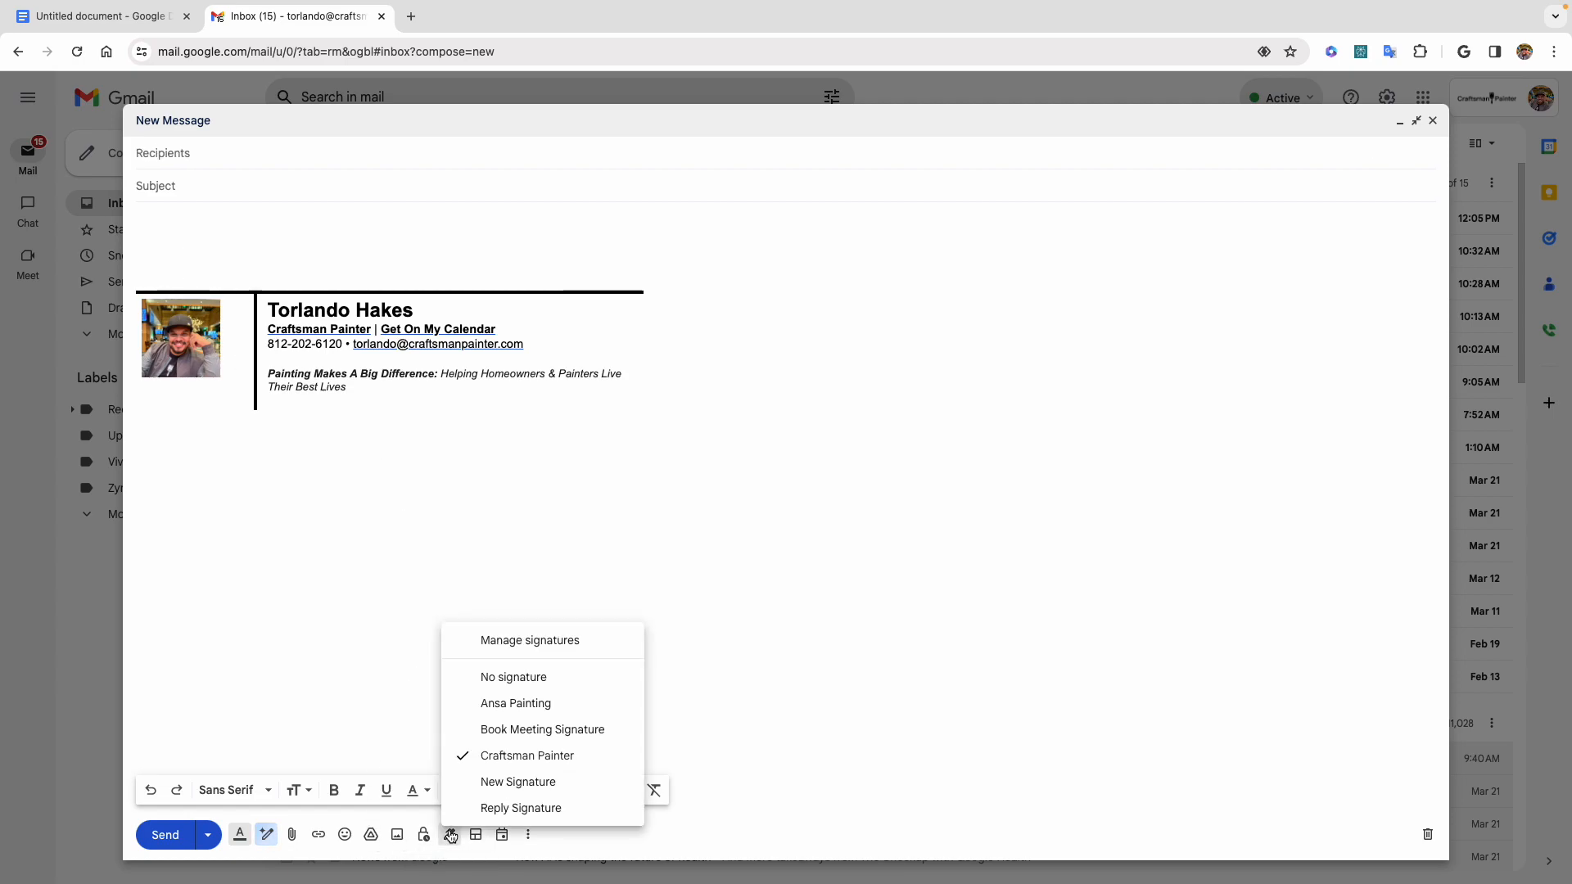
{"action": "mouse_move", "coordinate": [513, 737]}
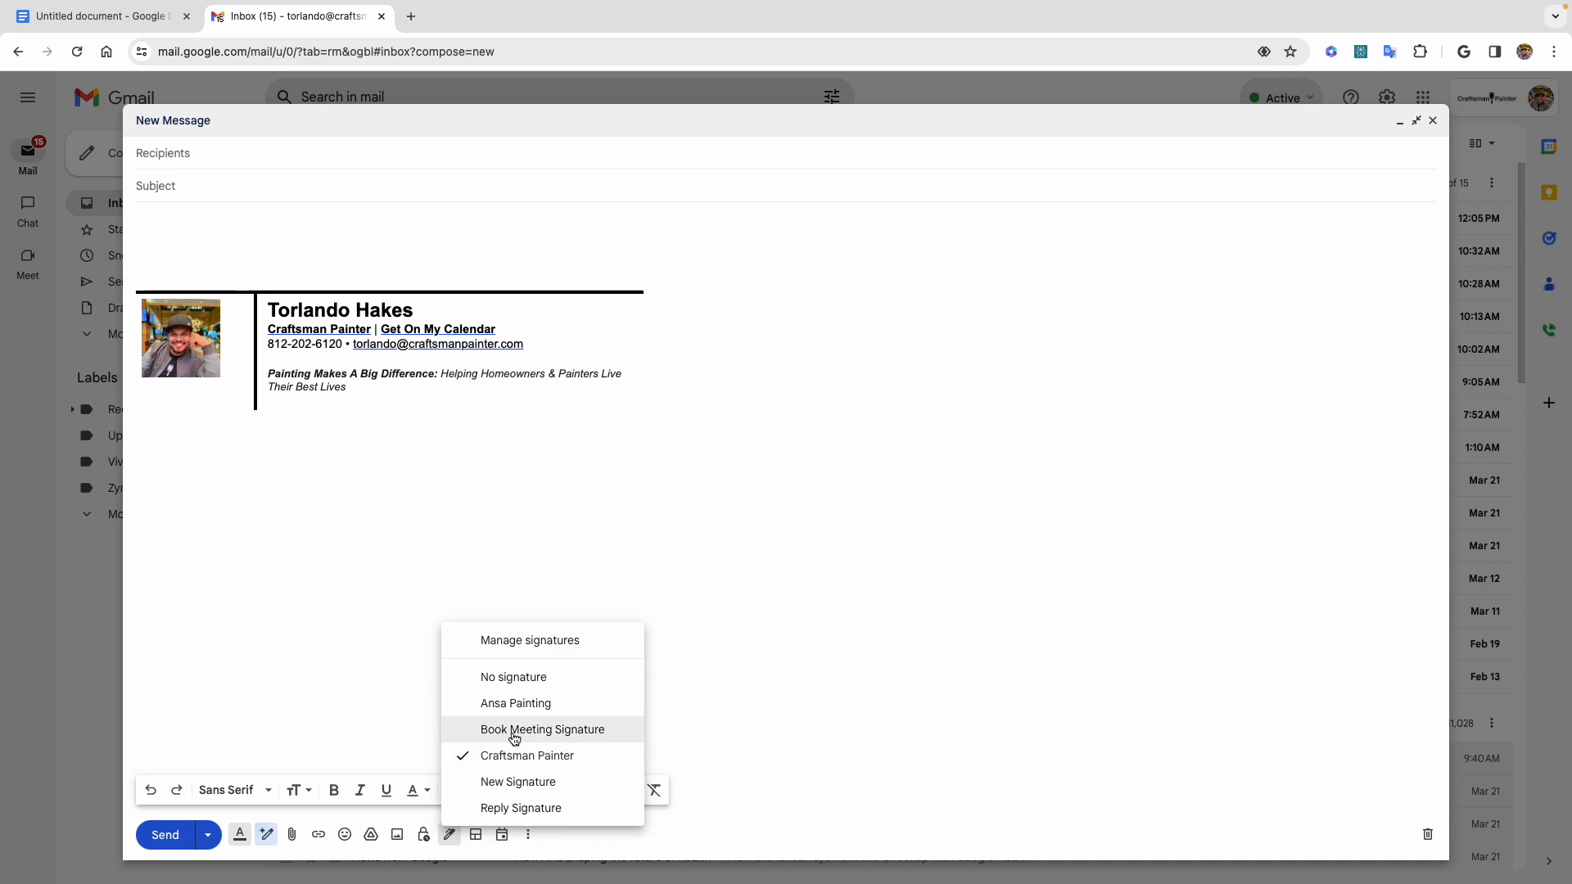
{"action": "left_click", "coordinate": [542, 731]}
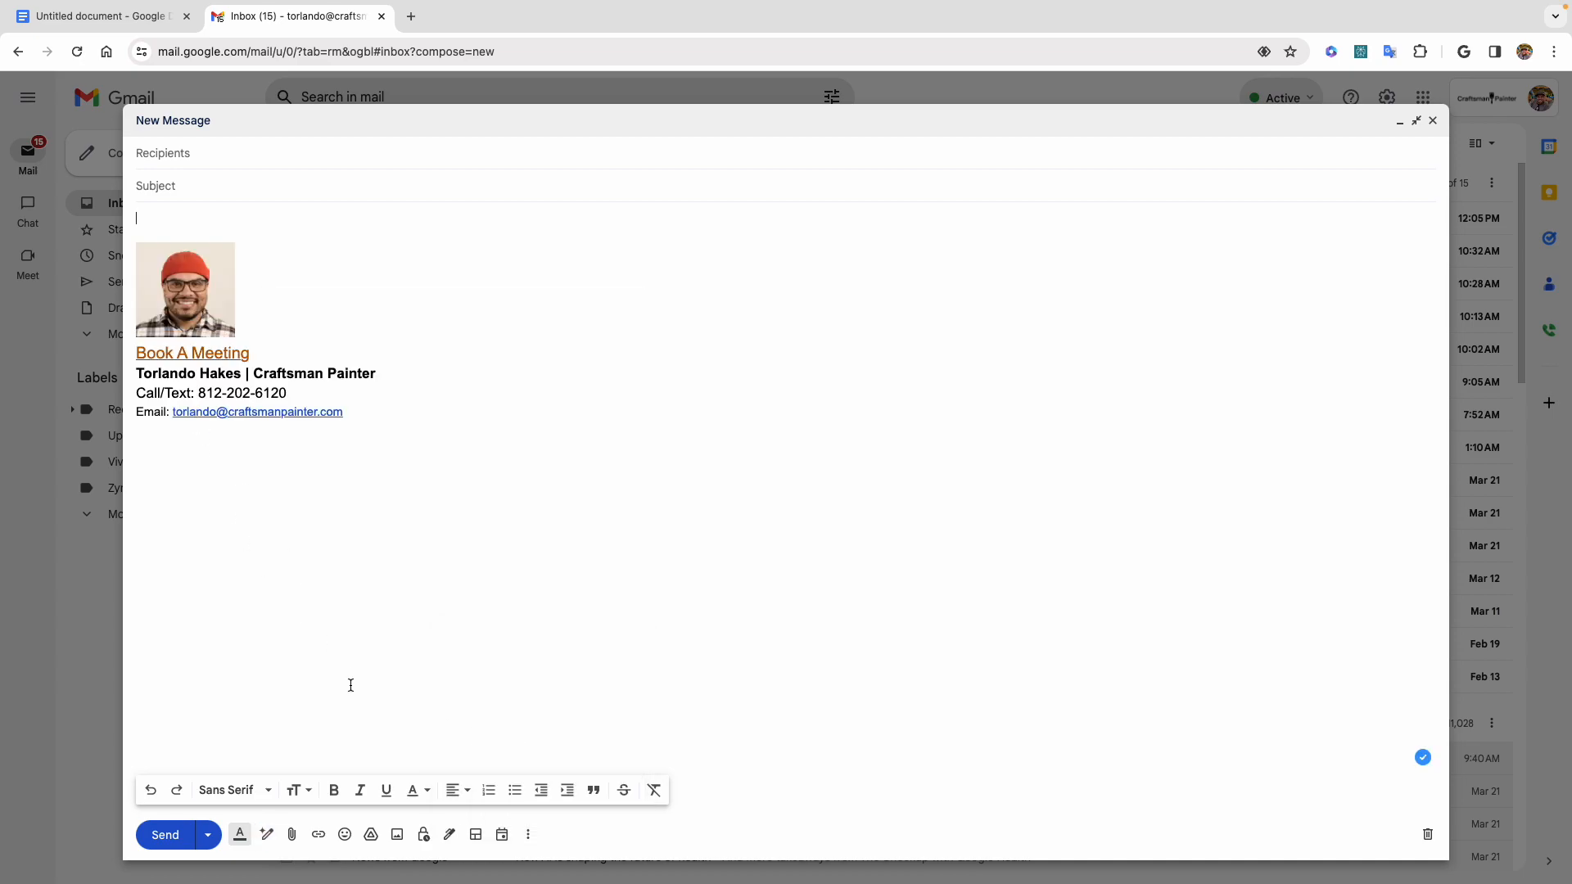